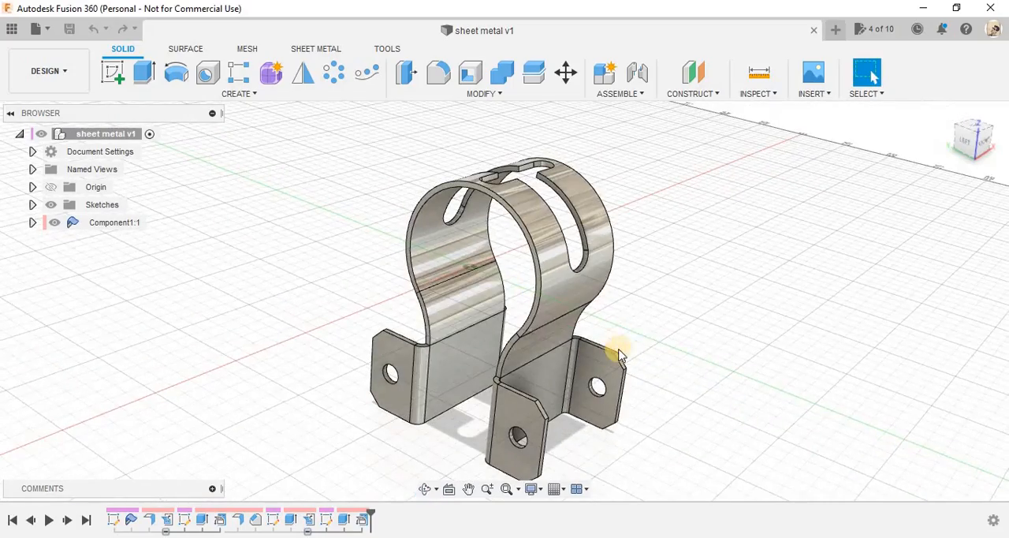
Orbit the finished clamp bracket to inspect its sides and front.
drag(618, 354, 615, 429)
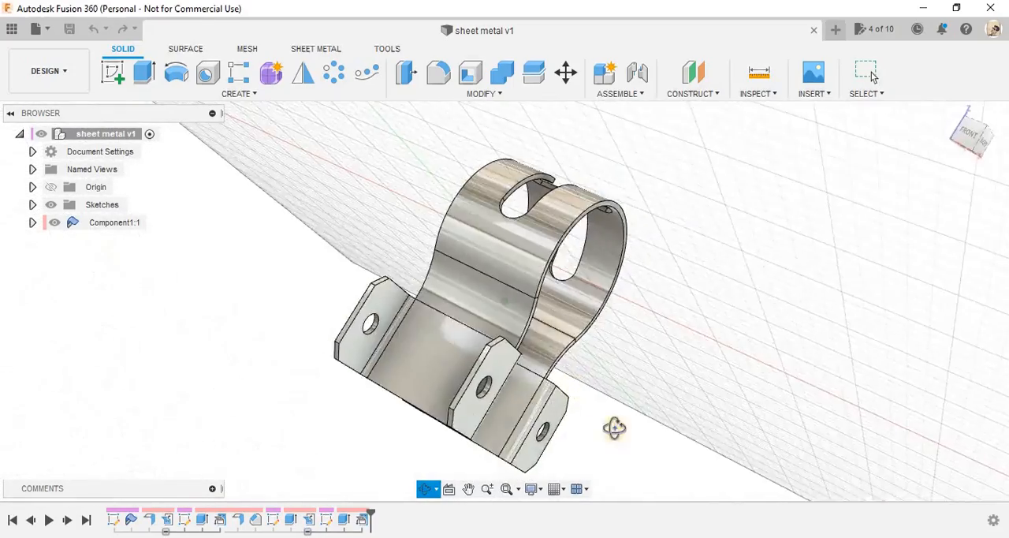
drag(614, 428, 643, 476)
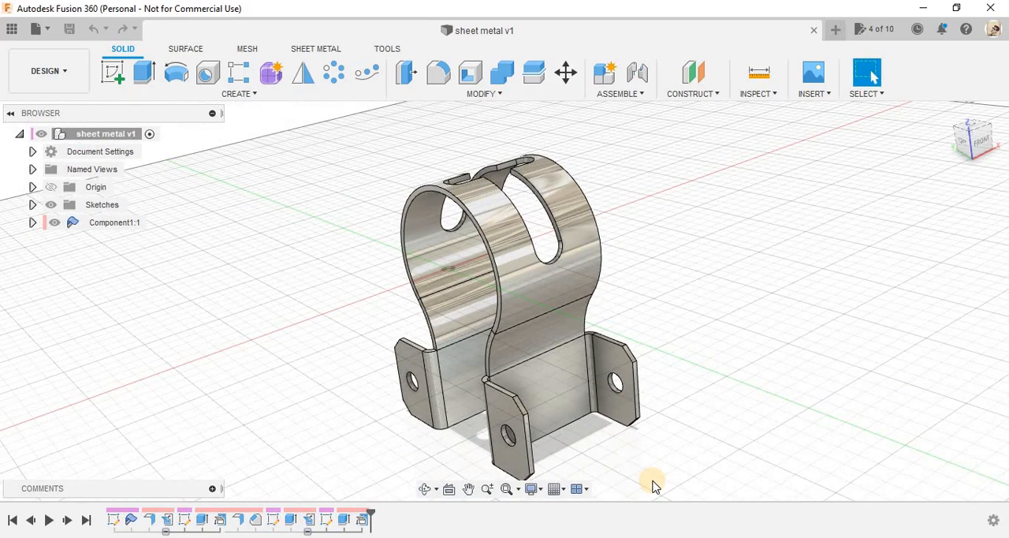
mouse_move(675, 425)
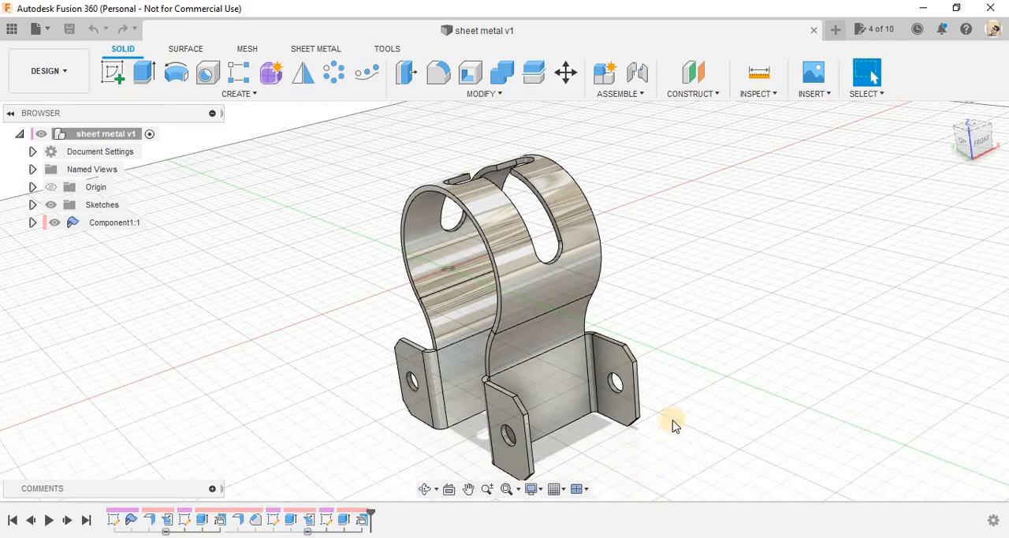
drag(675, 426, 612, 316)
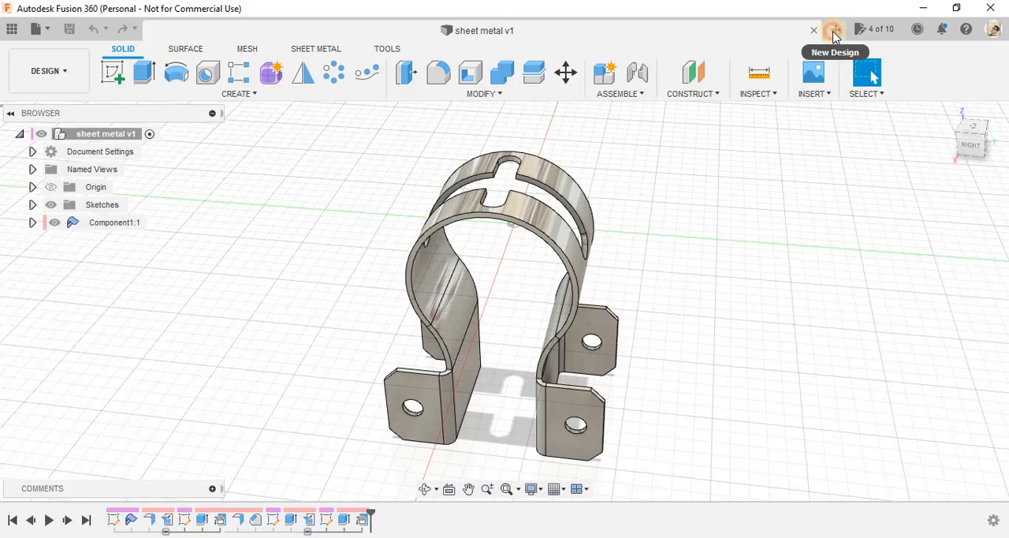
Start a new blank design and bring up Sheet Metal Rules from the Modify menu.
click(834, 30)
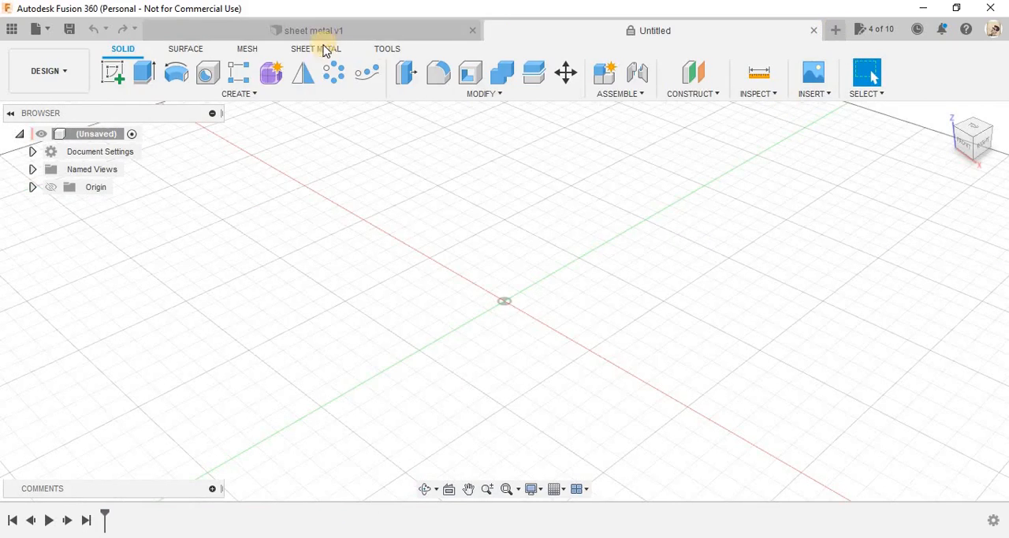
click(315, 47)
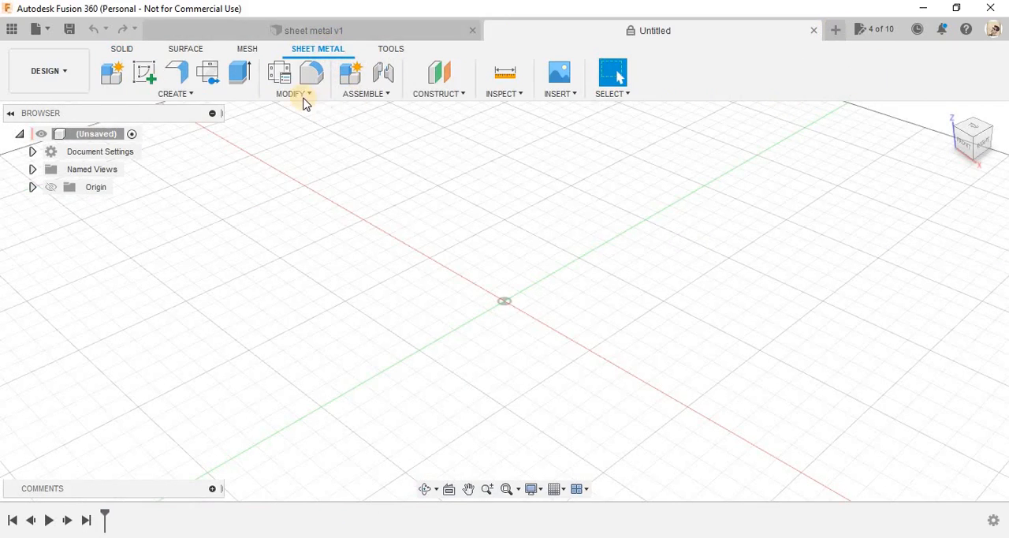
click(291, 93)
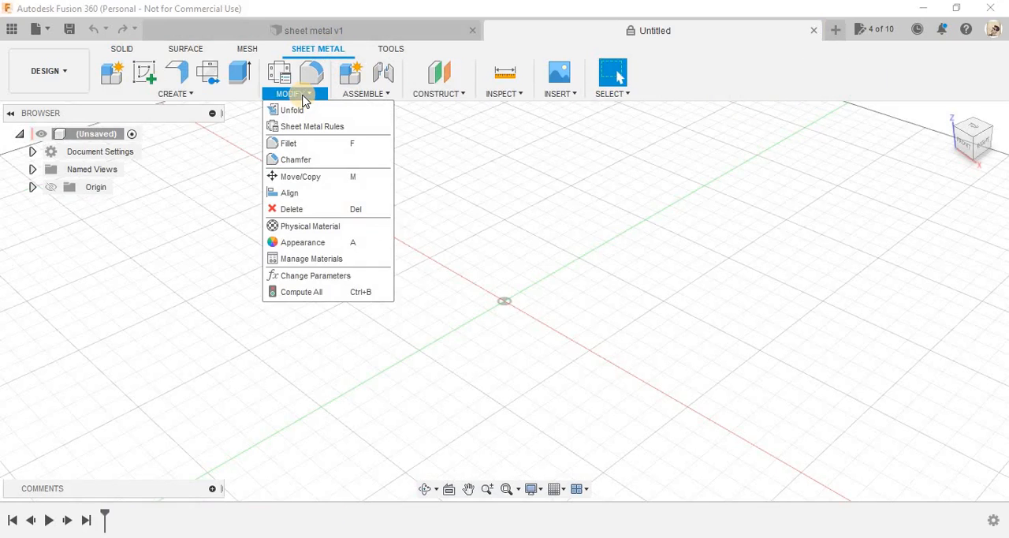
mouse_move(312, 127)
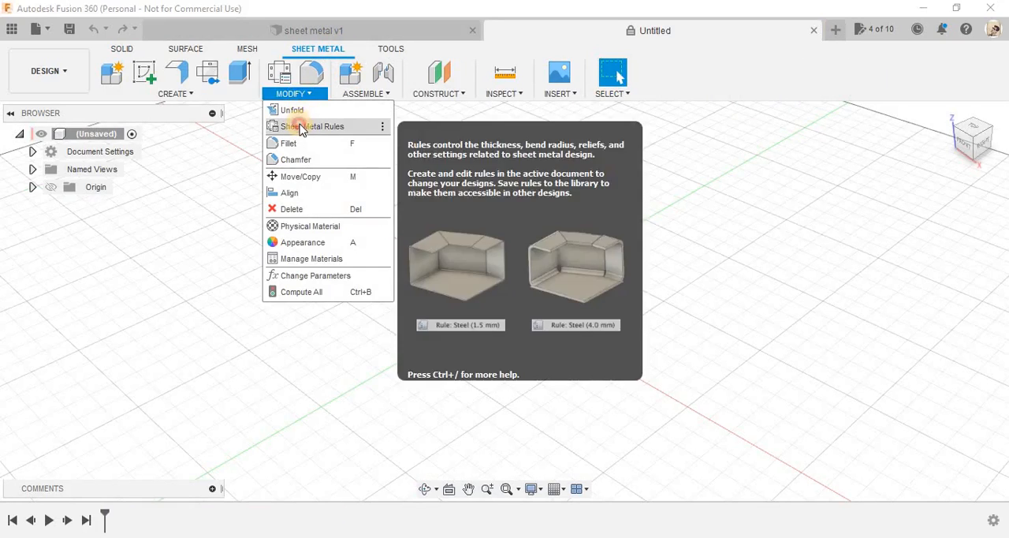
click(311, 127)
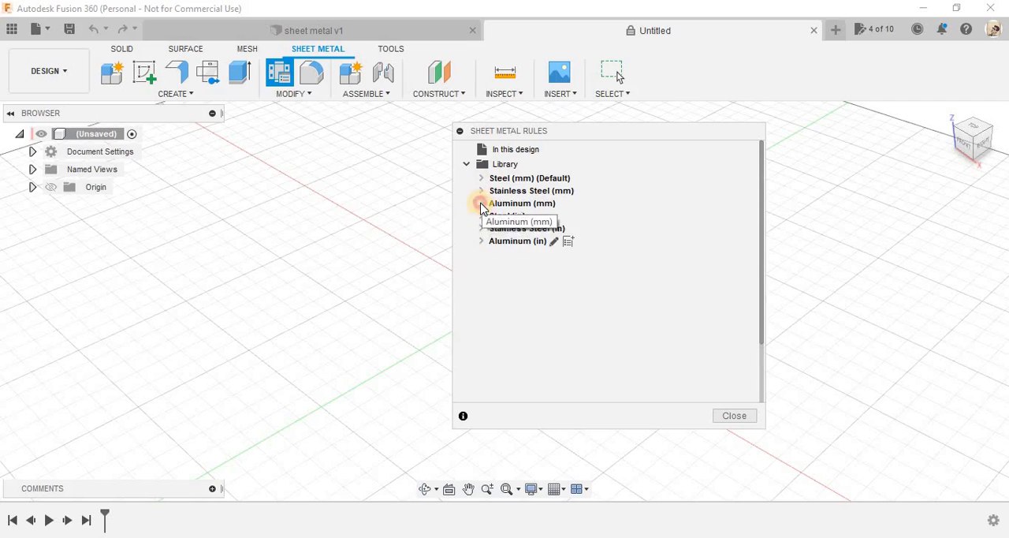
Review the Aluminum (mm) rule's thickness and bend conditions without changes, then return to the clamp design.
click(480, 203)
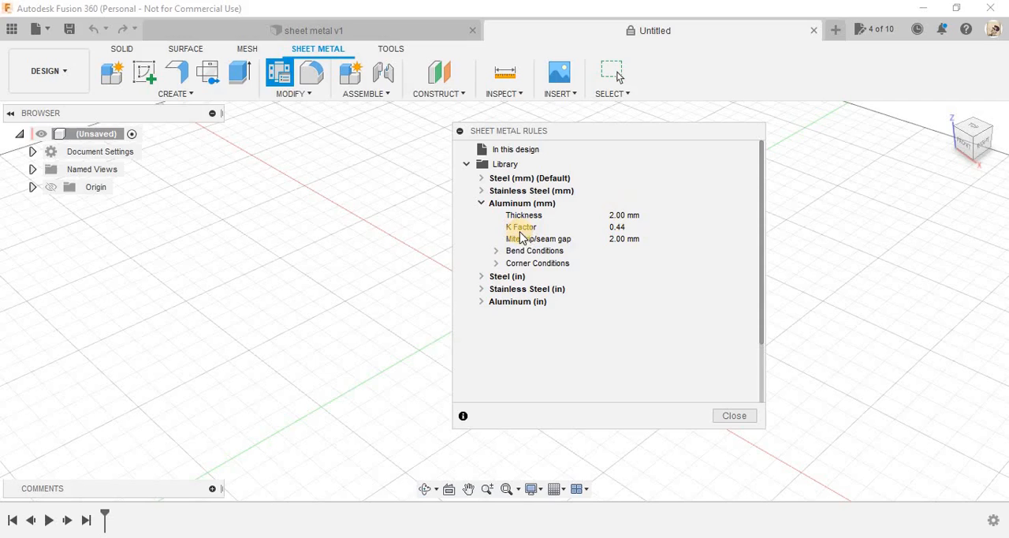
mouse_move(559, 239)
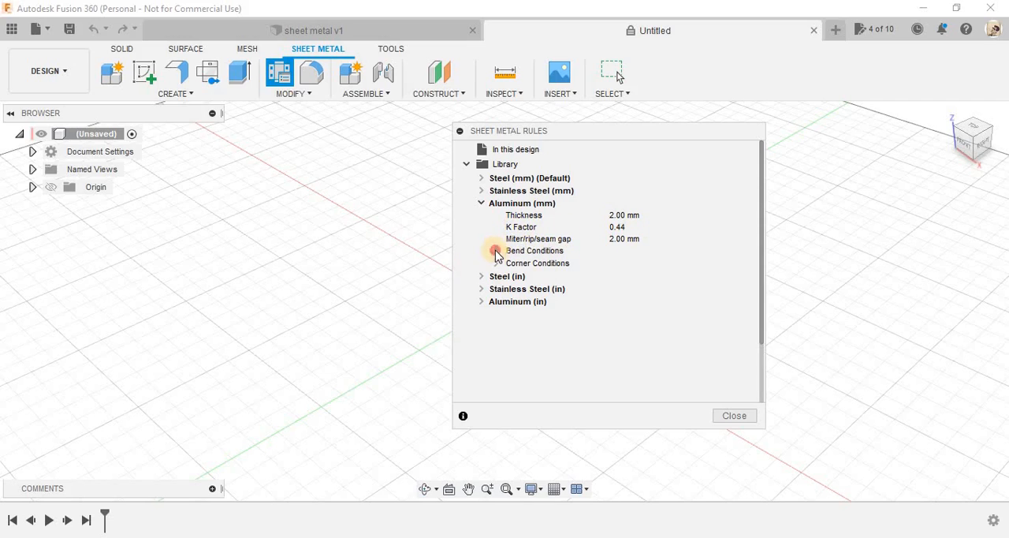
click(481, 251)
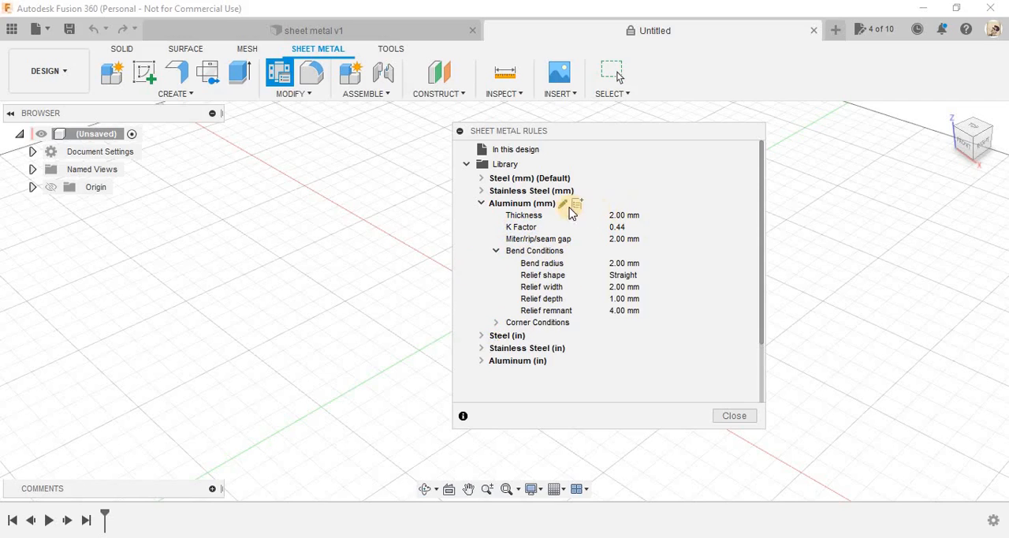
click(566, 203)
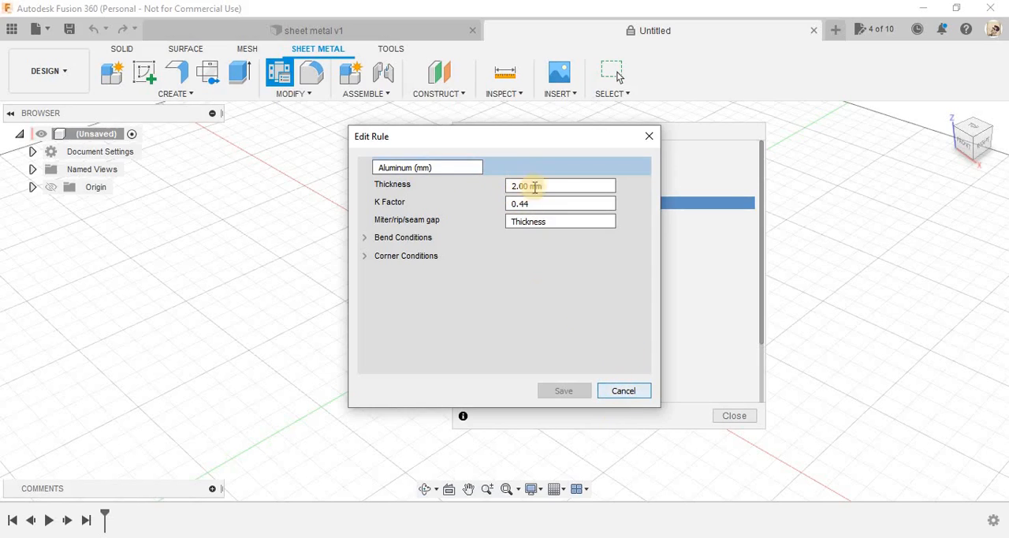
click(476, 167)
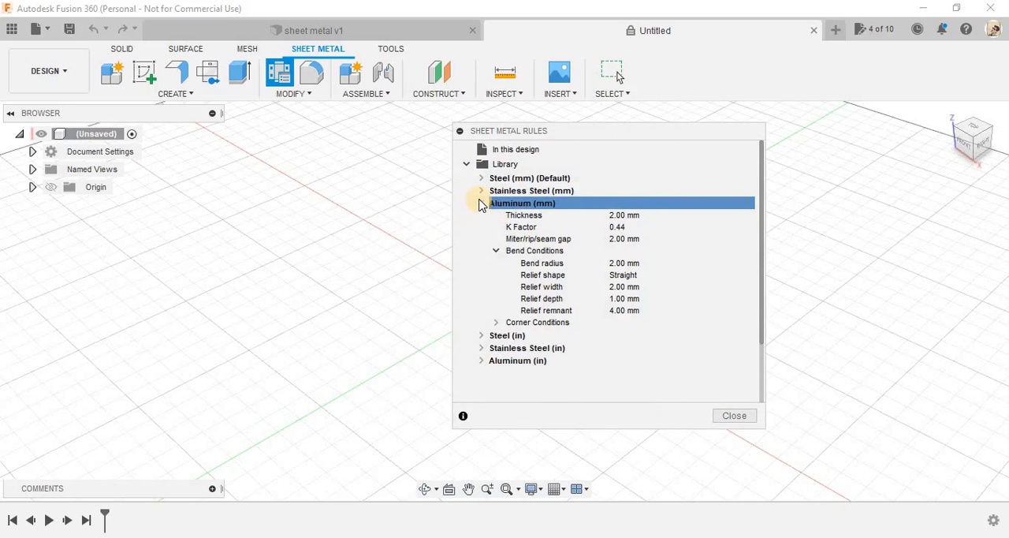
click(733, 416)
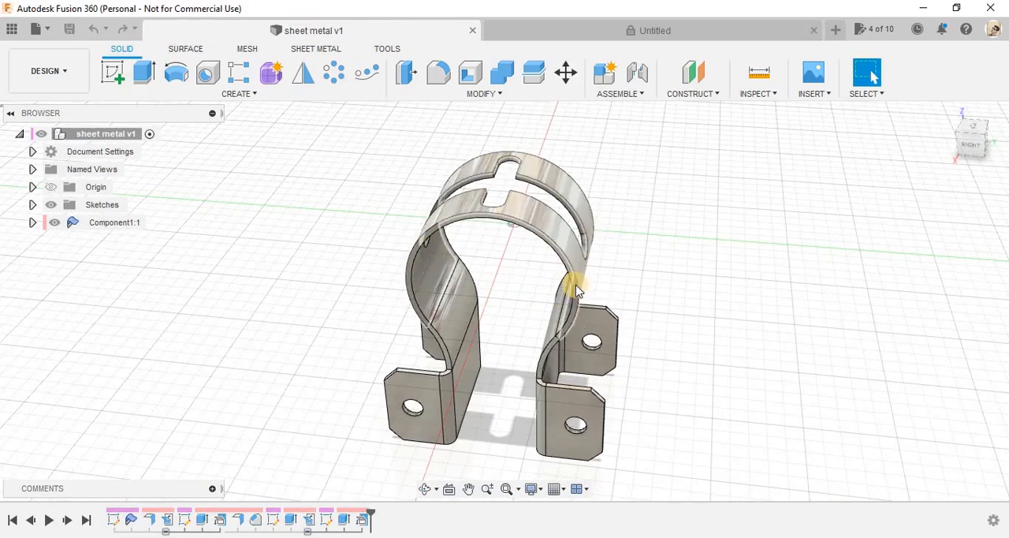
Start a new sketch on the vertical origin plane of the untitled design.
click(654, 30)
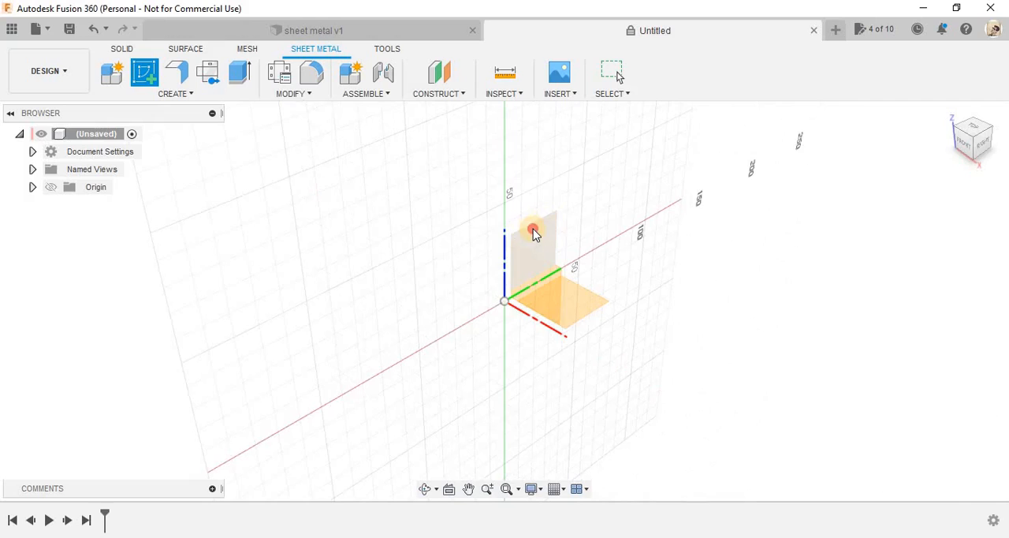
click(533, 230)
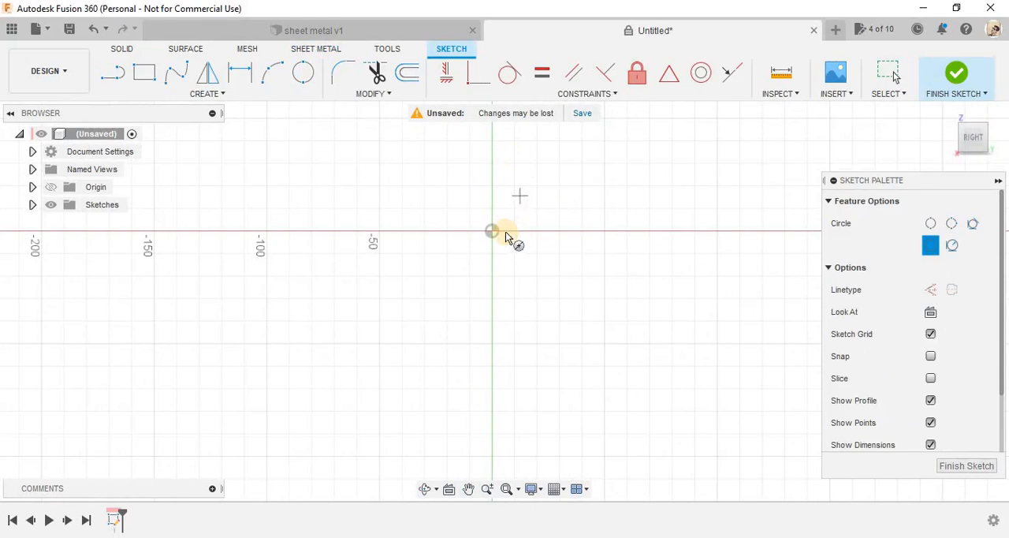
Draw a Ø60 circle at the origin, a vertical line below it, and trim the unneeded arc.
drag(492, 230, 591, 243)
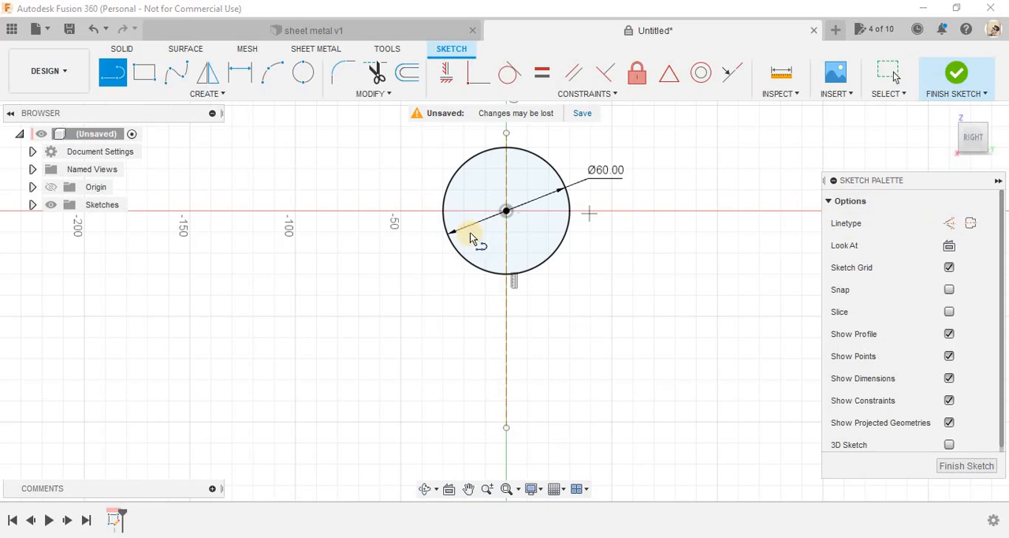
drag(470, 238, 470, 429)
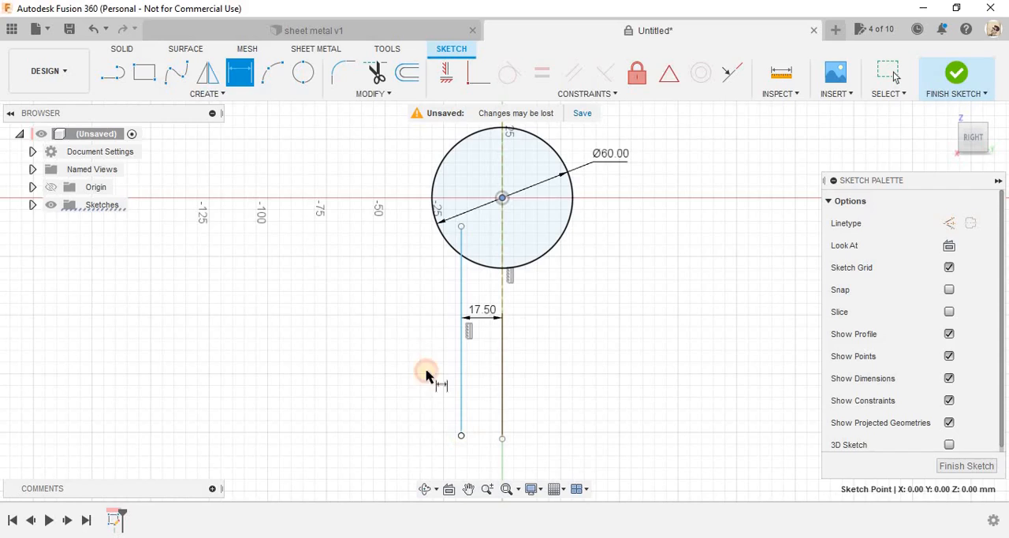
click(426, 374)
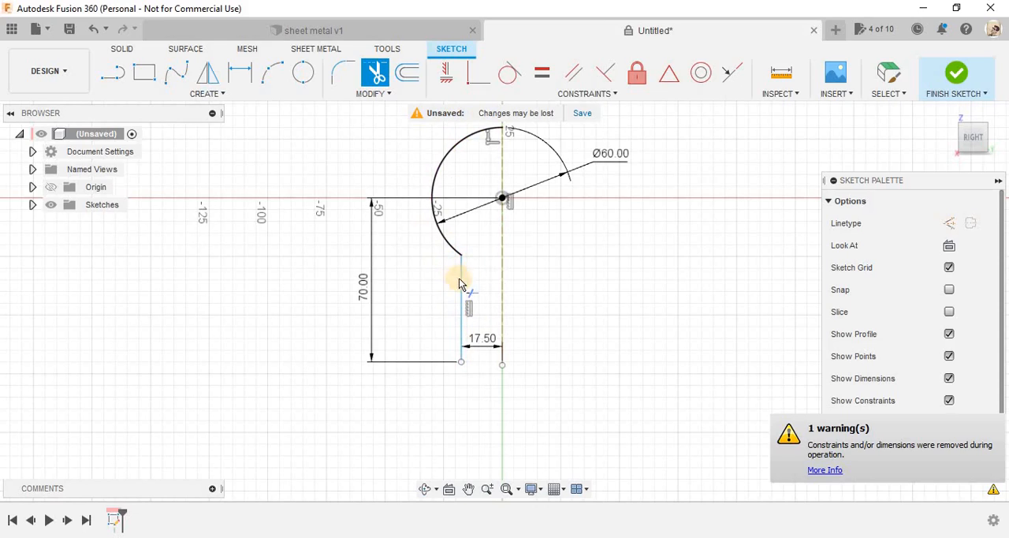
mouse_move(404, 148)
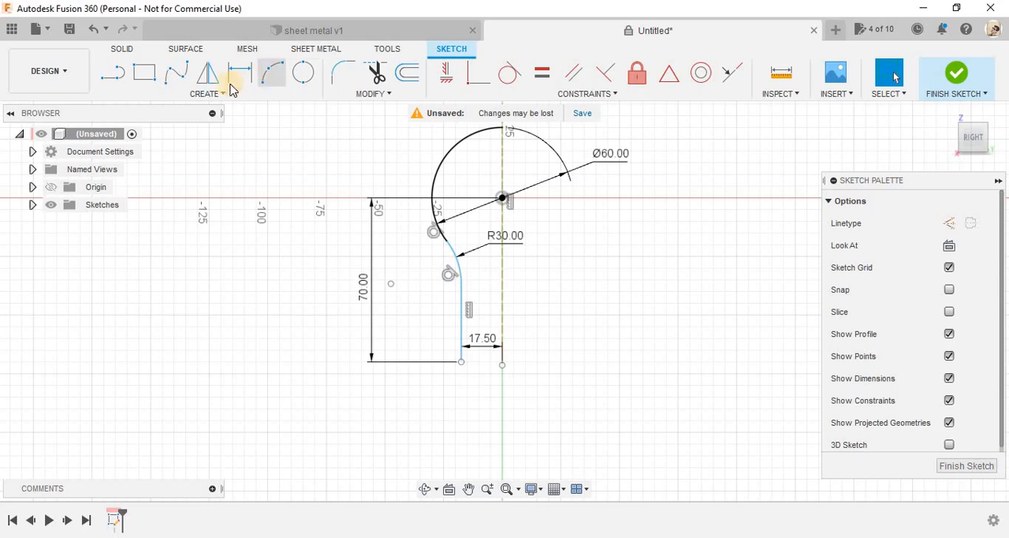
Mirror the arc, fillet and line about the vertical centre line, then finish the keyhole sketch.
click(208, 72)
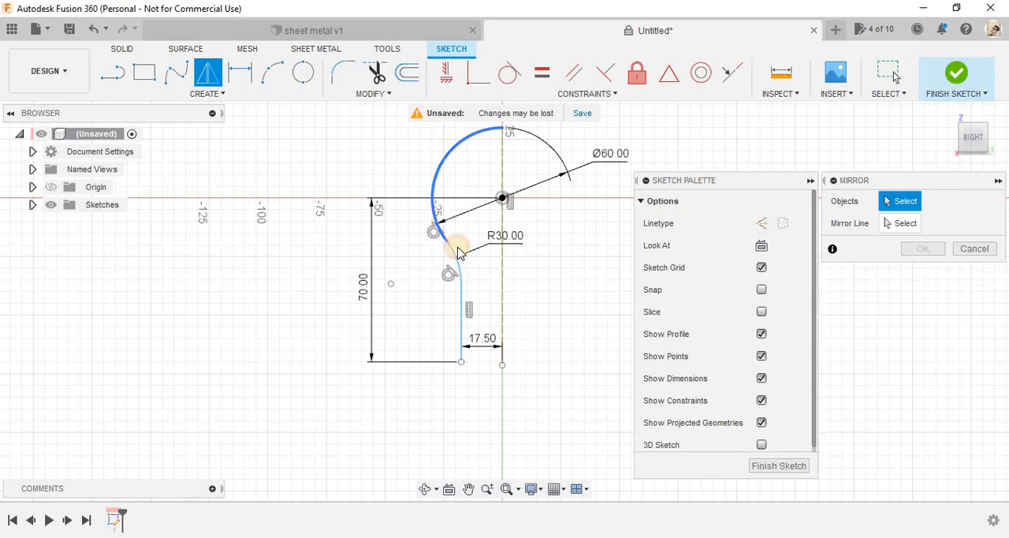
click(467, 311)
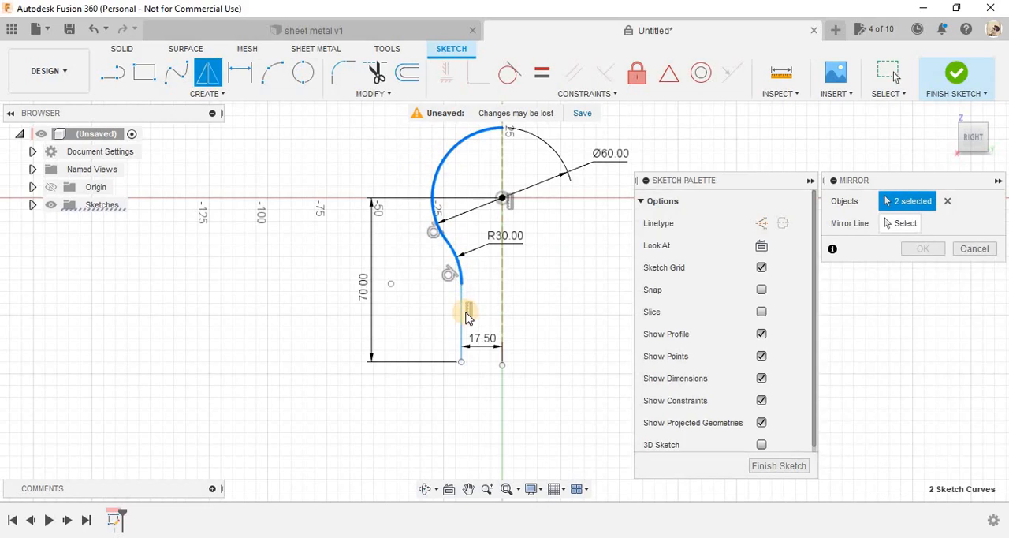
click(461, 313)
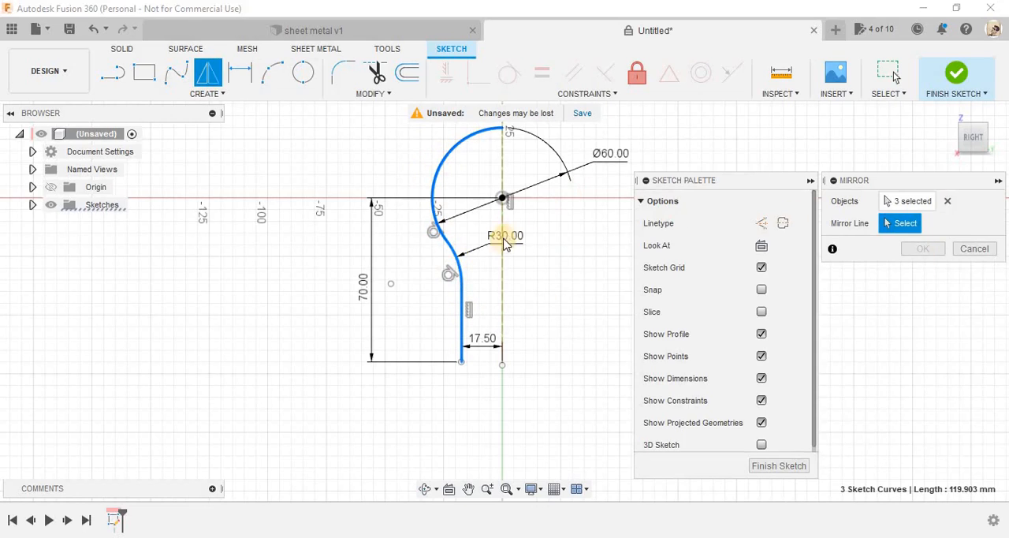
click(501, 197)
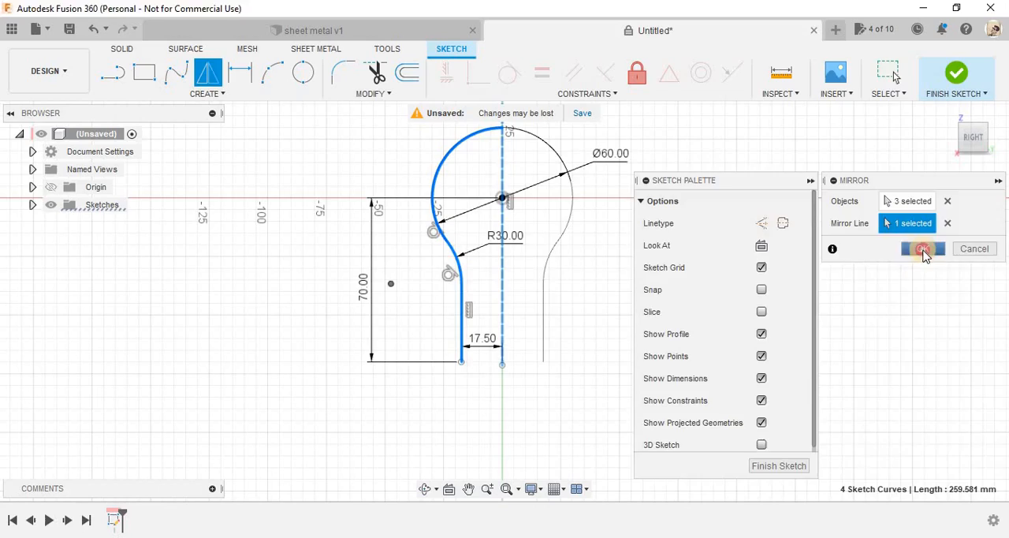
click(922, 249)
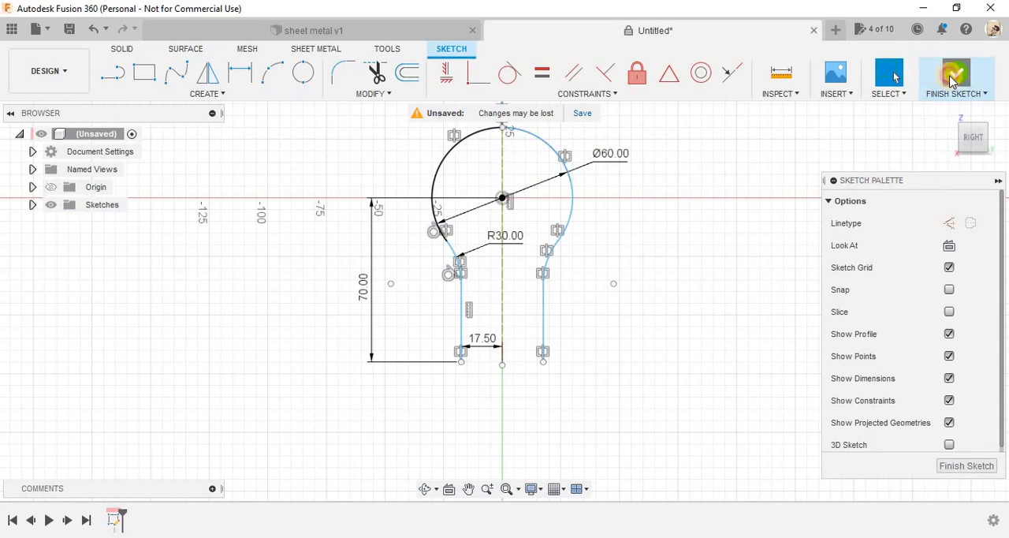
click(952, 73)
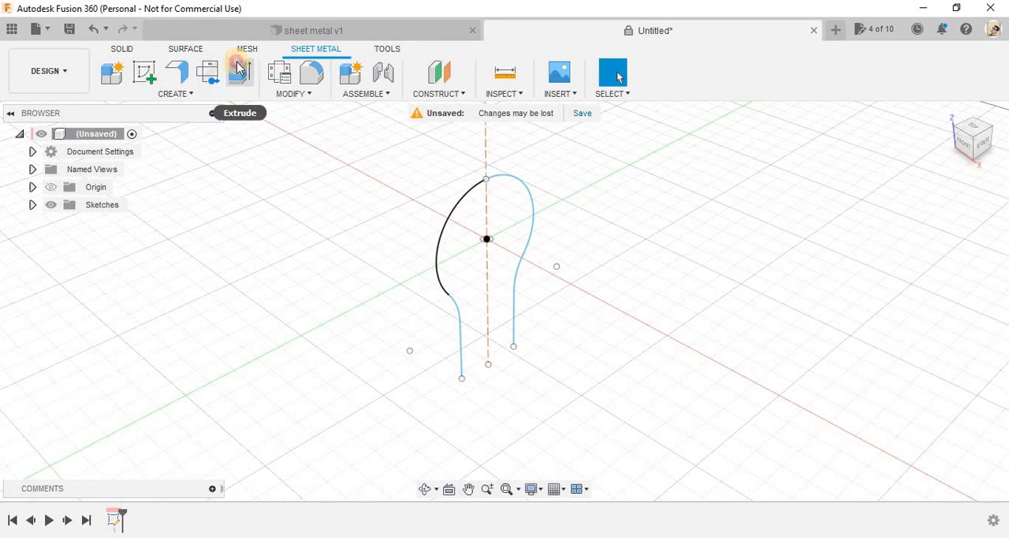
Switch from Extrude to Flange on the keyhole curve and drag it out to about 32 mm.
click(239, 73)
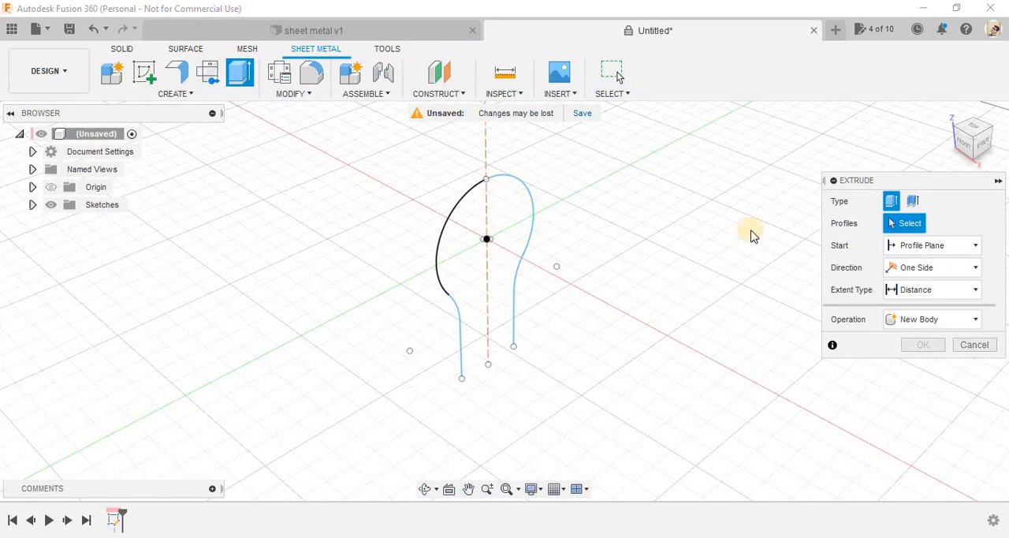
mouse_move(155, 105)
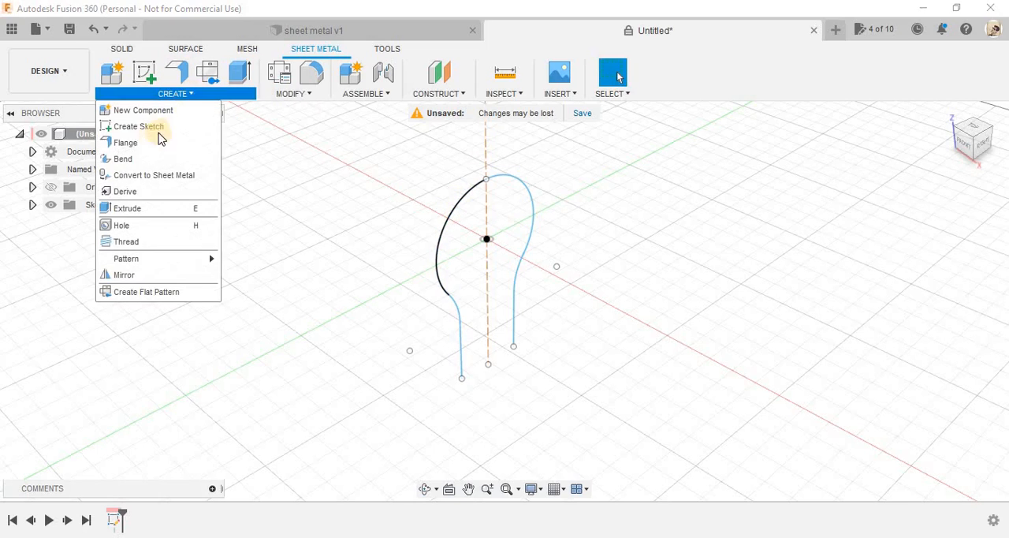
click(124, 142)
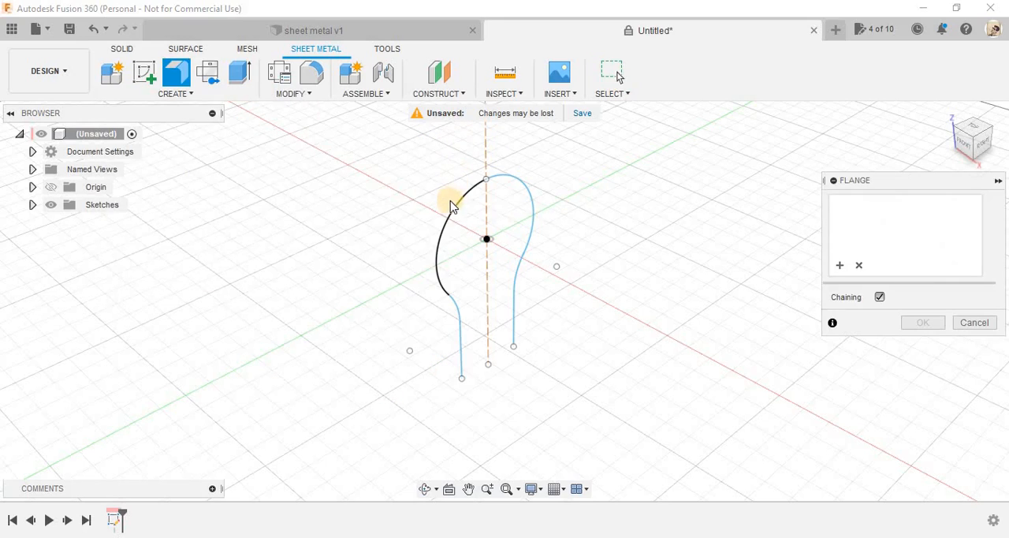
click(454, 205)
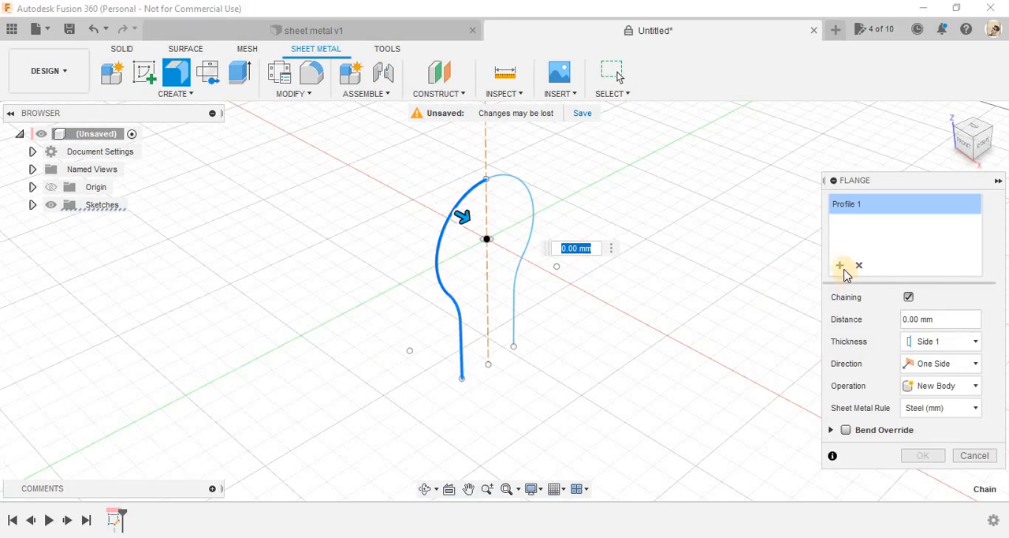
click(514, 177)
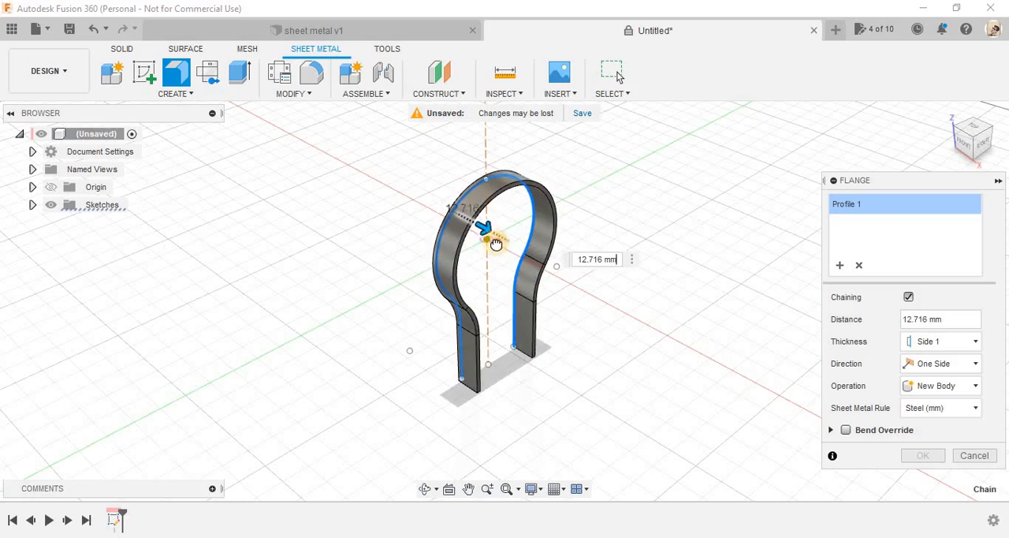
drag(487, 229, 517, 244)
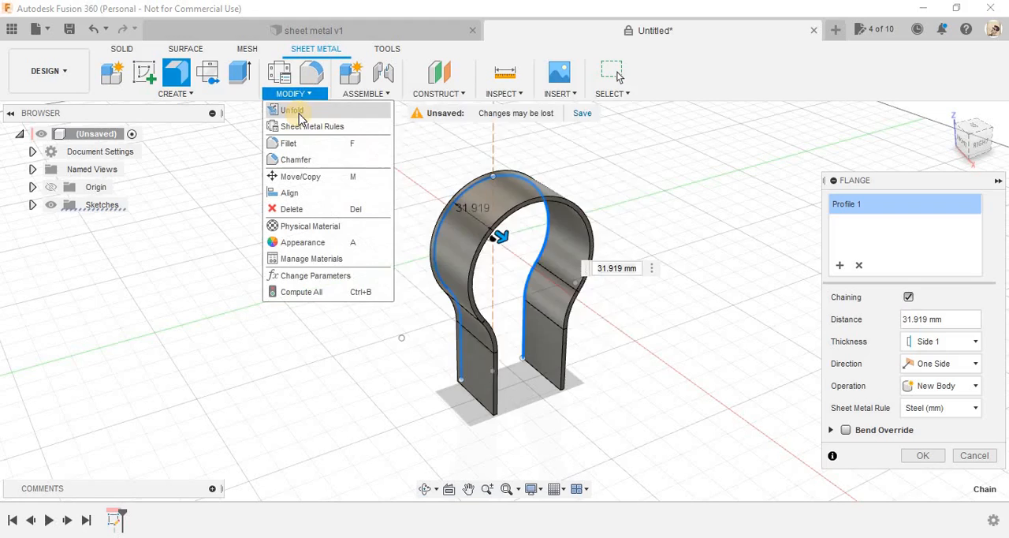
mouse_move(767, 211)
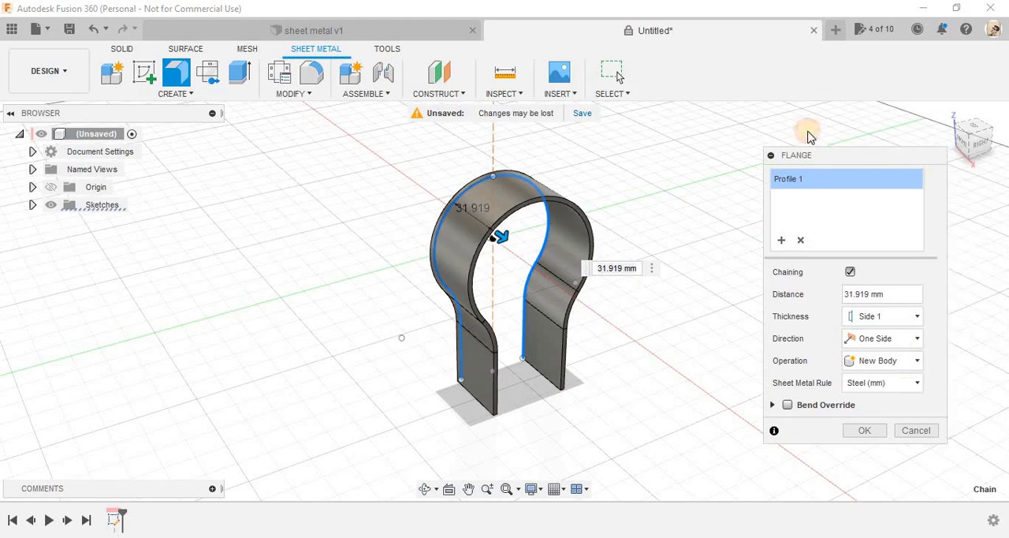
Set the flange one-directional at 45 mm with the Aluminum (mm) rule and no custom bend radius.
click(881, 337)
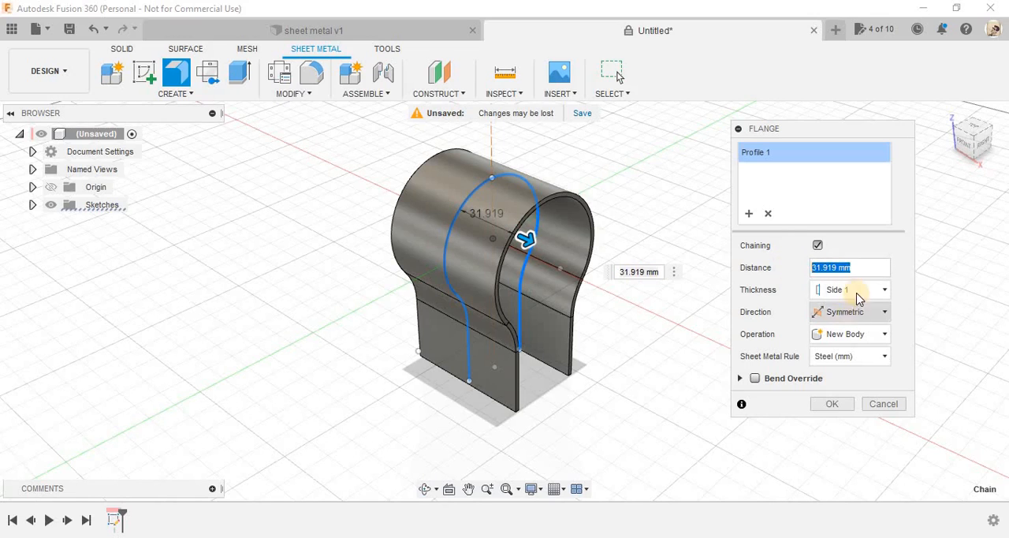
click(850, 311)
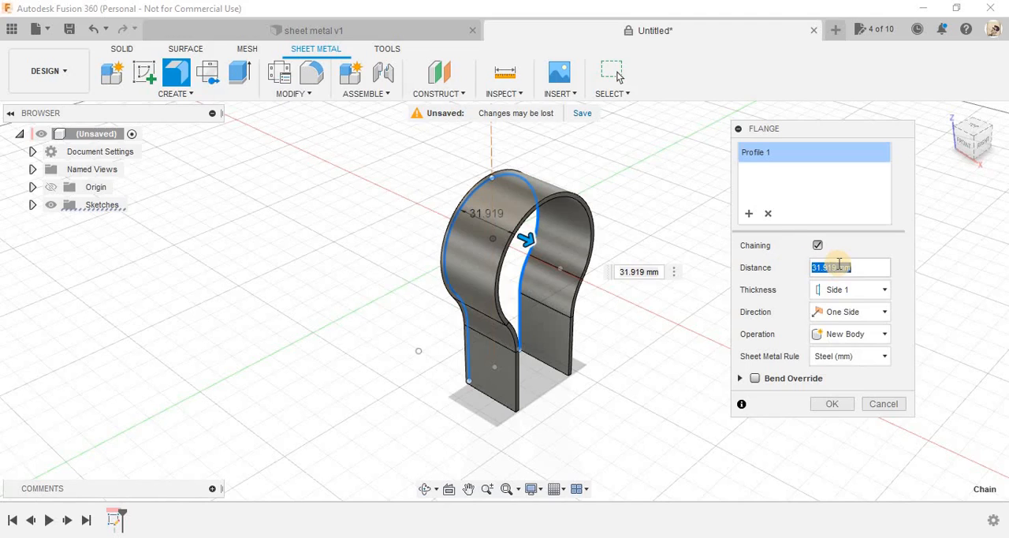
text(45 mm)
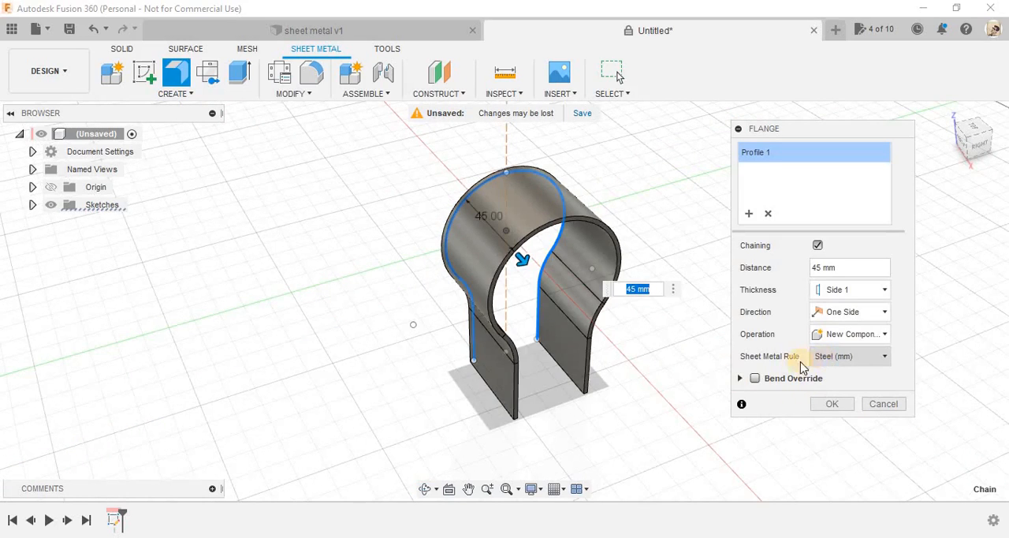
click(849, 356)
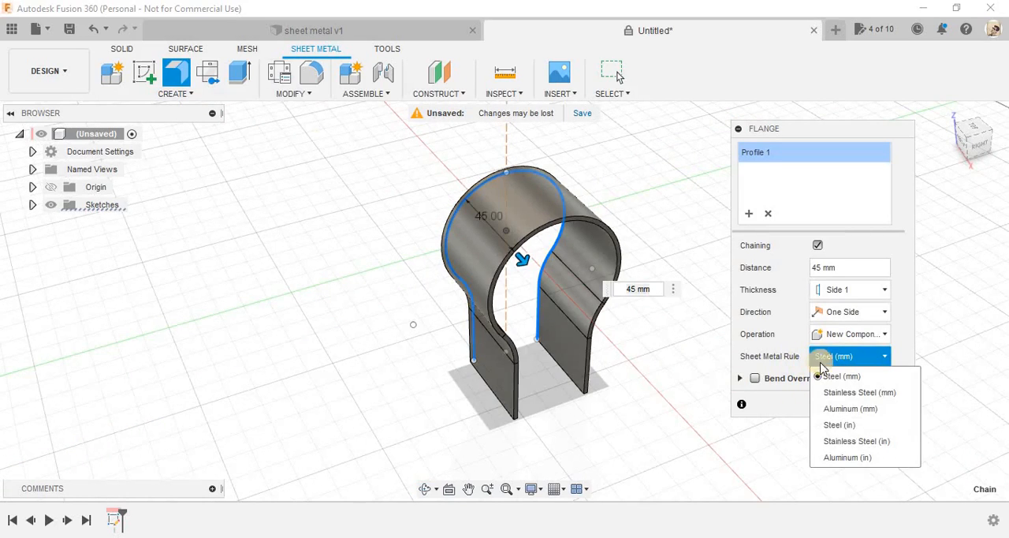
mouse_move(850, 408)
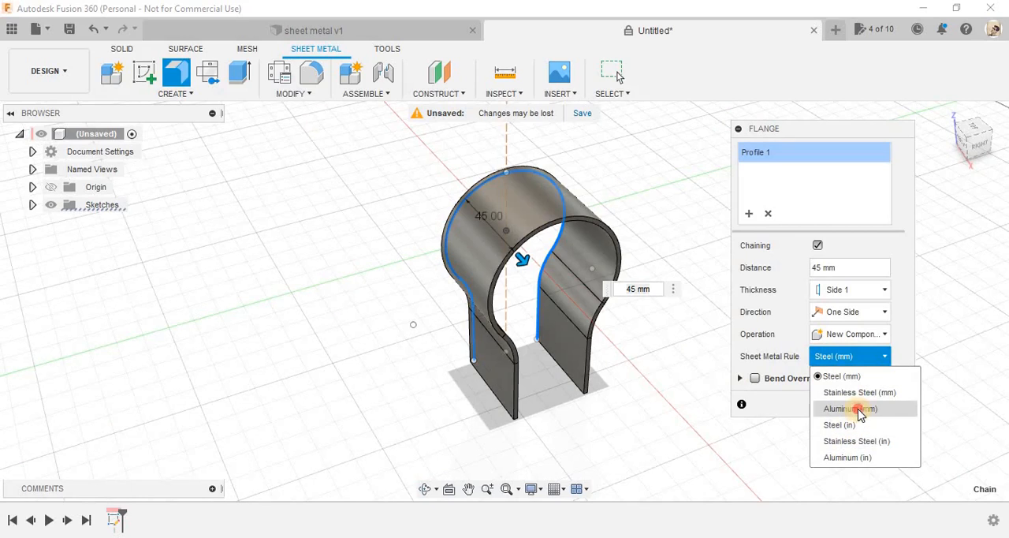
click(848, 409)
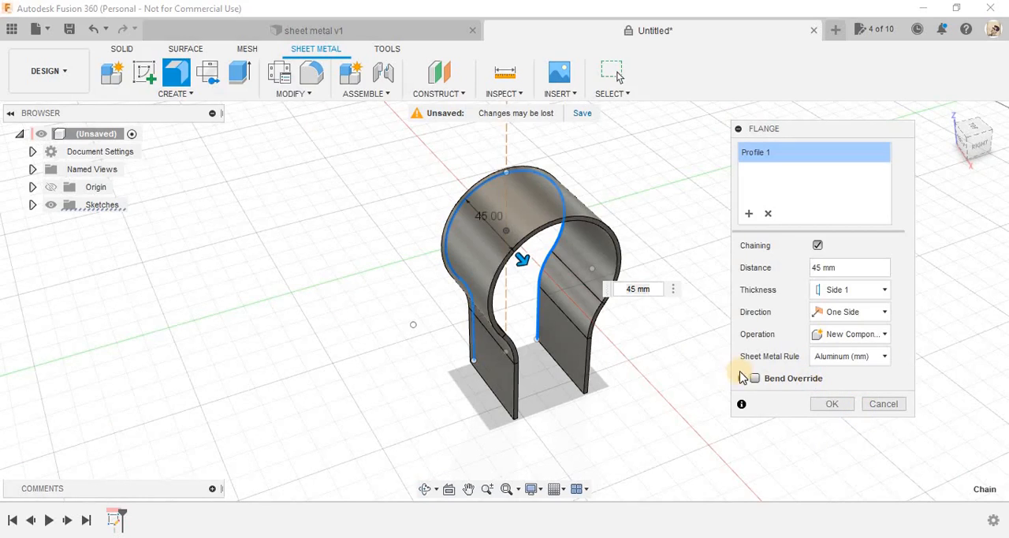
click(754, 378)
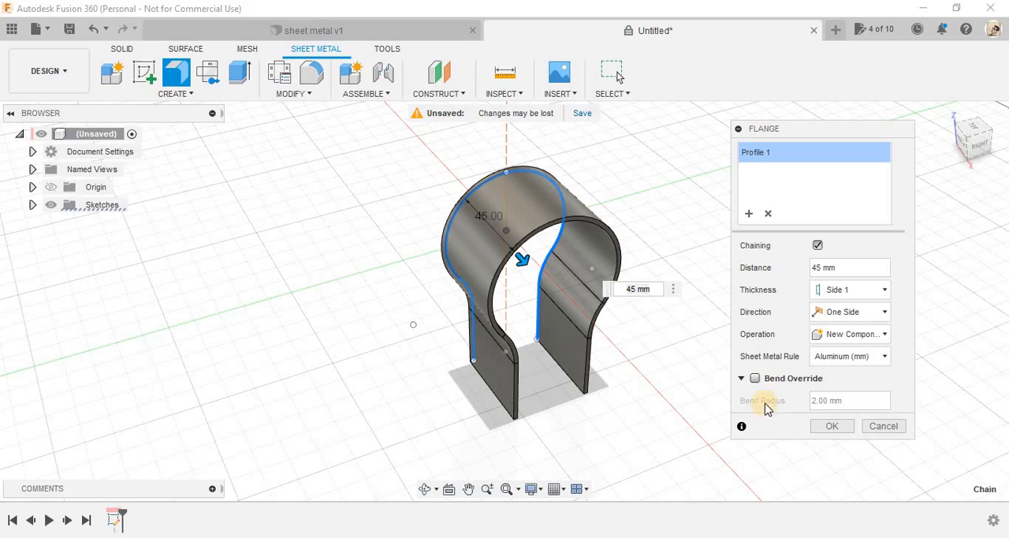
click(754, 378)
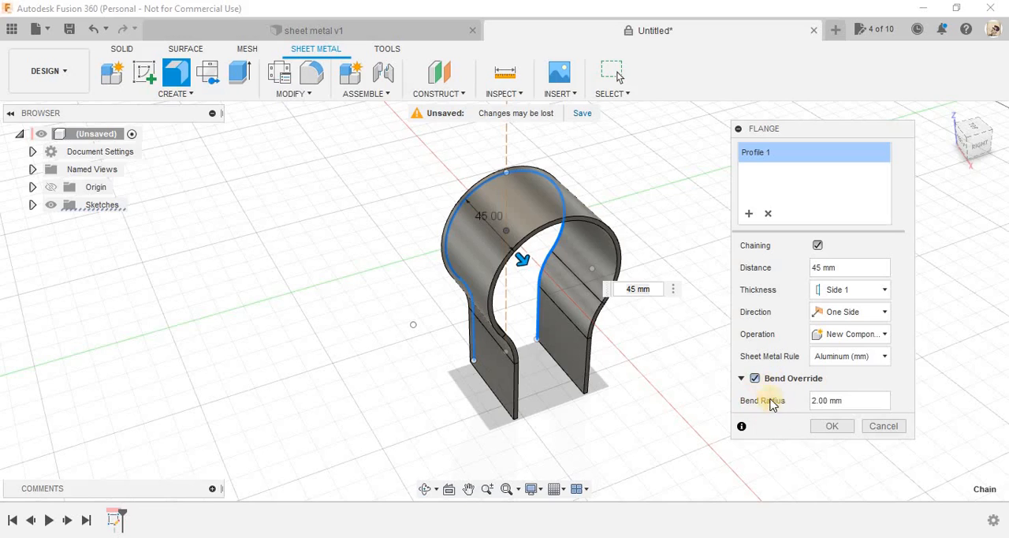
click(754, 378)
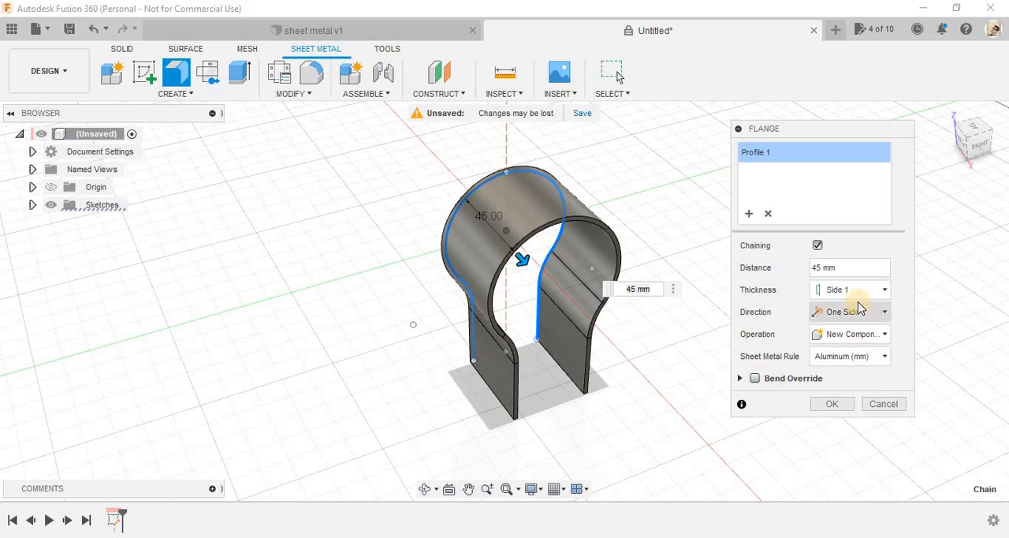
Put the material thickness on side 2 and create the flange as a new component.
click(850, 290)
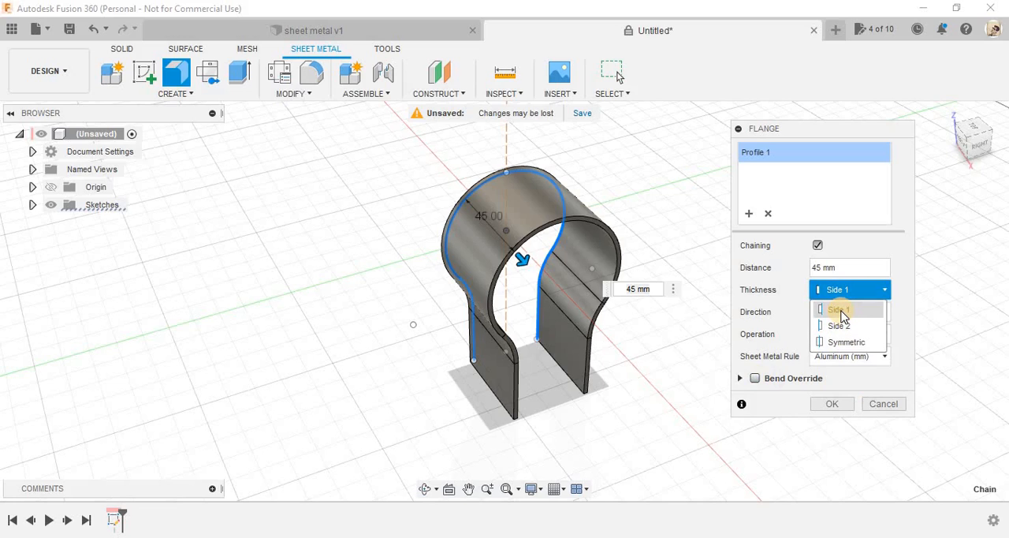
click(839, 309)
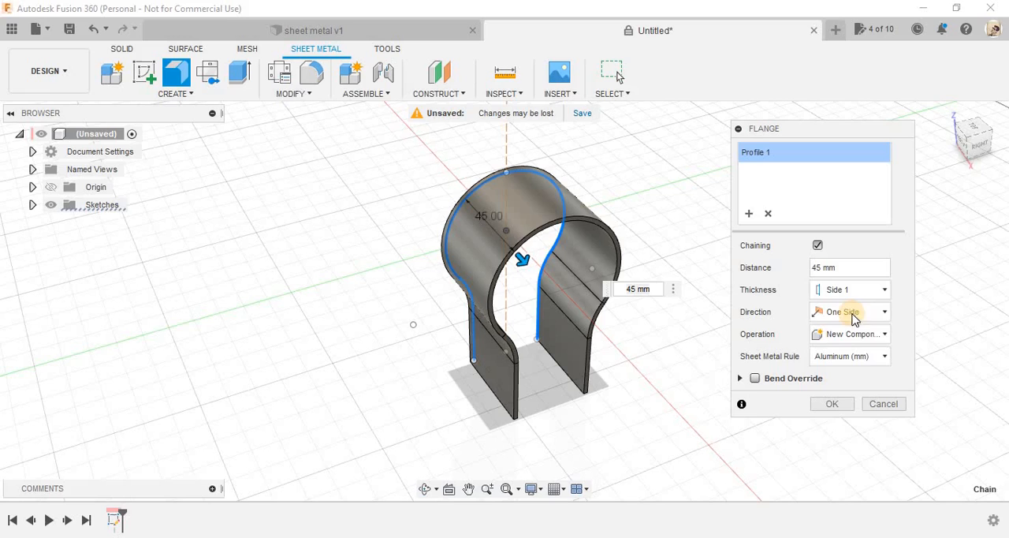
click(849, 290)
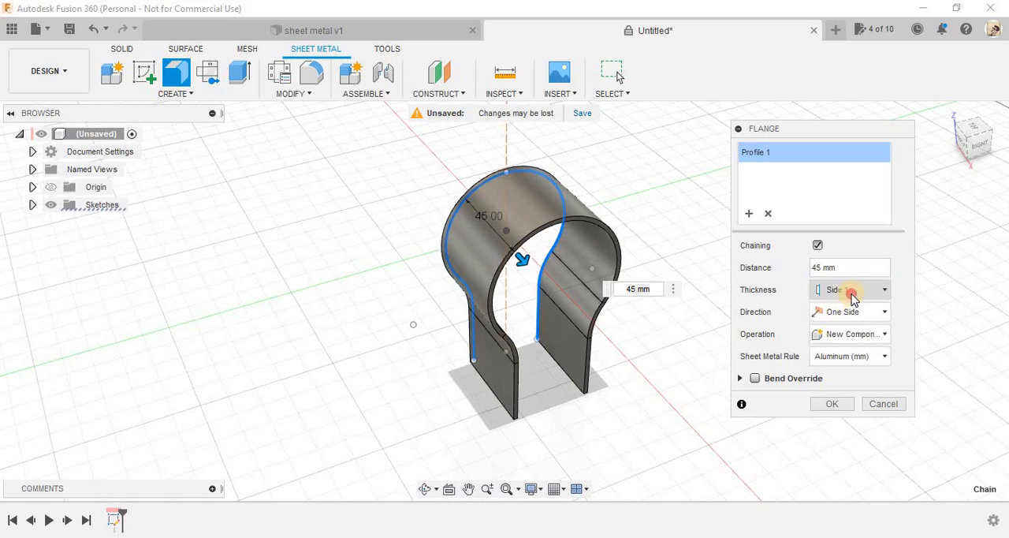
click(850, 290)
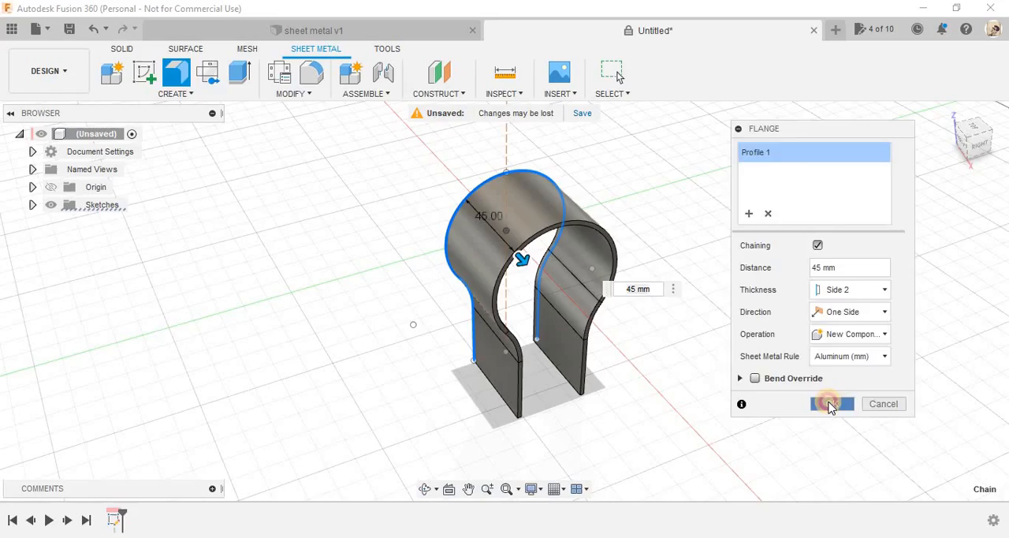
click(833, 404)
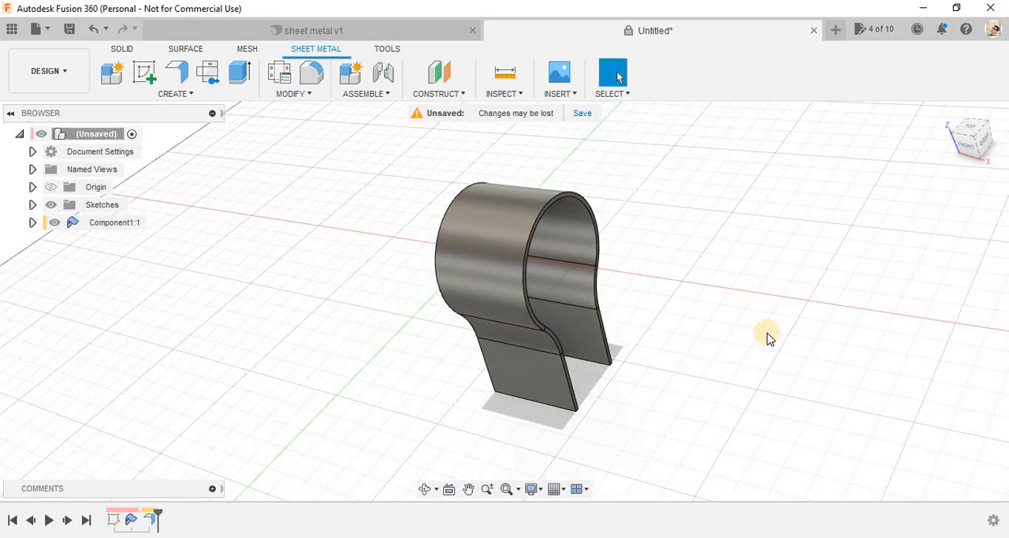
mouse_move(749, 365)
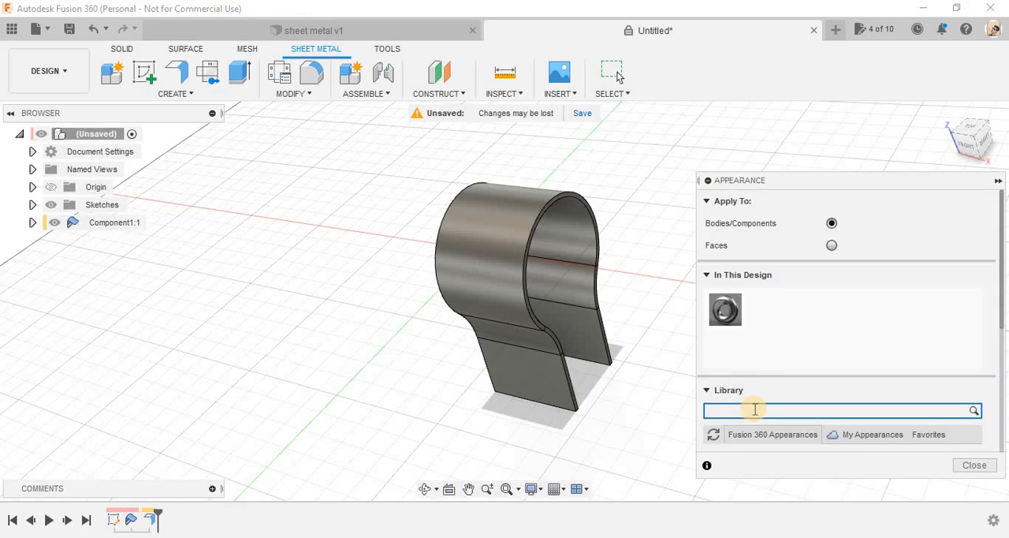
Search the appearance library for 'mirror'.
text(mirror)
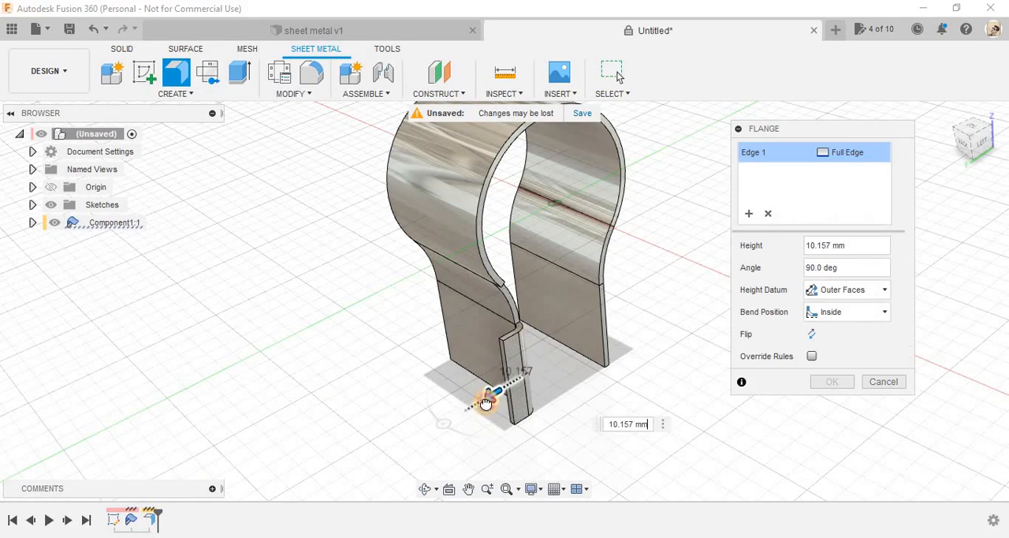
Flange the four bottom edges at 25 mm height with adjacent bend position.
drag(485, 404, 486, 397)
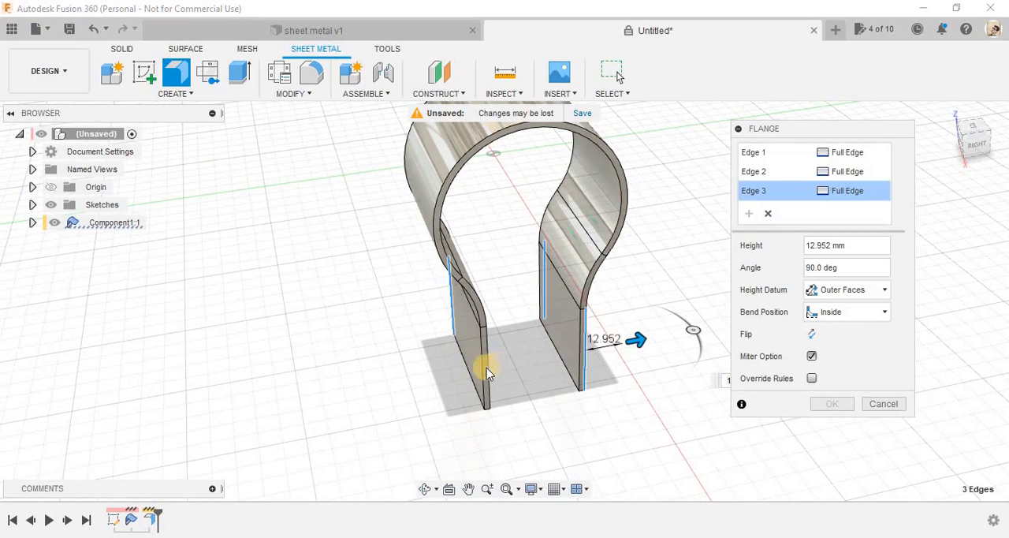
click(535, 394)
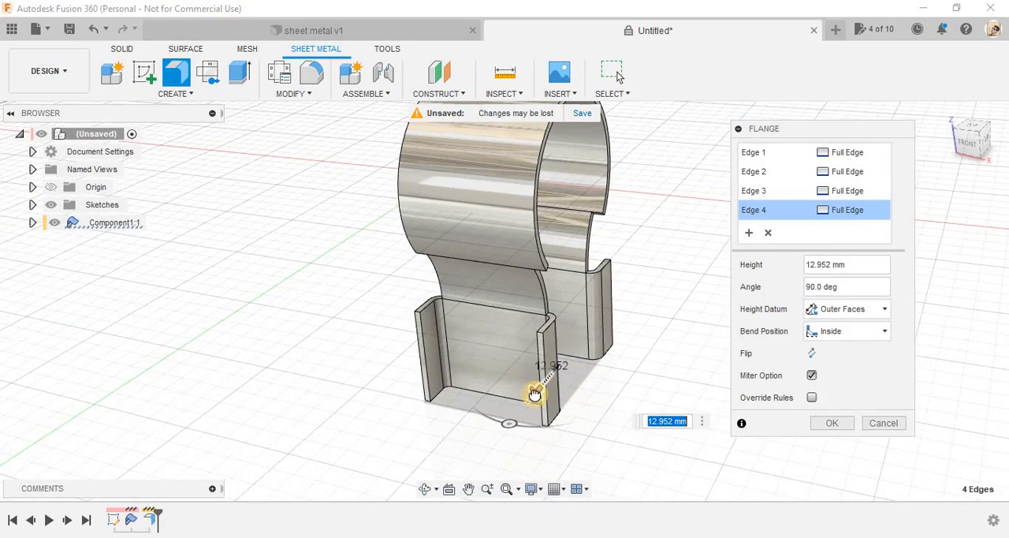
drag(534, 394, 508, 426)
text(25)
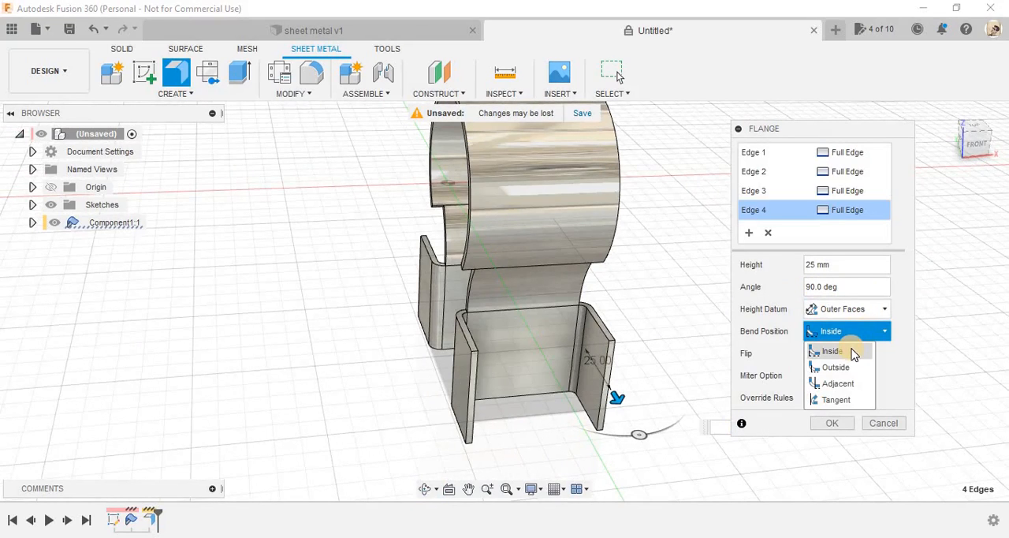
click(846, 309)
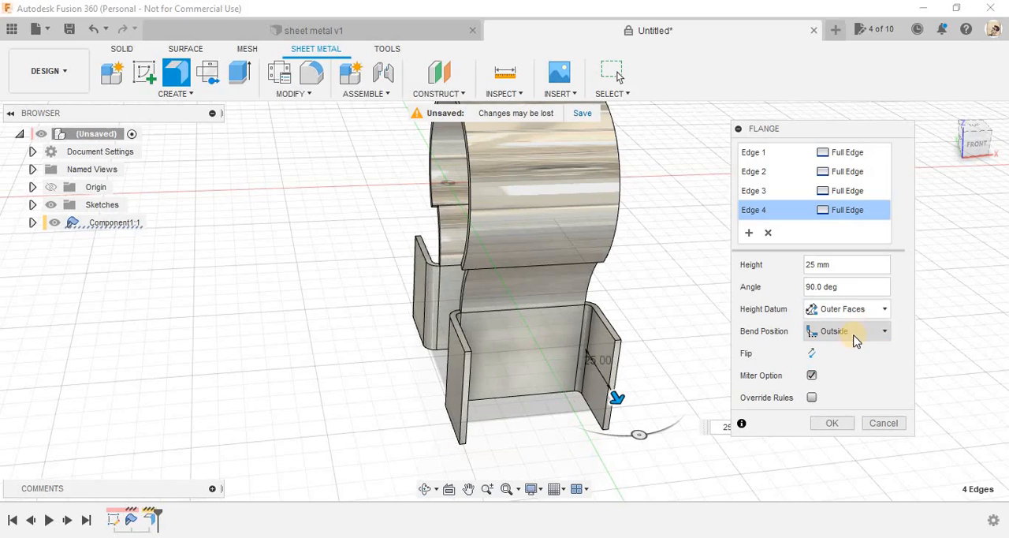
click(849, 331)
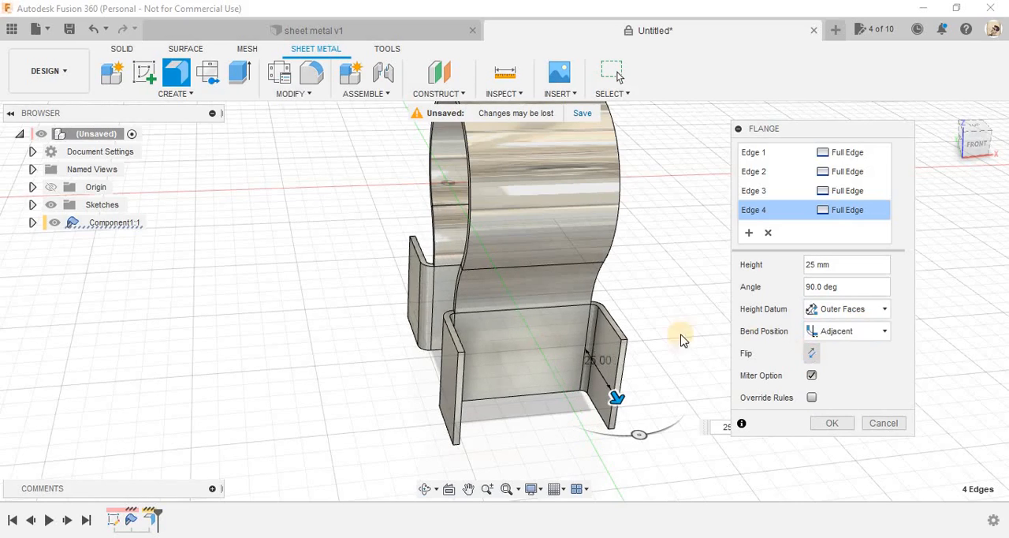
click(845, 331)
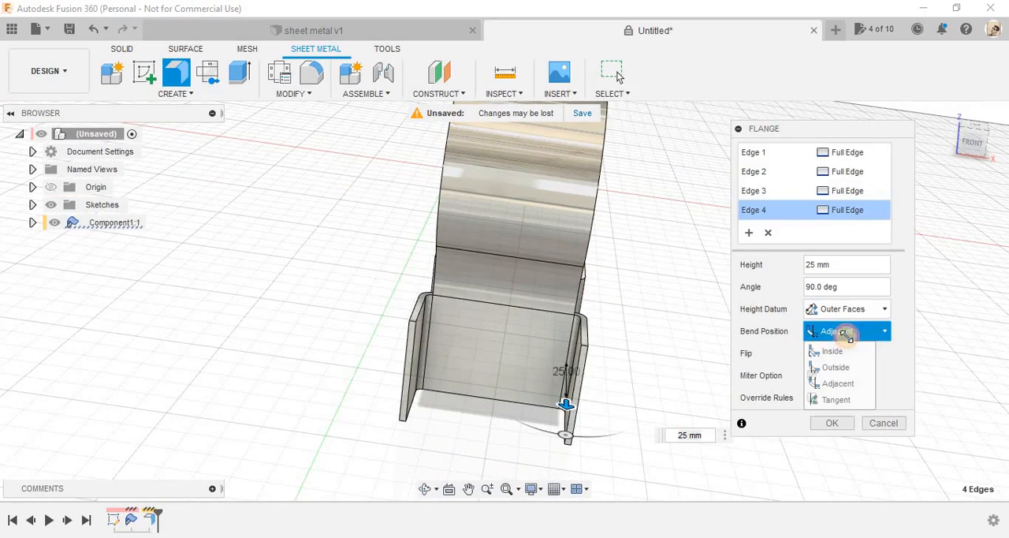
click(836, 399)
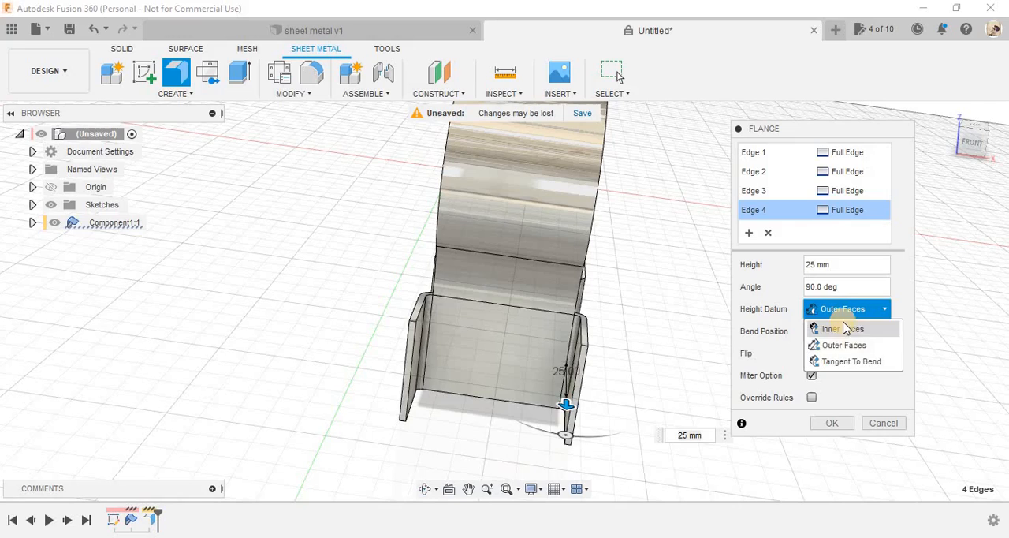
Measure flange height tangent to the bend and tilt the flanges to 105°.
click(842, 328)
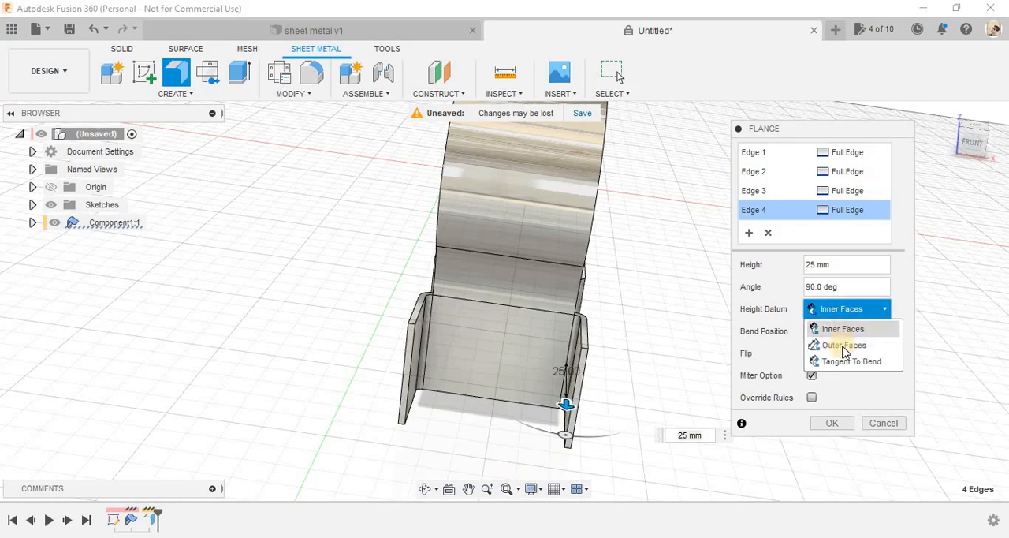
click(844, 344)
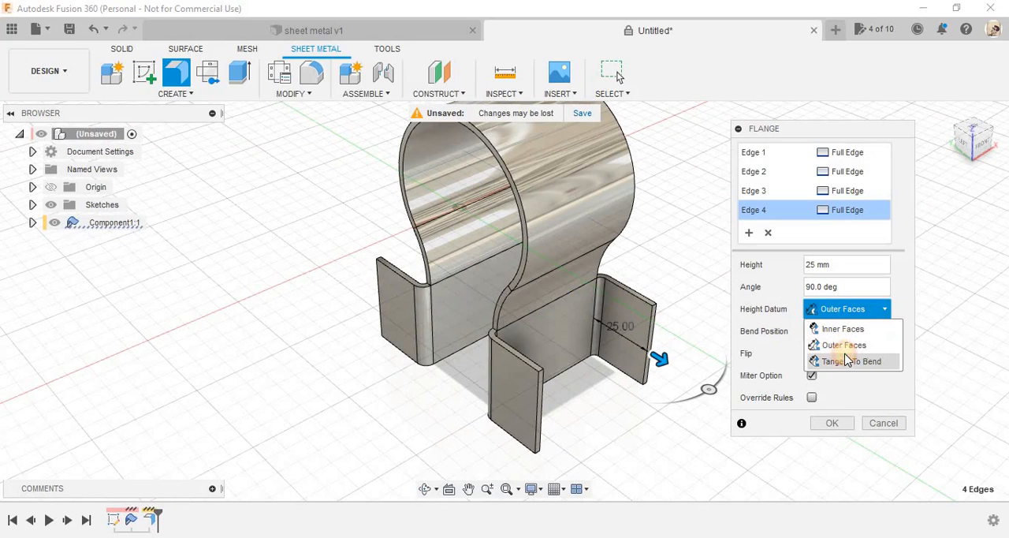
click(853, 361)
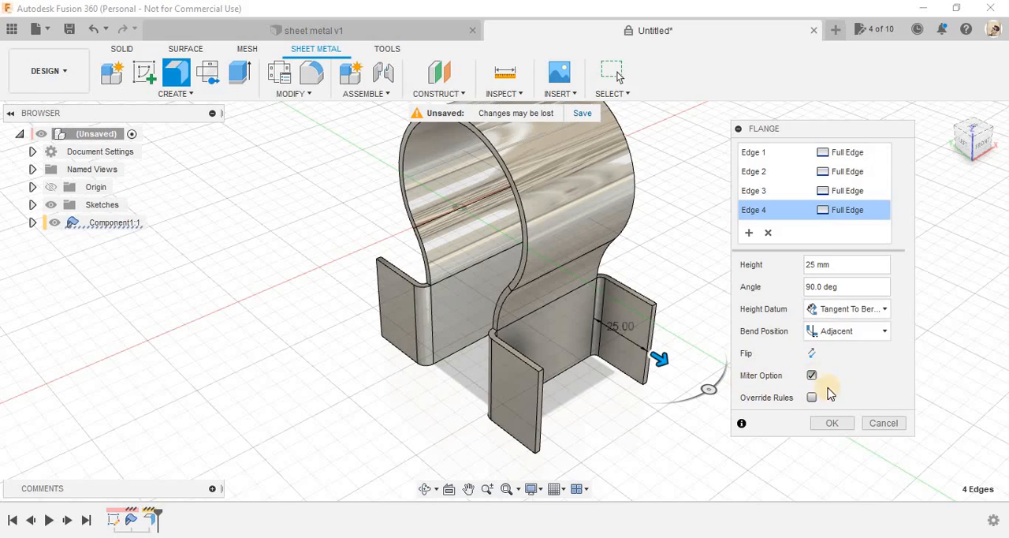
mouse_move(769, 209)
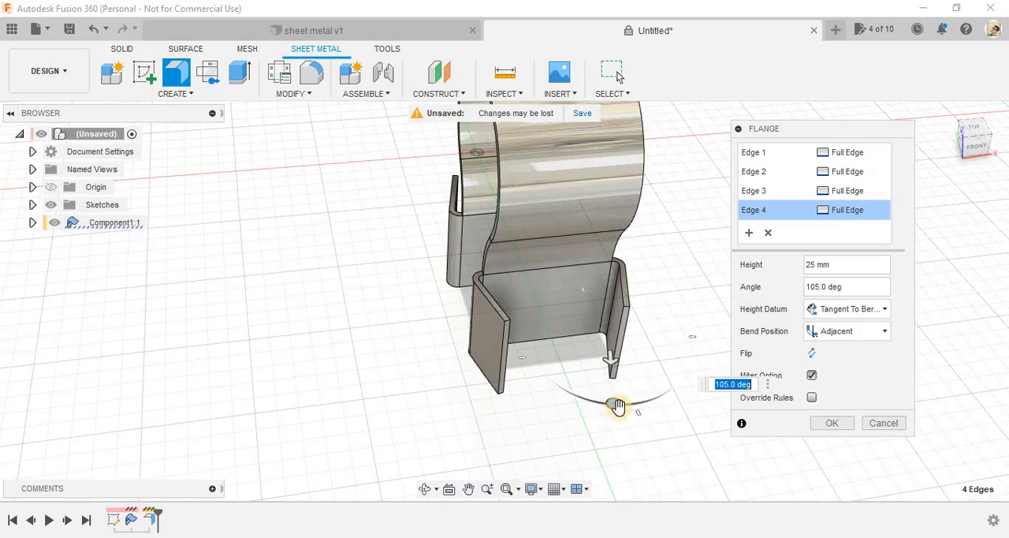
drag(618, 407, 655, 402)
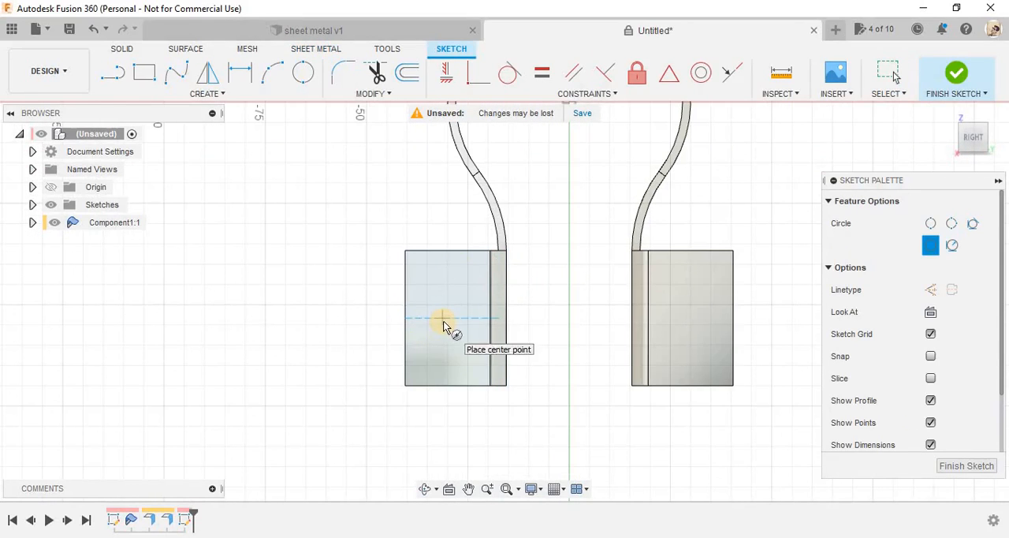
Place a bolt-hole circle 10 mm in on a tab, mirror it across the centre line, and finish the sketch.
click(443, 323)
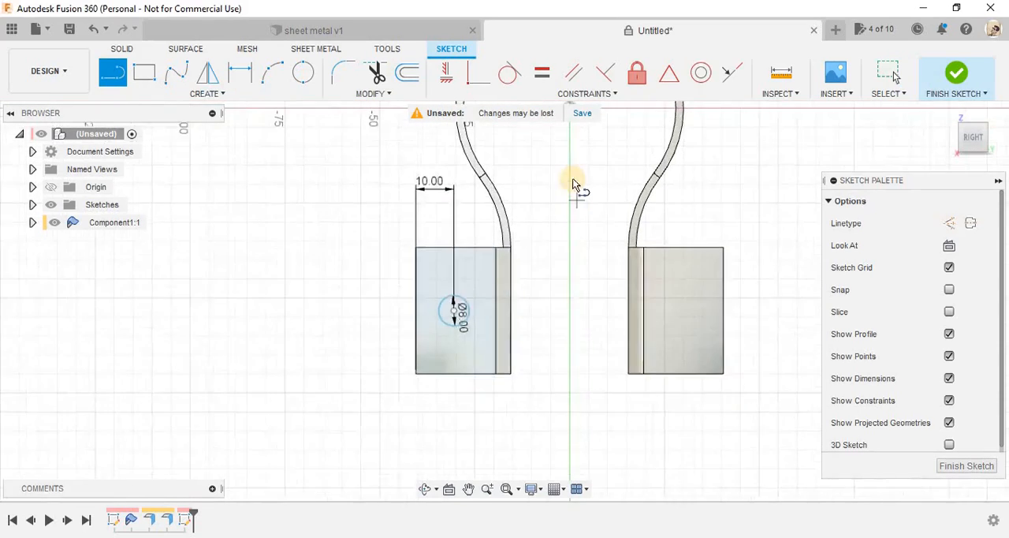
click(582, 113)
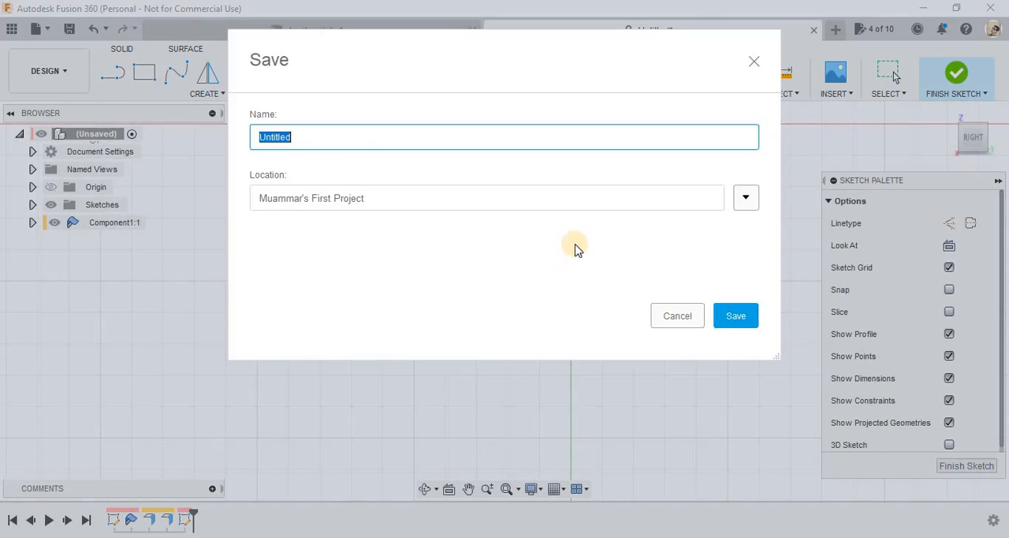
click(676, 316)
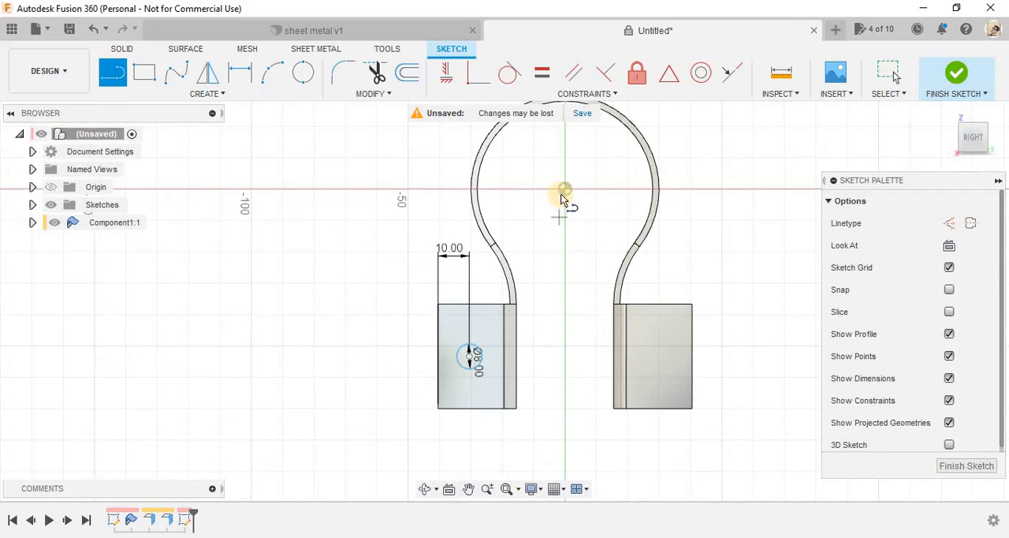
click(208, 73)
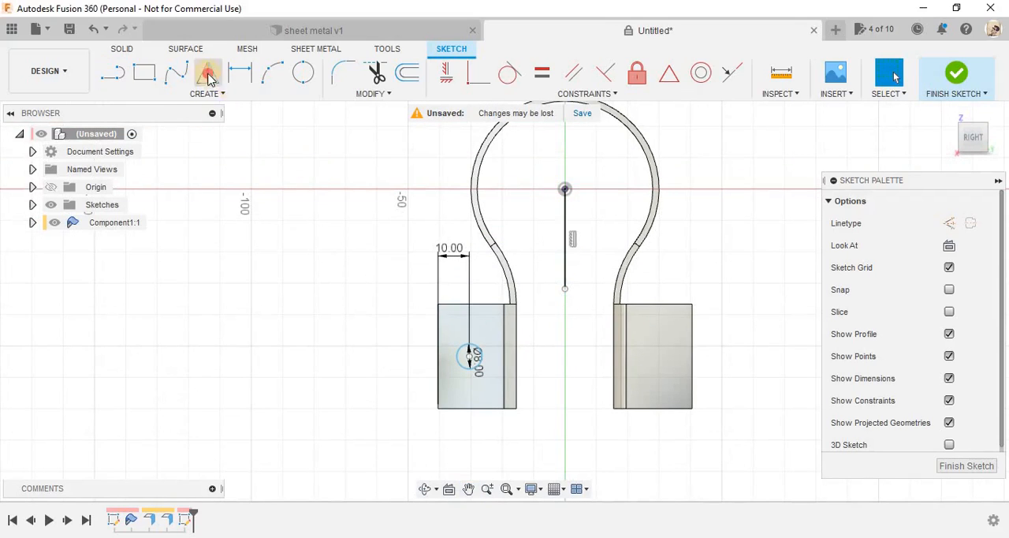
click(209, 73)
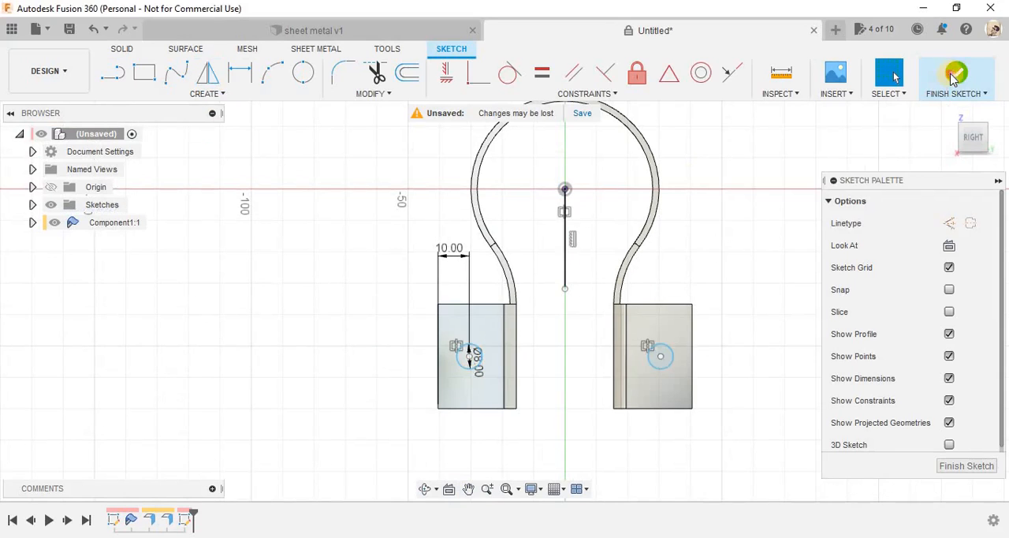
click(956, 77)
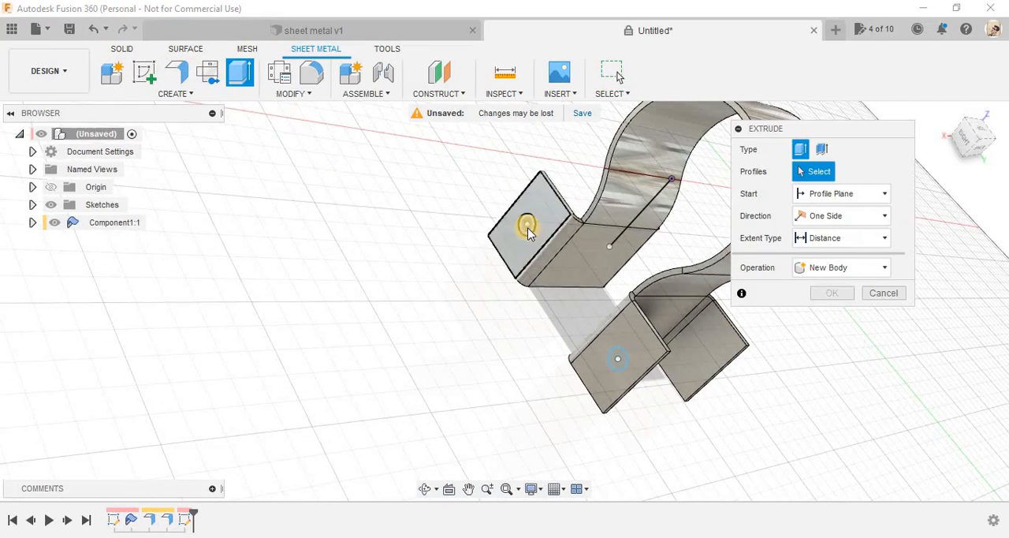
Extrude-cut the circle profiles through all four mounting tabs to form the bolt holes.
click(618, 360)
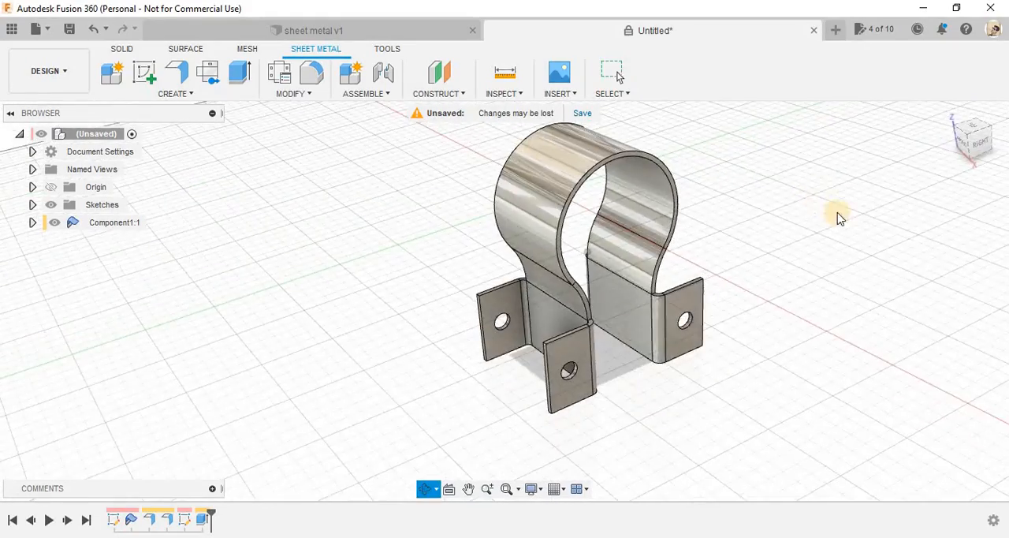
drag(839, 218, 877, 429)
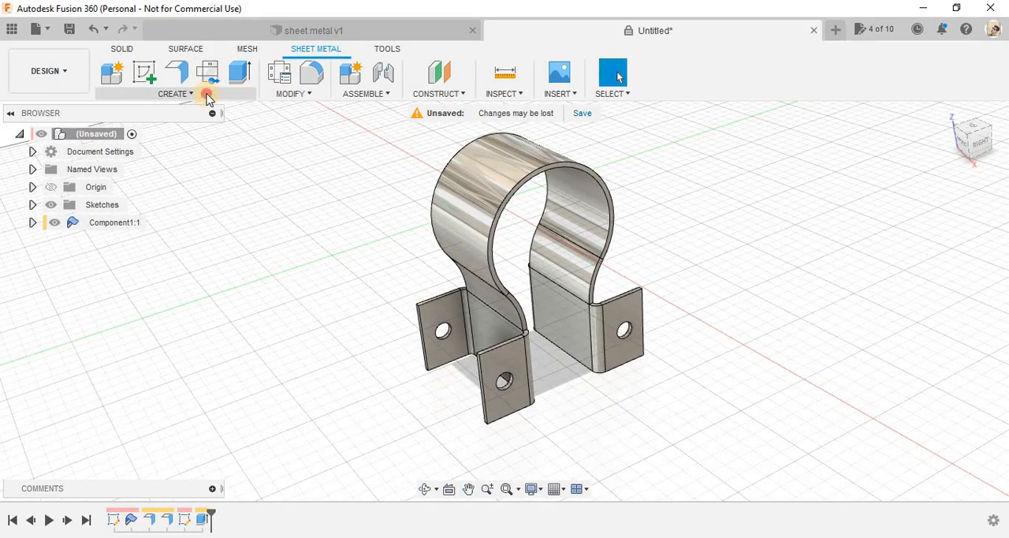
Create the flat pattern using the base face as the stationary face.
click(175, 93)
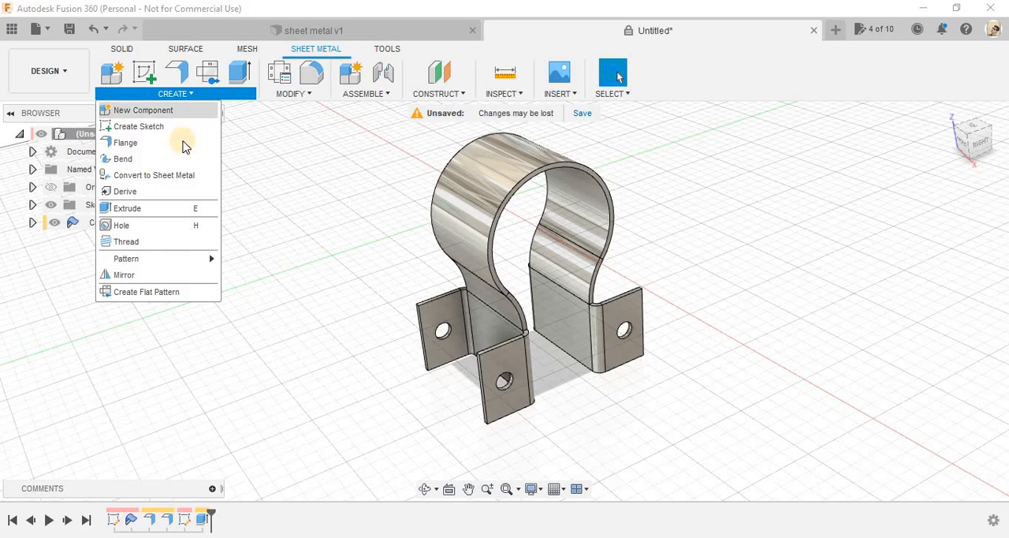
mouse_move(145, 291)
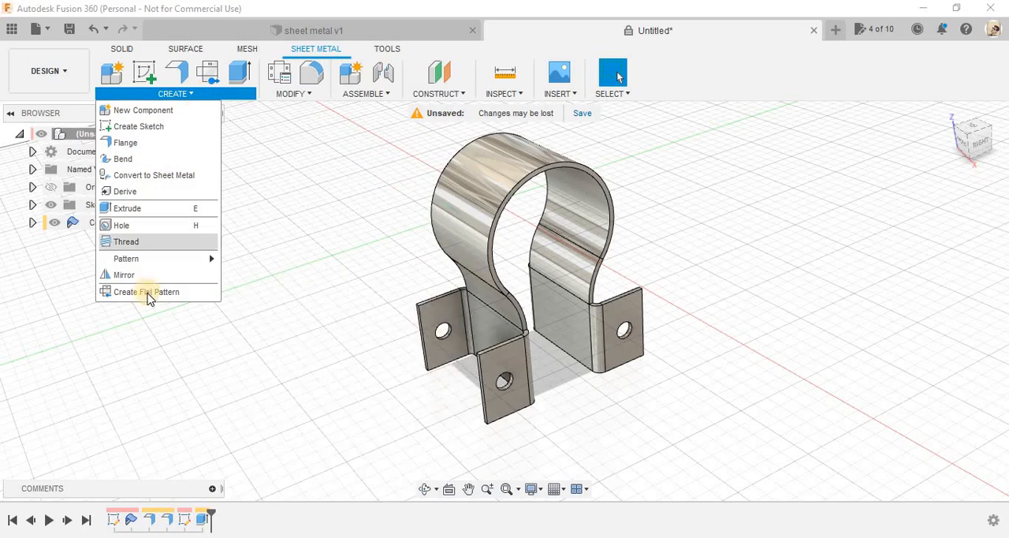
mouse_move(145, 292)
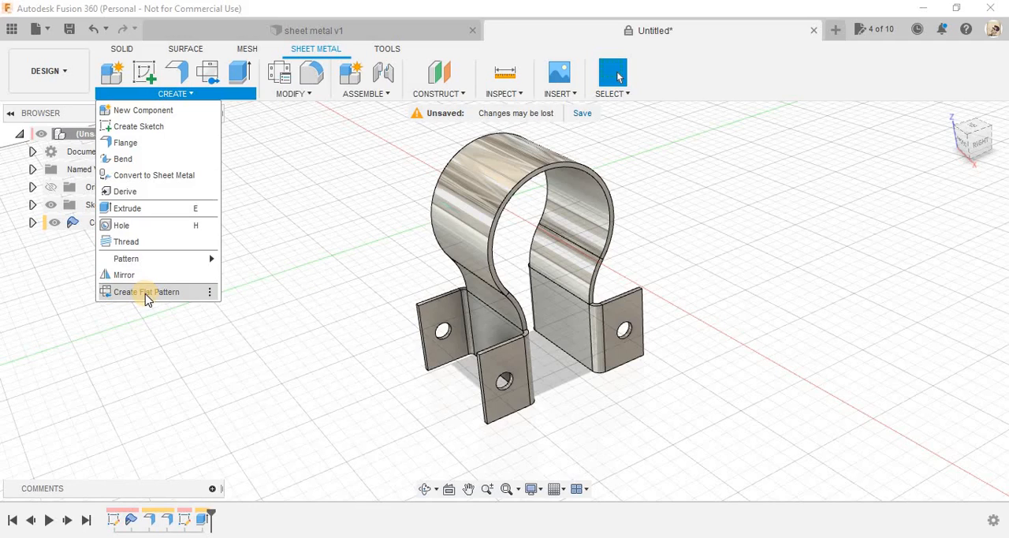
click(145, 292)
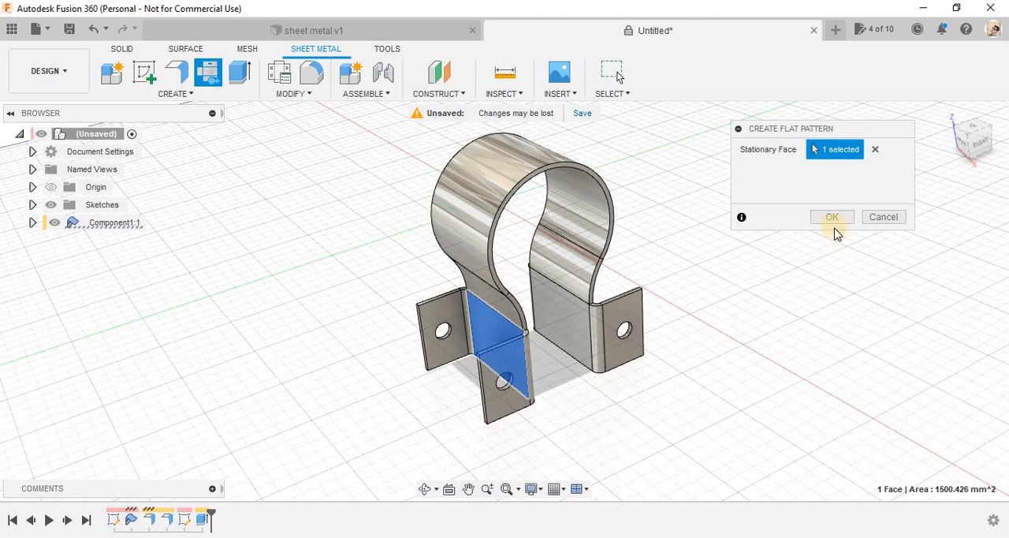
click(833, 217)
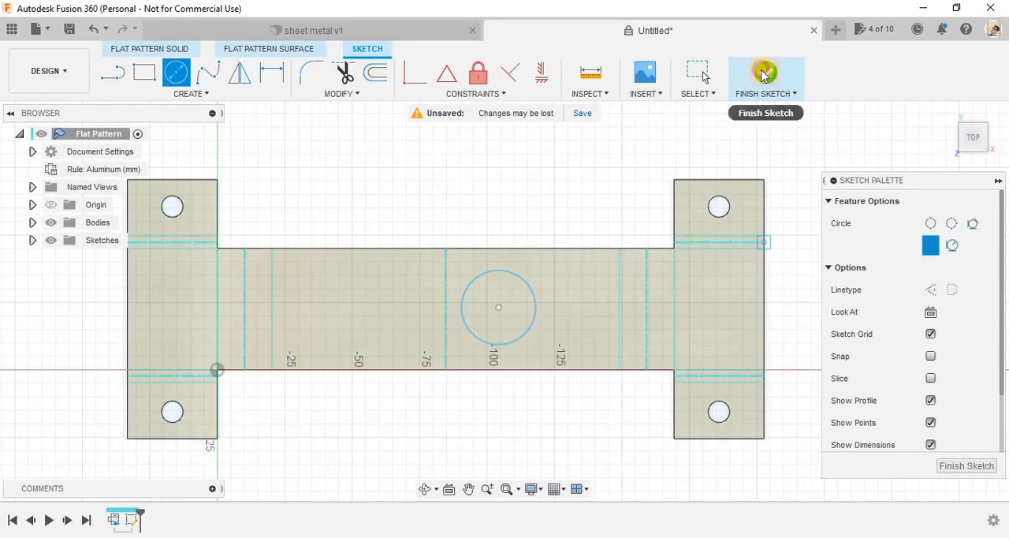
Cut the sketched centre circle through the flat pattern and return to the folded bracket.
click(765, 74)
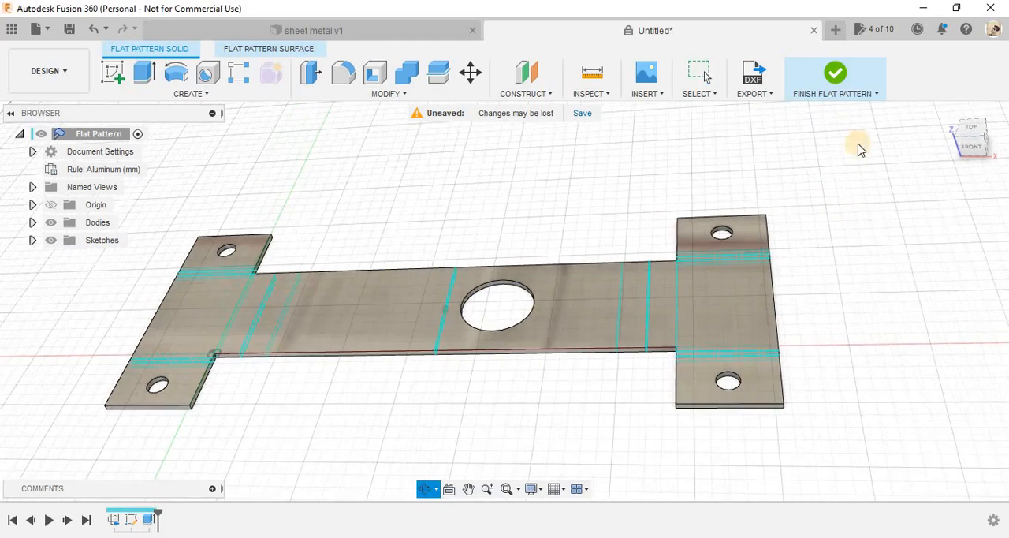
click(835, 72)
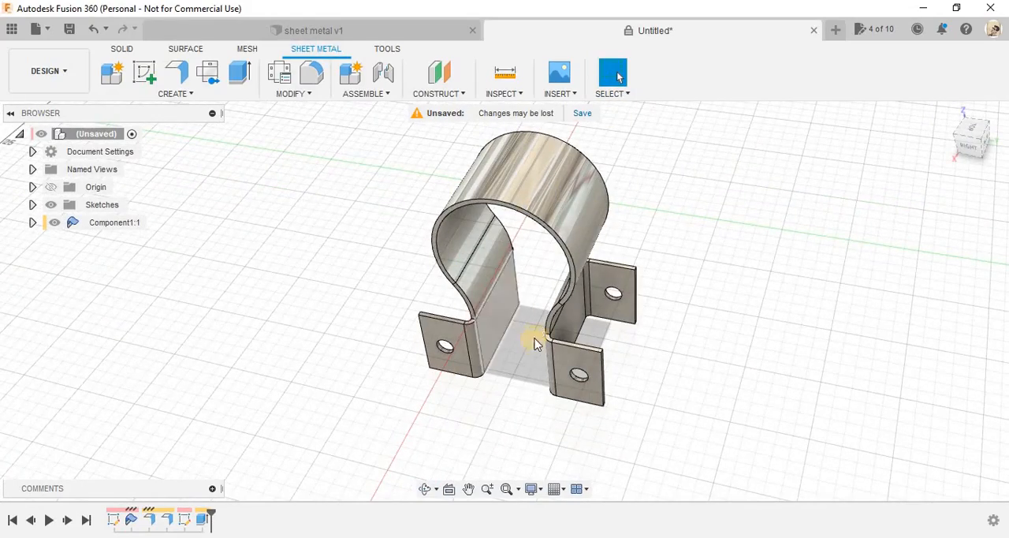
drag(536, 344, 544, 331)
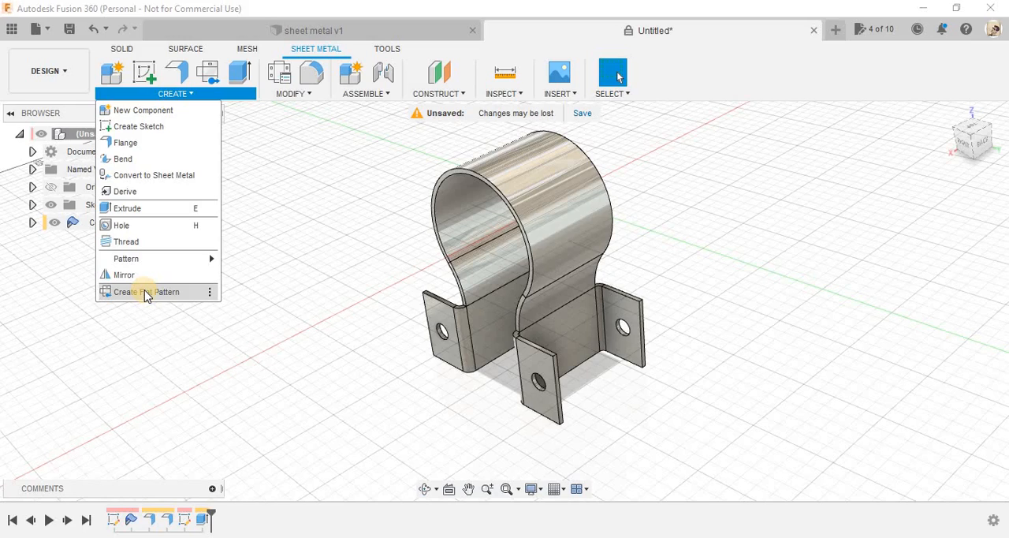
mouse_move(292, 97)
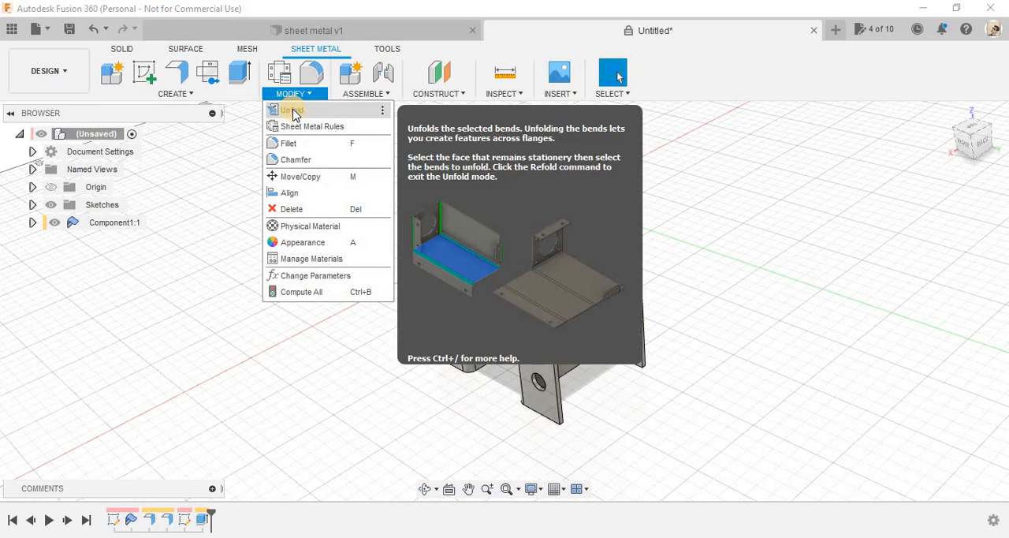
Unfold every bend of the bracket about its fixed face so the part lies flat.
click(292, 110)
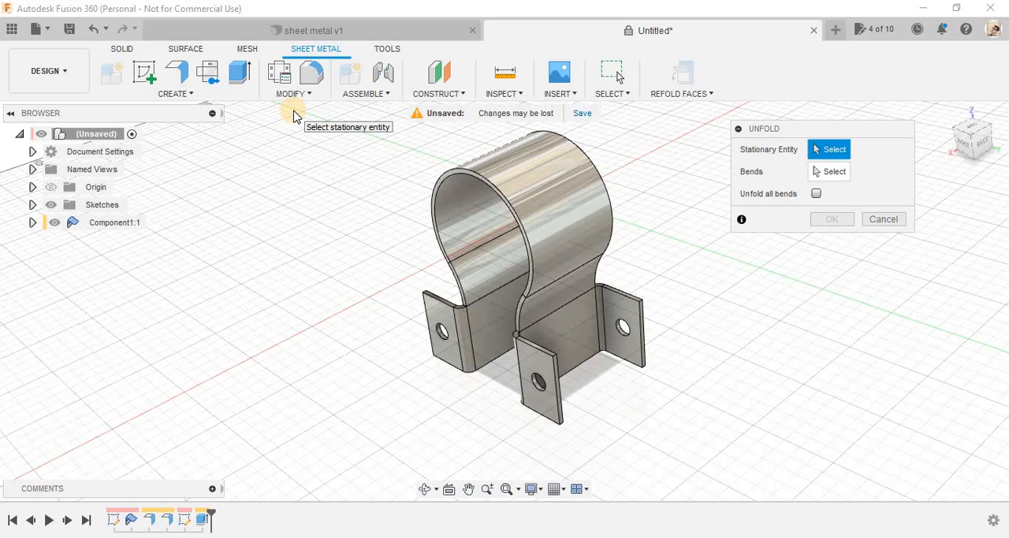
mouse_move(764, 154)
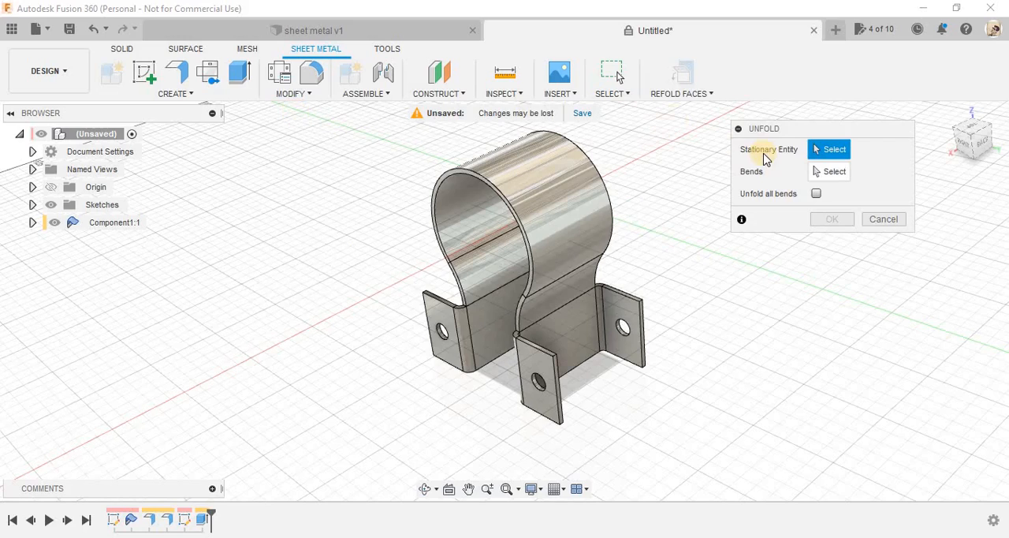
mouse_move(765, 157)
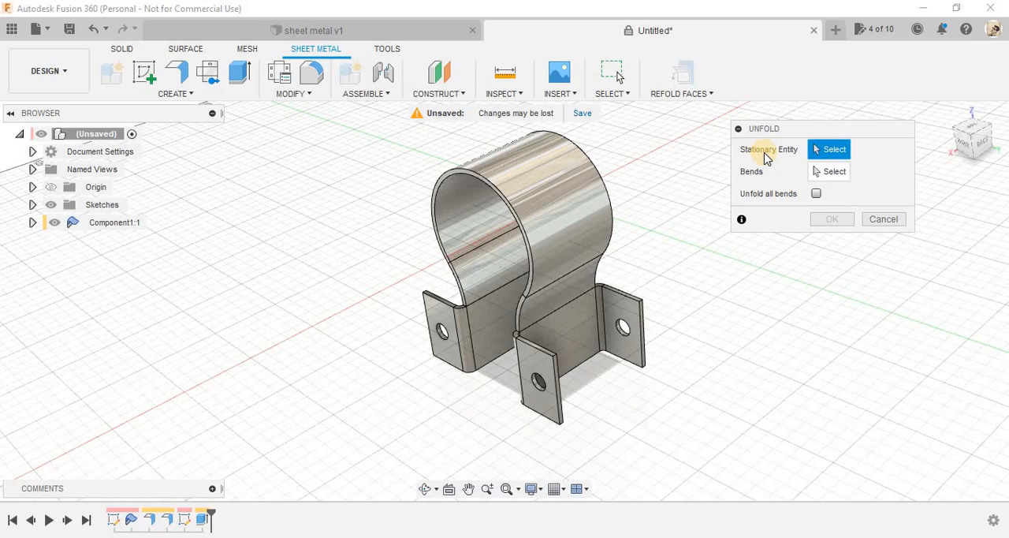
mouse_move(627, 277)
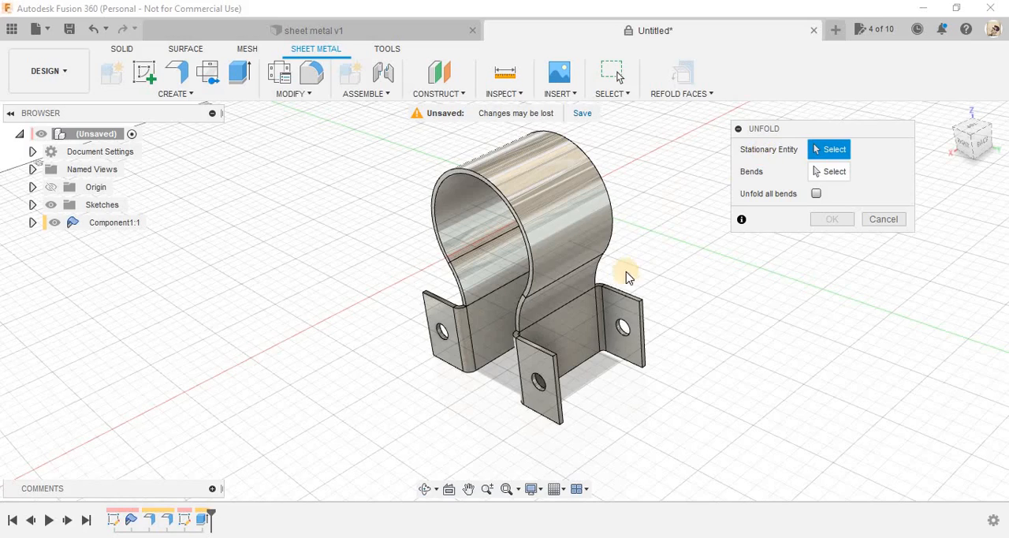
click(560, 339)
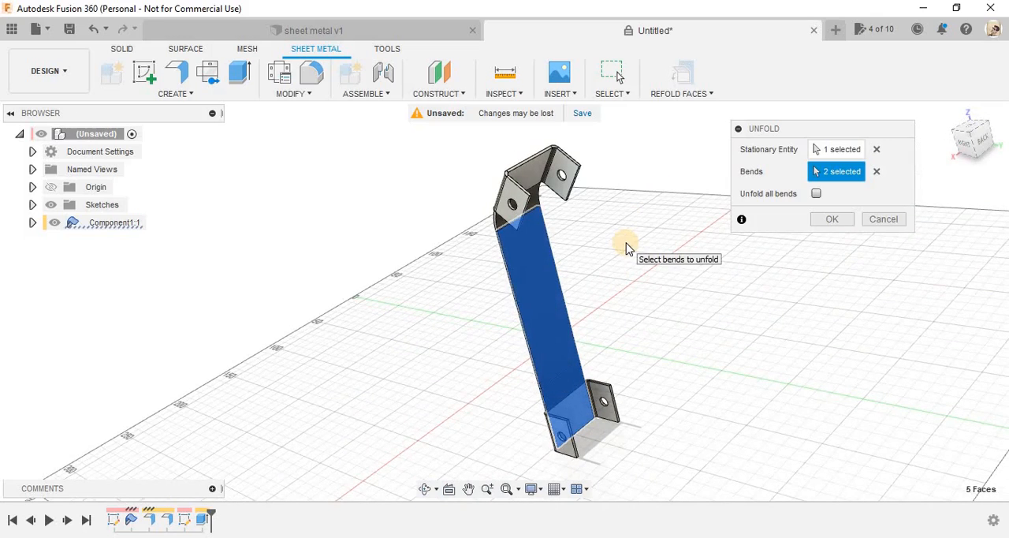
mouse_move(623, 268)
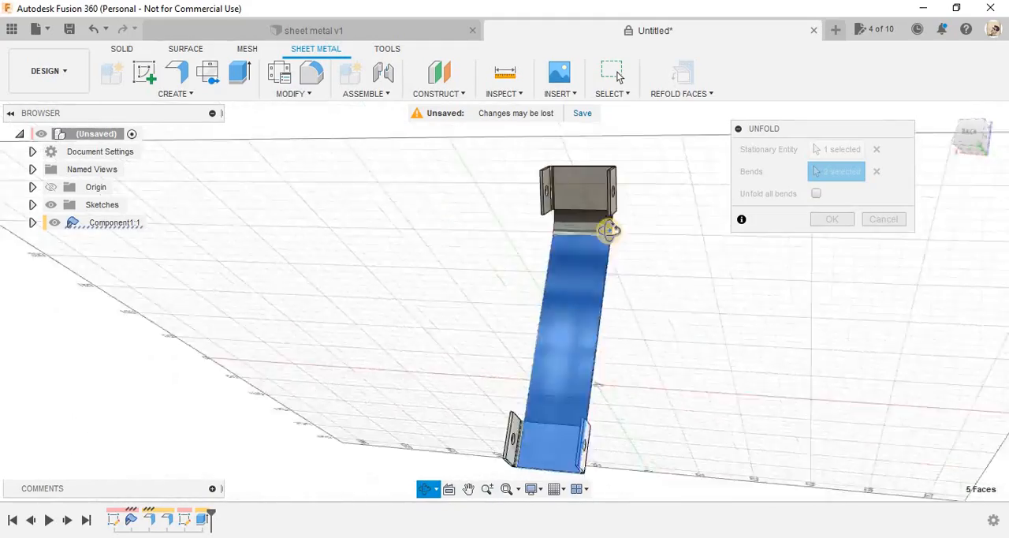
drag(612, 229, 906, 249)
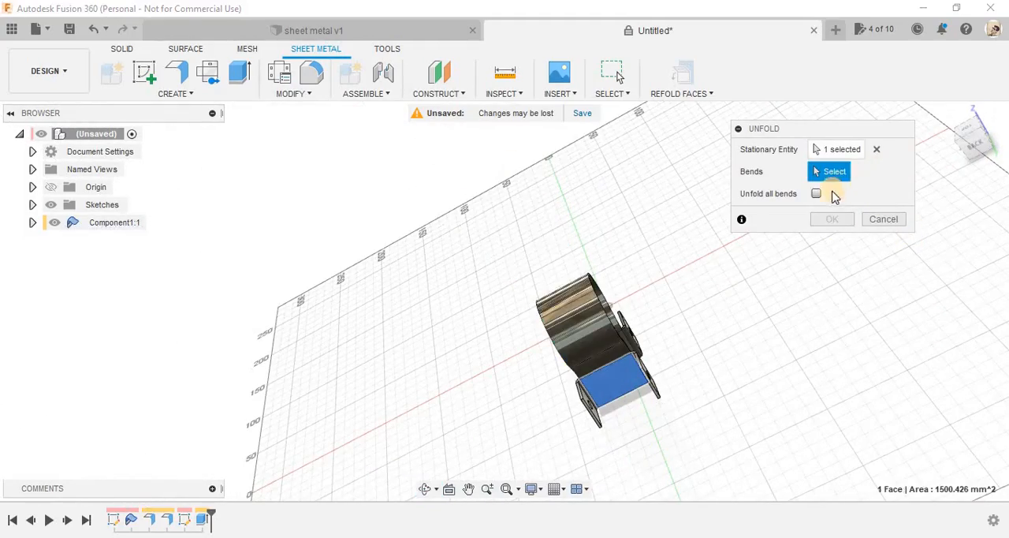
click(817, 192)
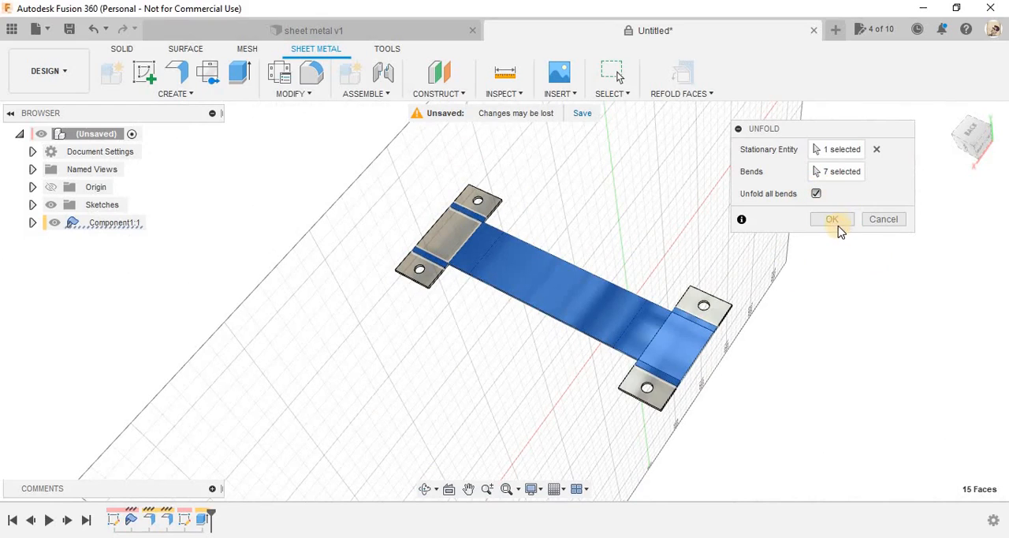
click(831, 218)
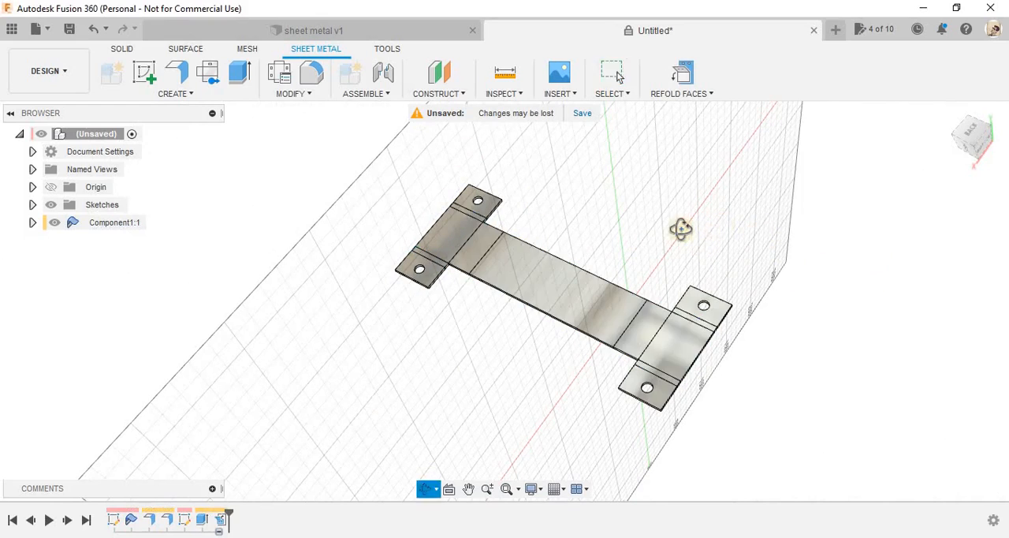
drag(682, 229, 722, 349)
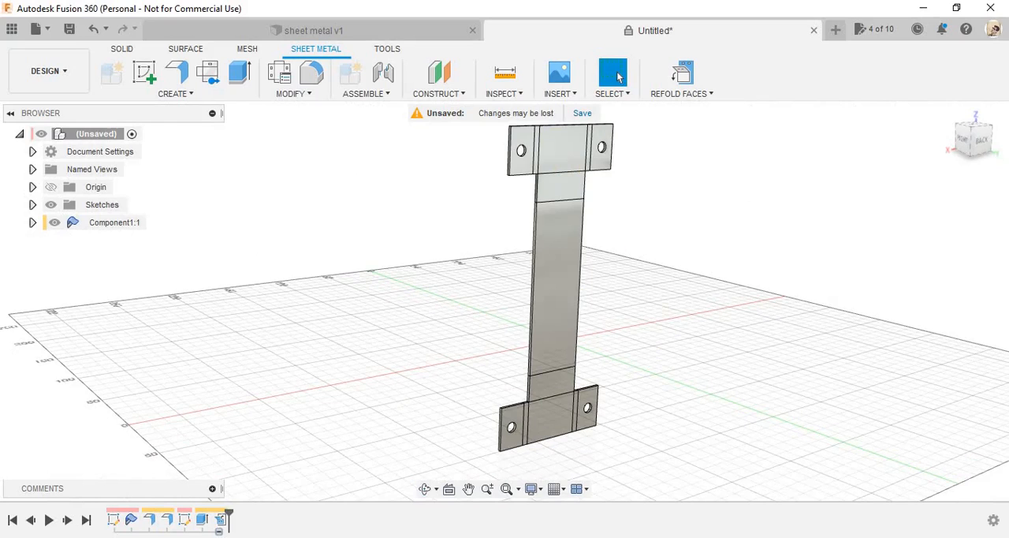
mouse_move(182, 113)
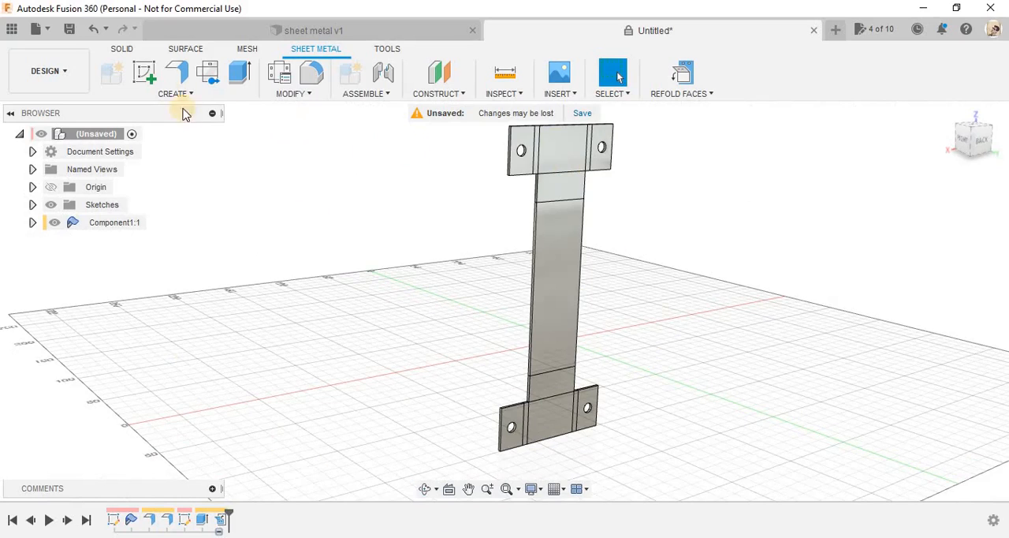
Start a sketch on the unfolded strip's flat face and make the bracket body visible again.
click(145, 72)
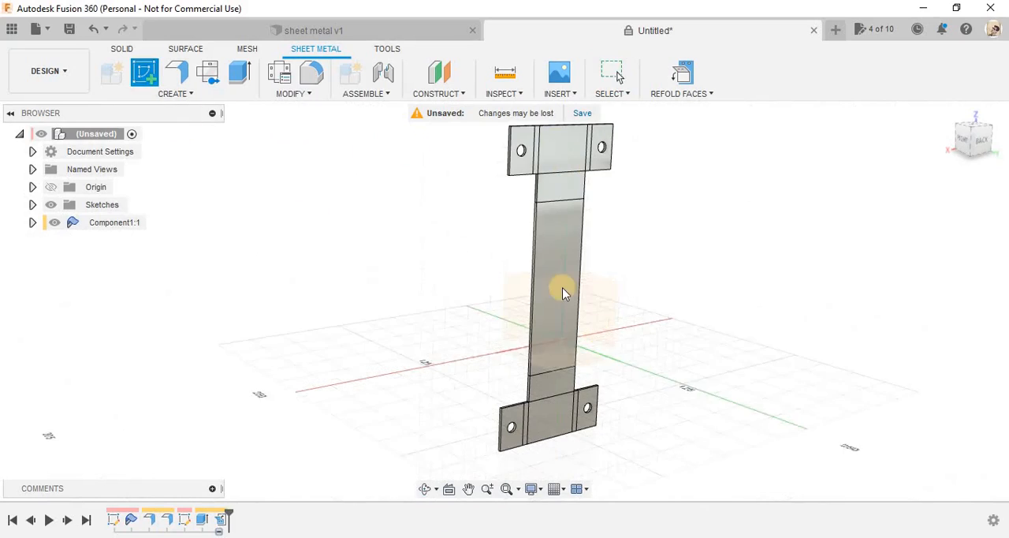
click(307, 30)
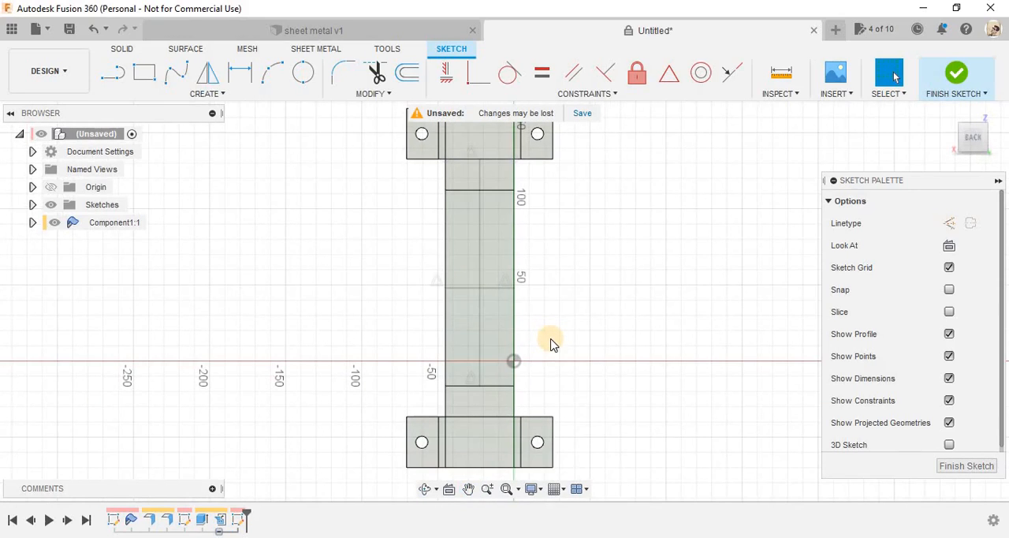
mouse_move(533, 325)
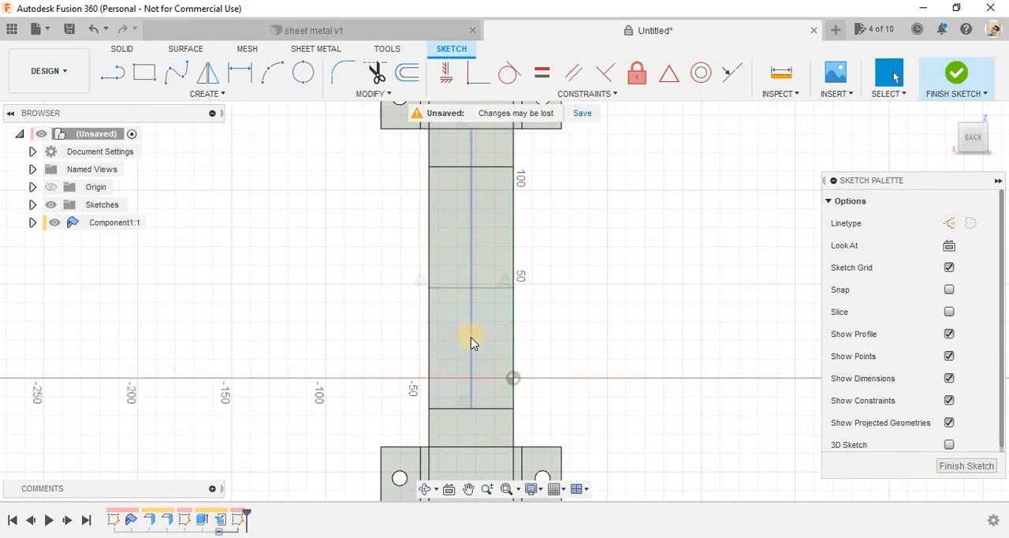
click(470, 204)
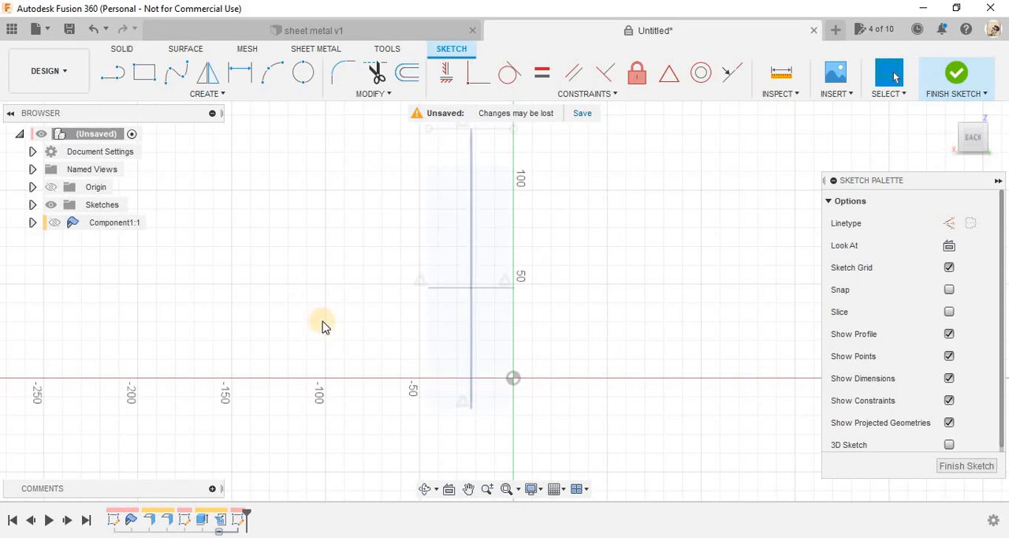
click(113, 221)
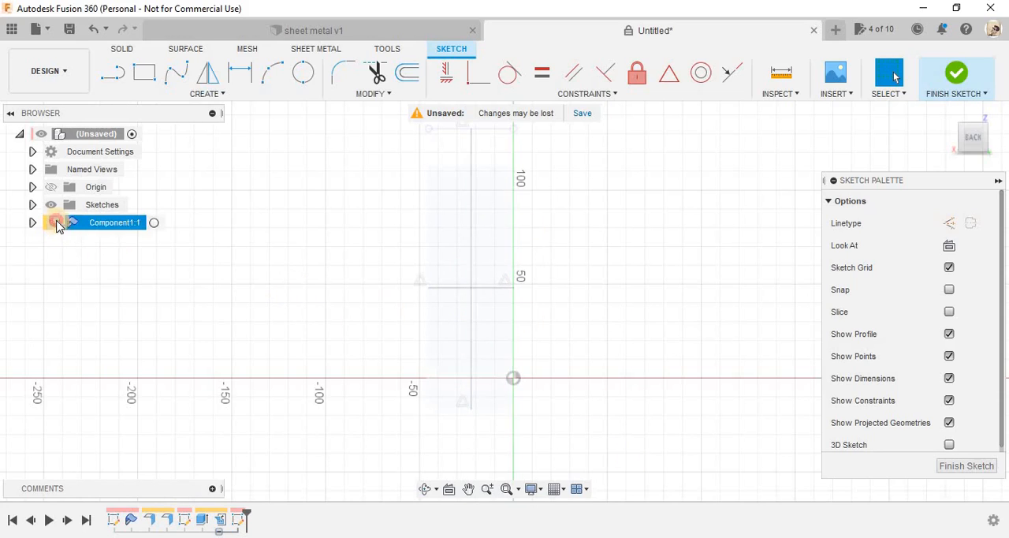
click(54, 221)
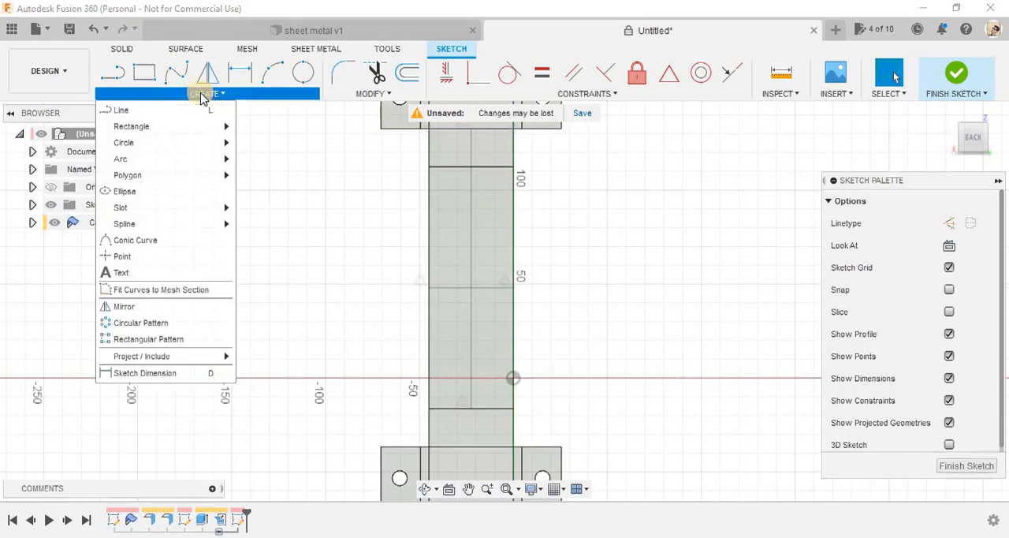
mouse_move(120, 208)
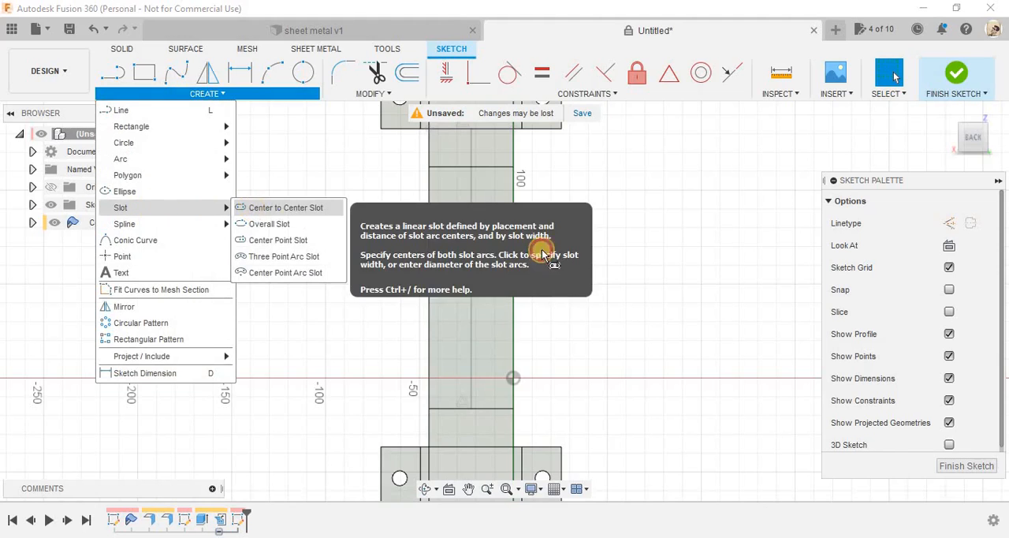
Draw a centre-to-centre slot along the strip's centreline, setting its two centres and width.
click(285, 208)
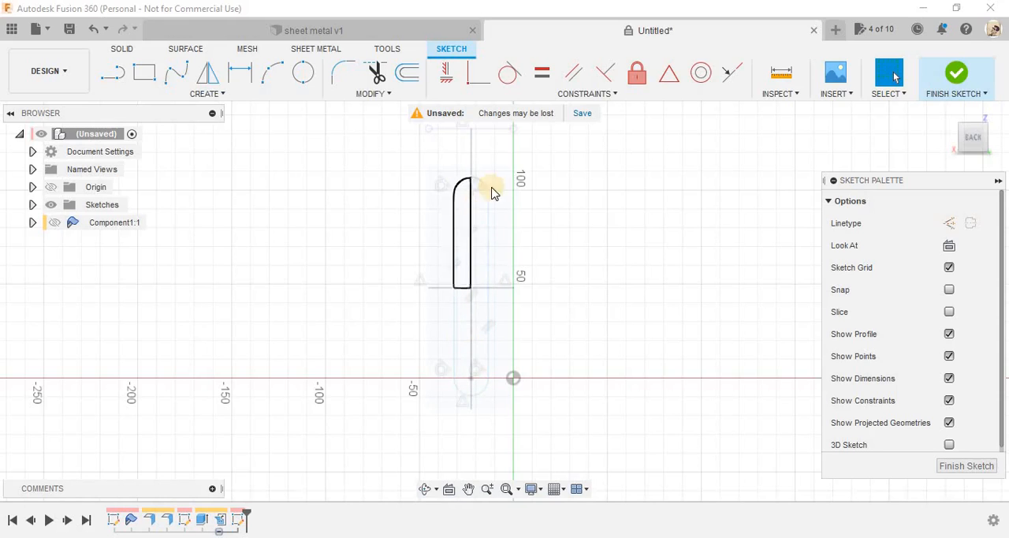
click(586, 93)
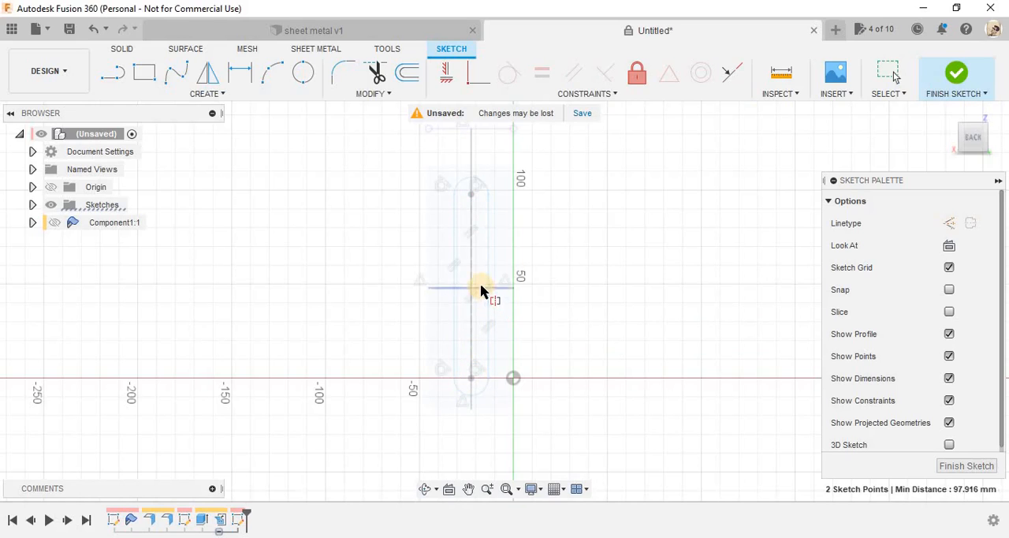
click(240, 72)
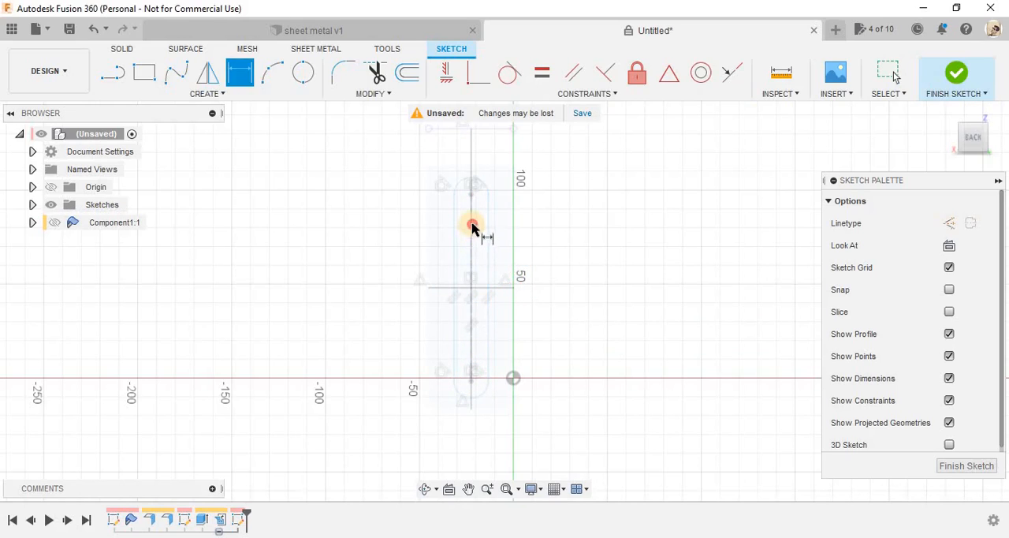
click(470, 224)
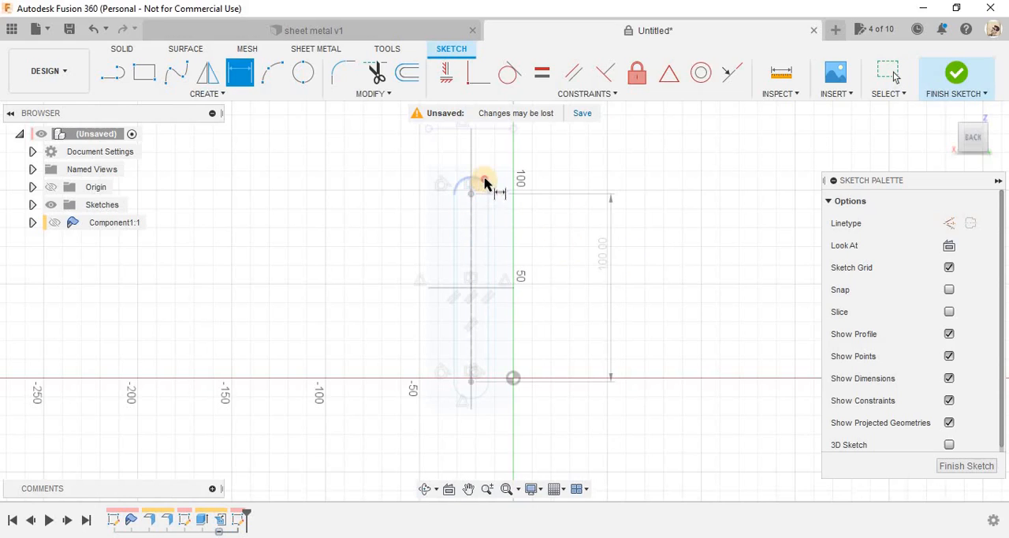
click(472, 189)
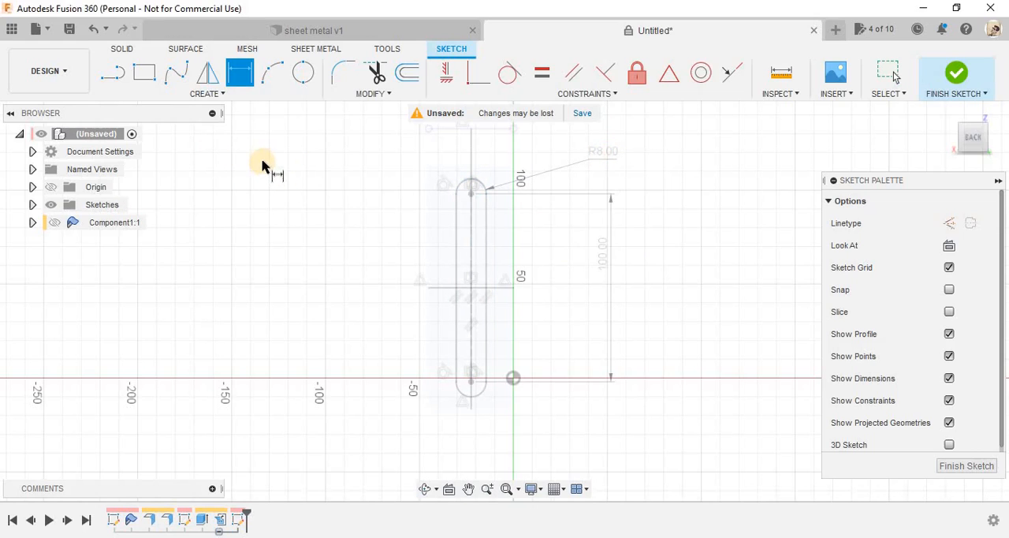
mouse_move(955, 73)
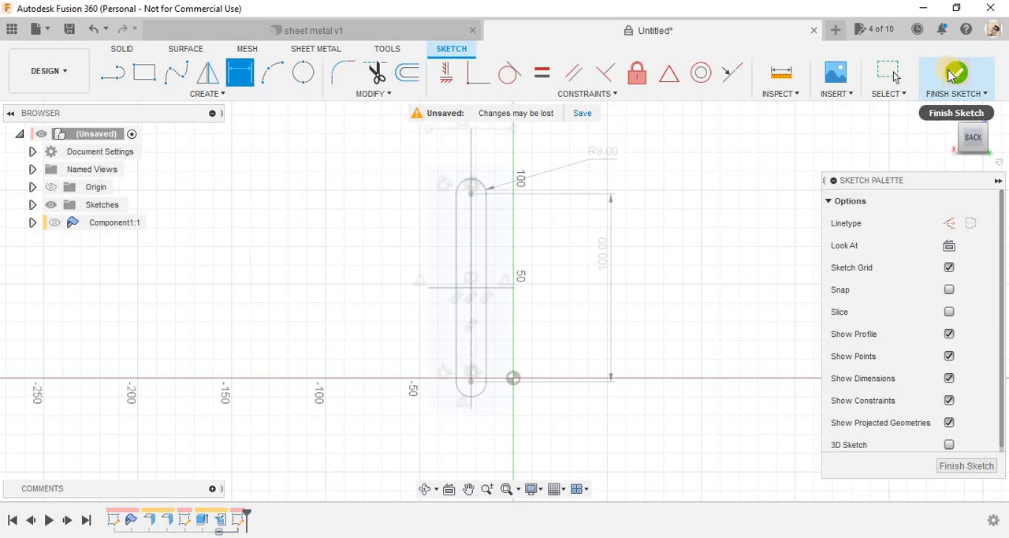
Finish the slot sketch, then cancel extruding its four profiles.
click(955, 73)
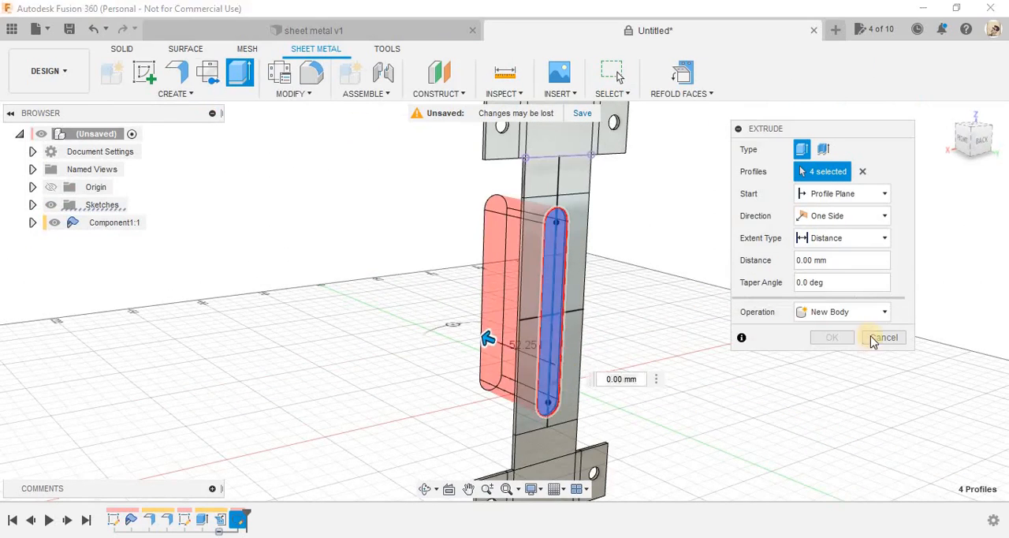
click(883, 337)
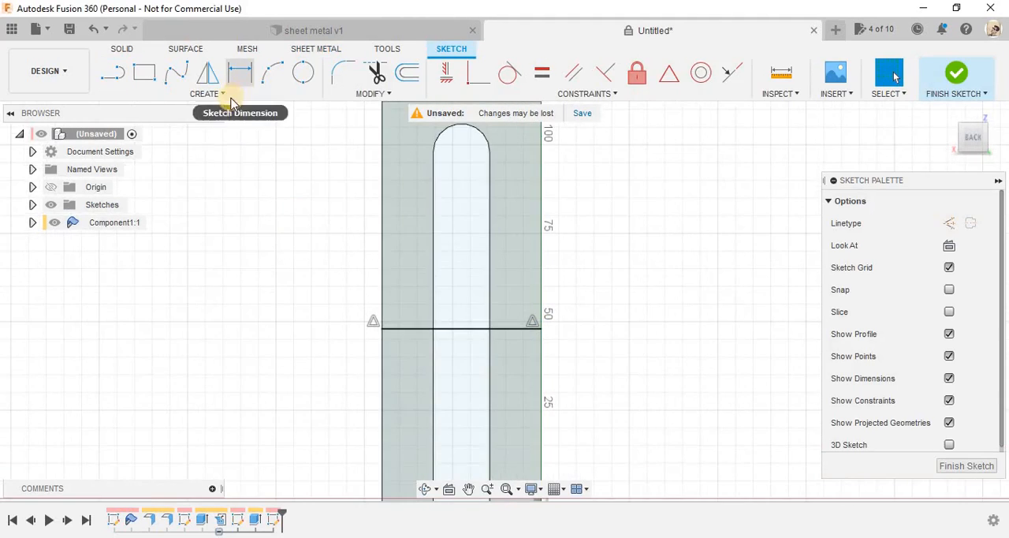
Draw a crosswise centre-to-centre slot 30 long with R4 ends and finish the sketch.
click(207, 93)
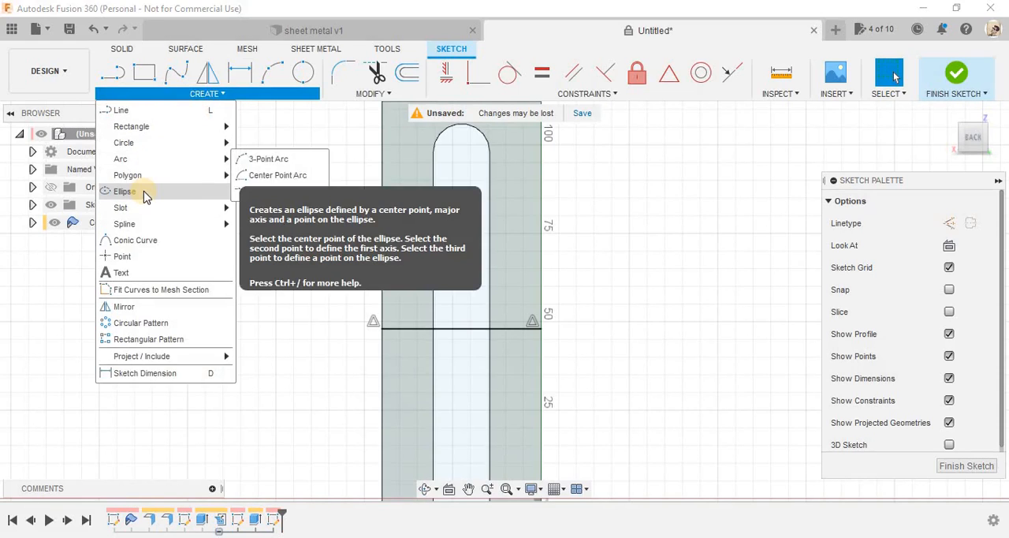
mouse_move(120, 208)
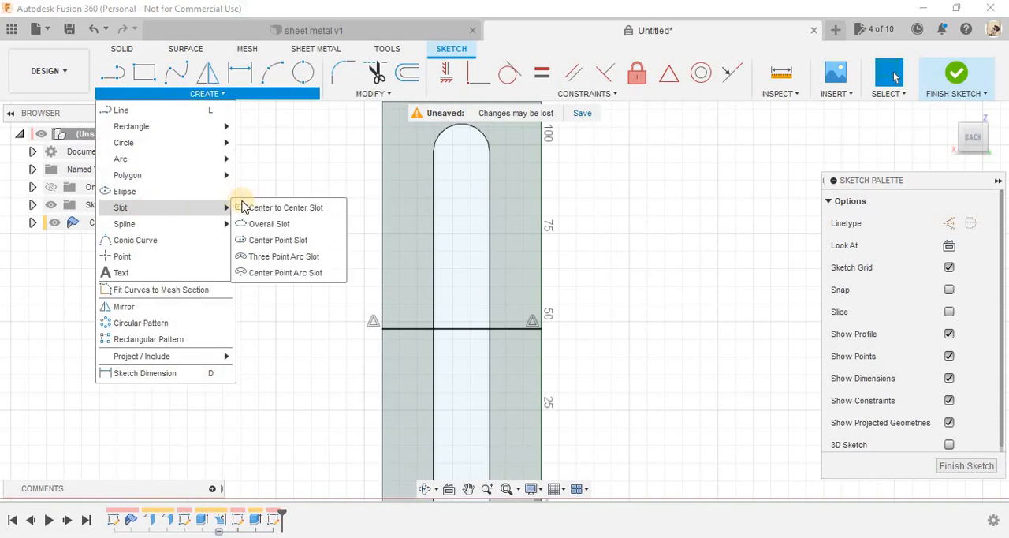
click(286, 209)
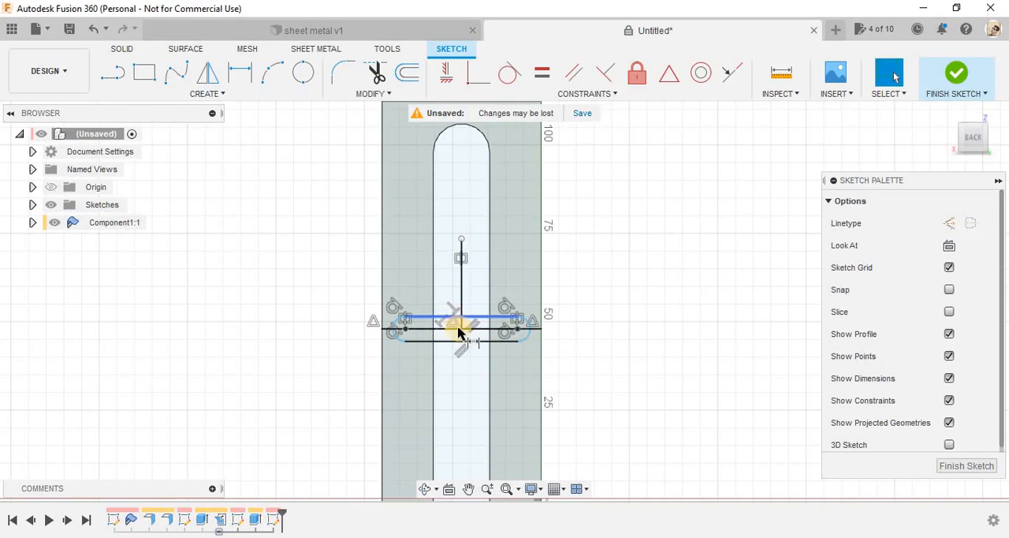
click(461, 328)
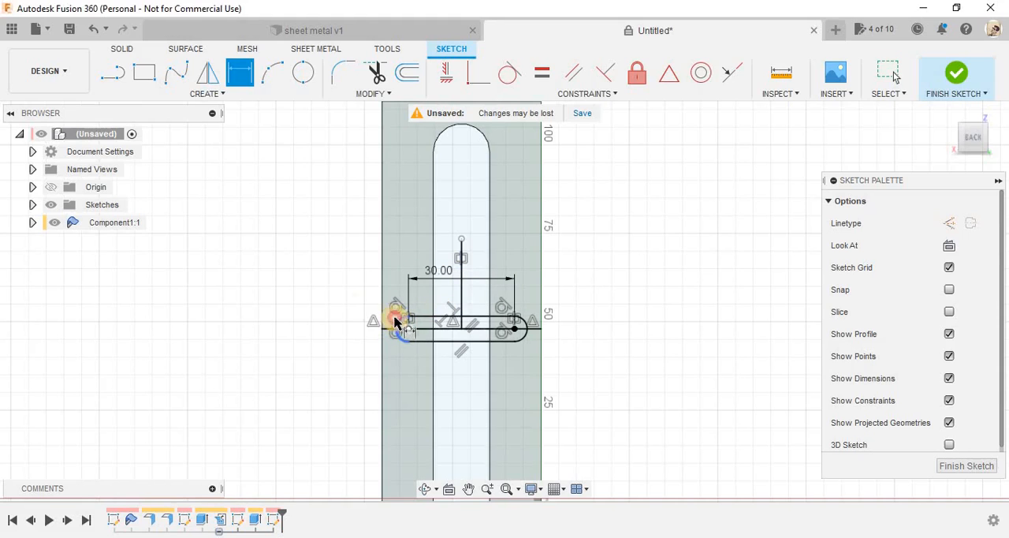
click(394, 322)
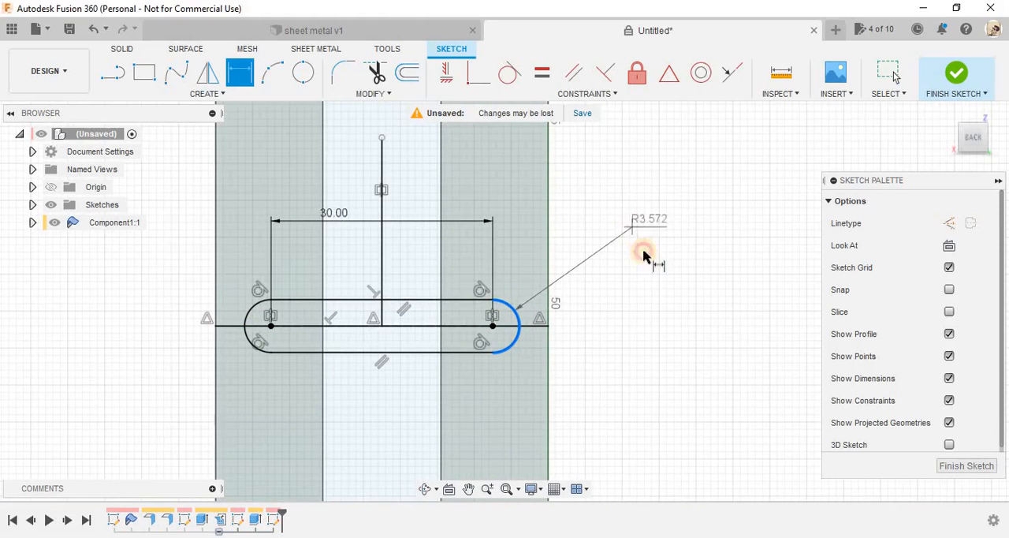
text(5.00)
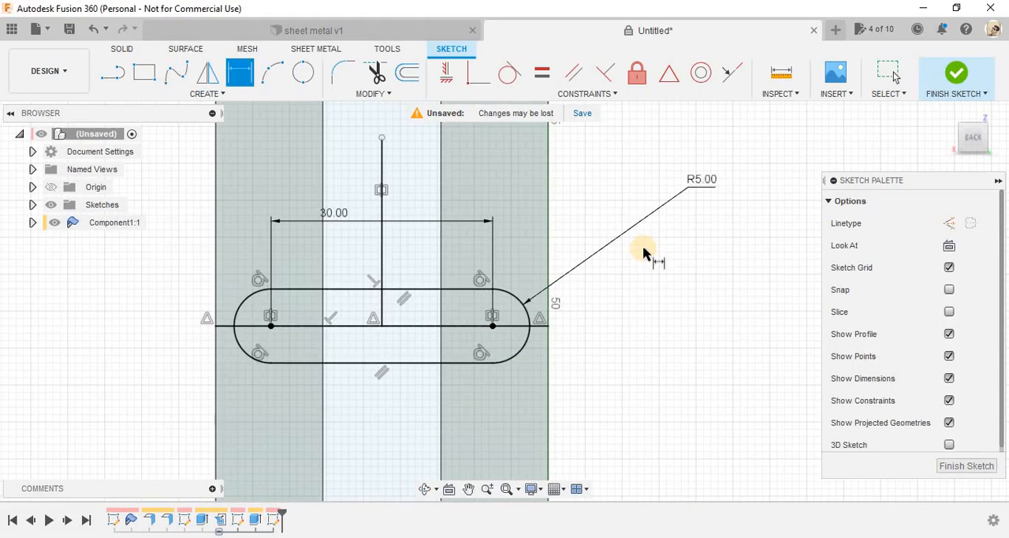
double_click(700, 180)
text(4)
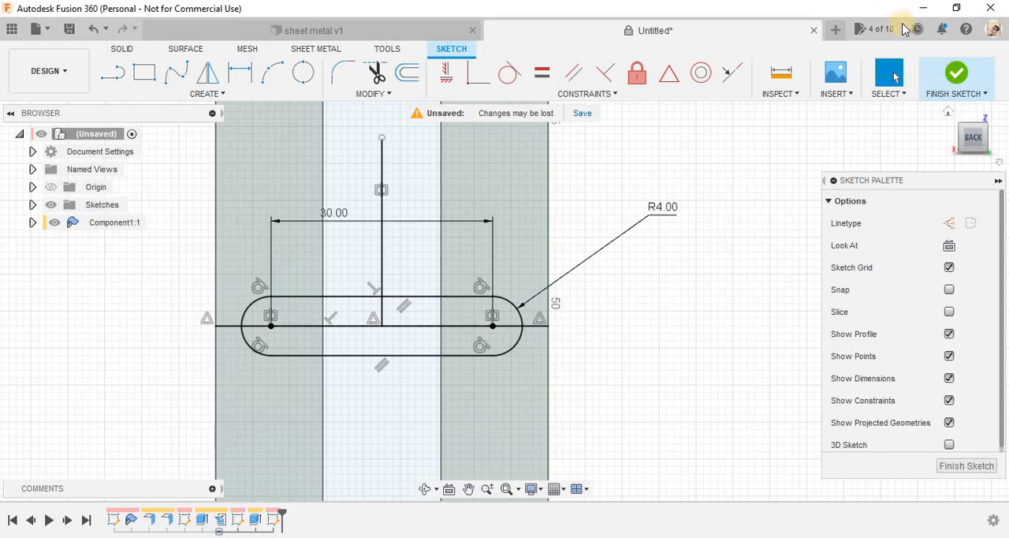
click(956, 72)
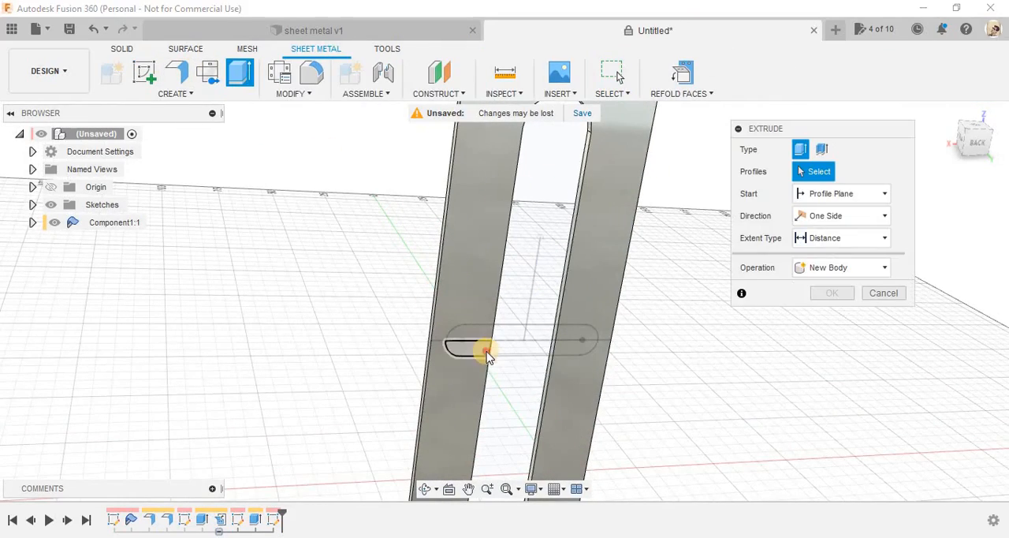
Extrude-cut the new slot profile into the bracket and inspect the refolded result.
click(576, 345)
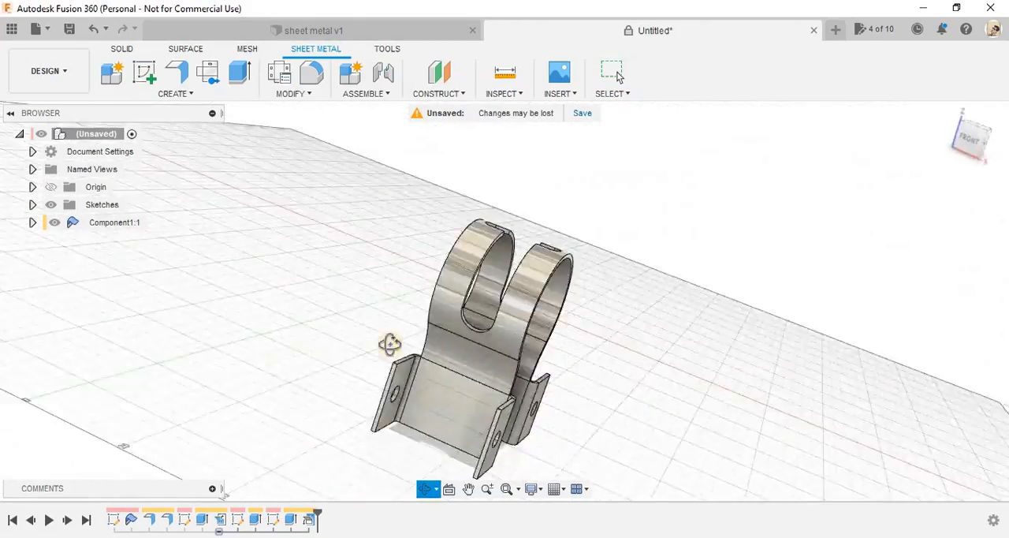
drag(391, 344, 523, 350)
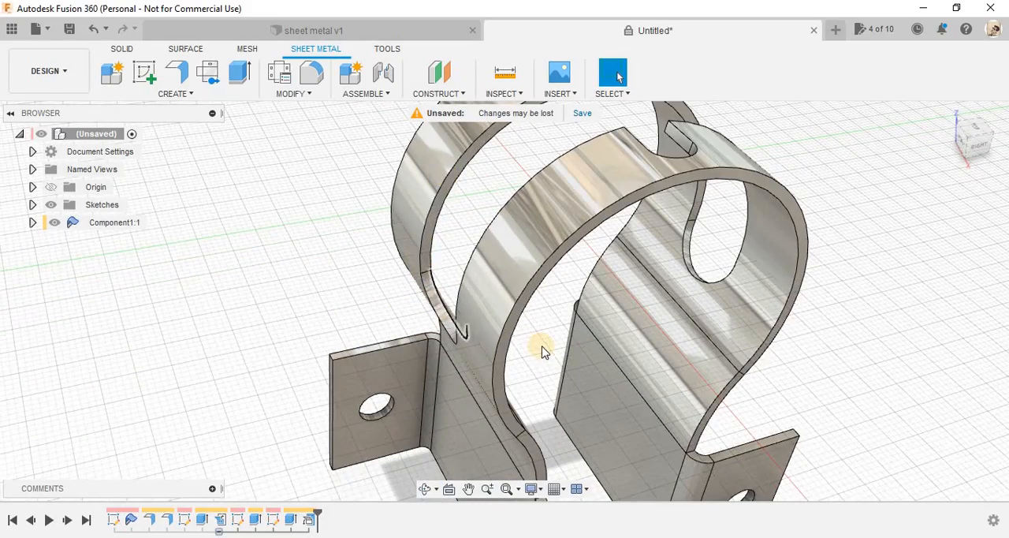
drag(544, 350, 623, 276)
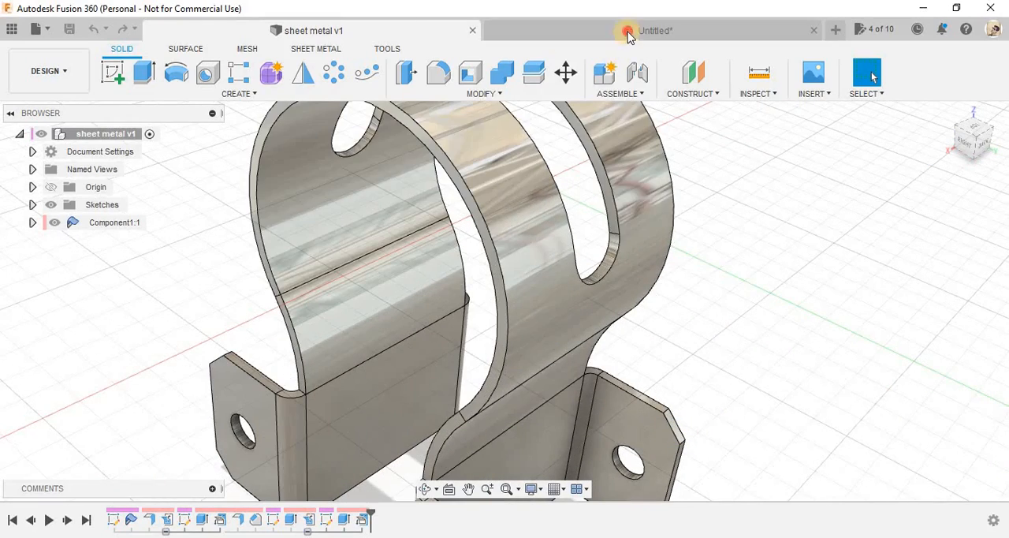
In the untitled design, try a chamfer on a tab edge without applying it and review the whole clamp.
click(288, 79)
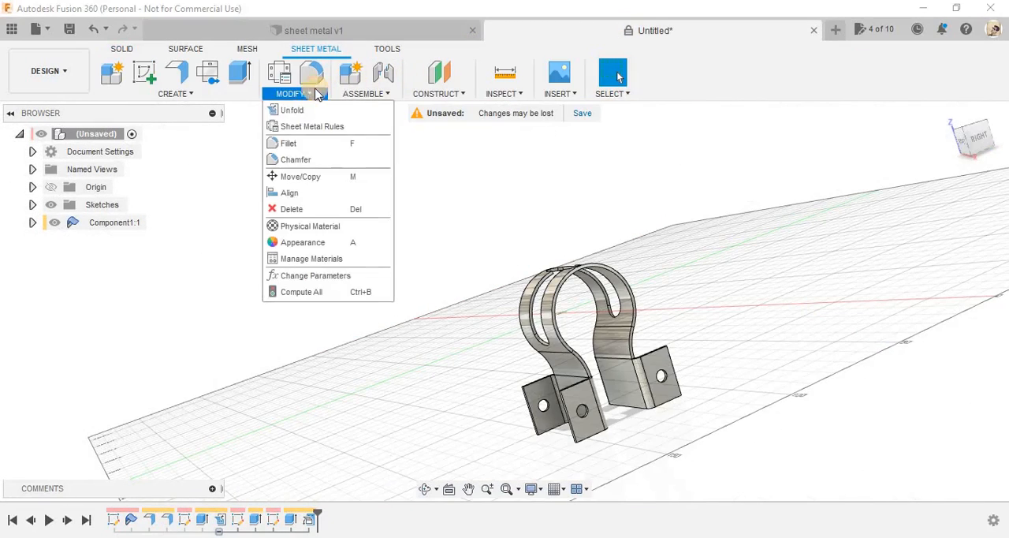
mouse_move(297, 159)
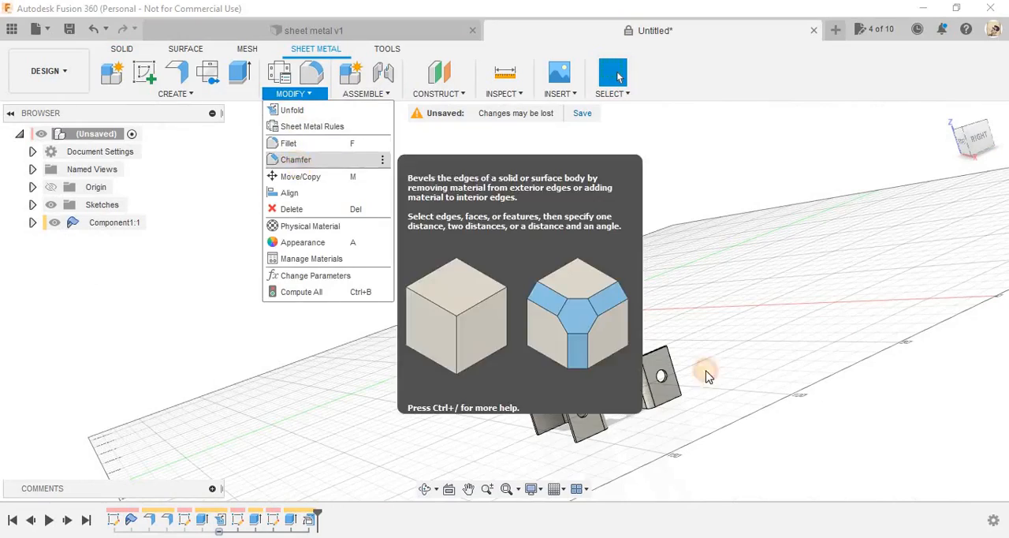
click(297, 160)
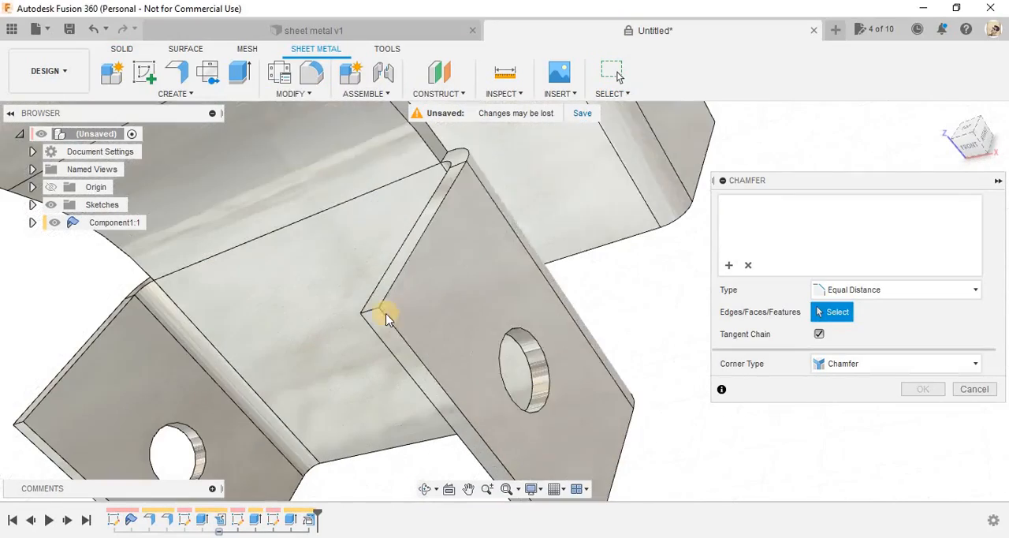
click(385, 312)
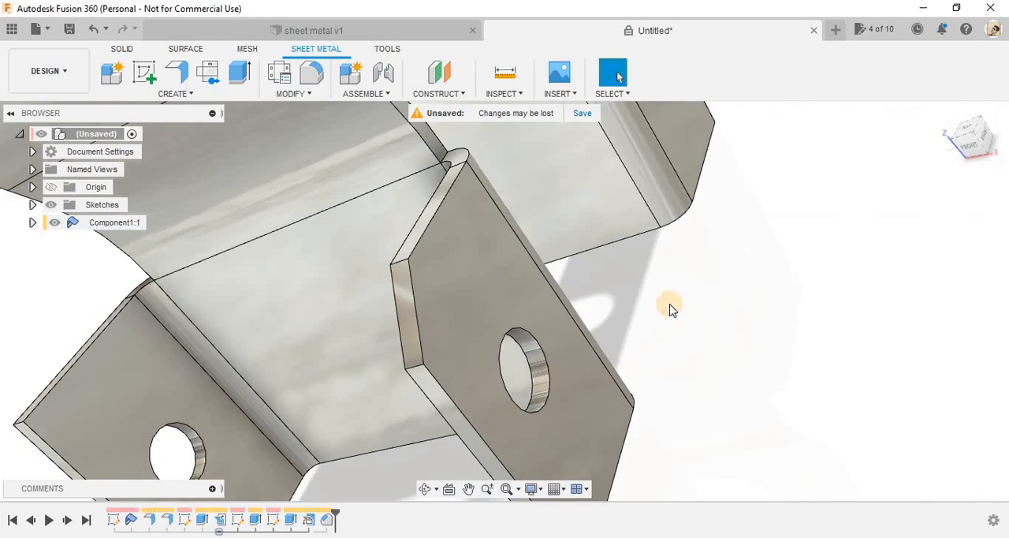
drag(670, 308, 350, 188)
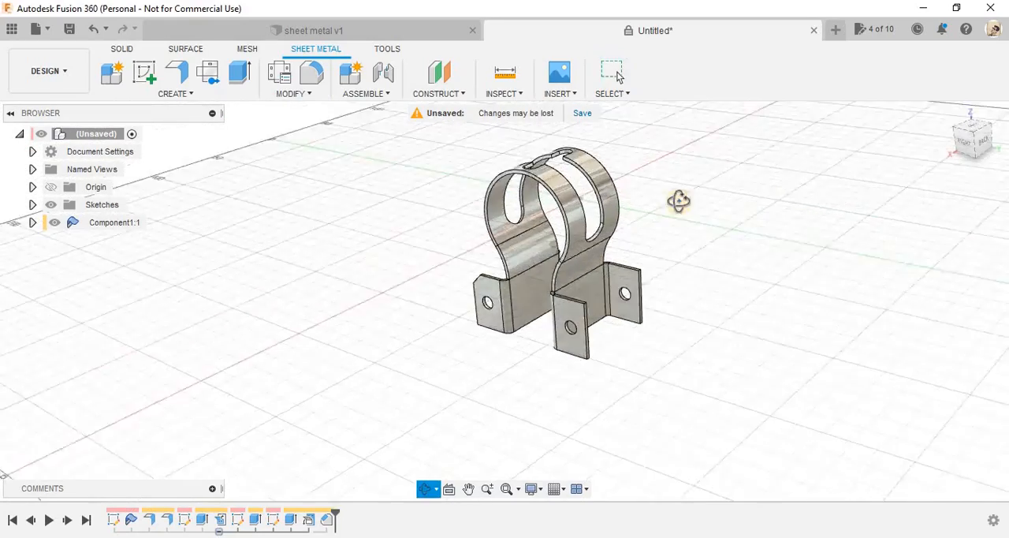
drag(678, 202, 663, 188)
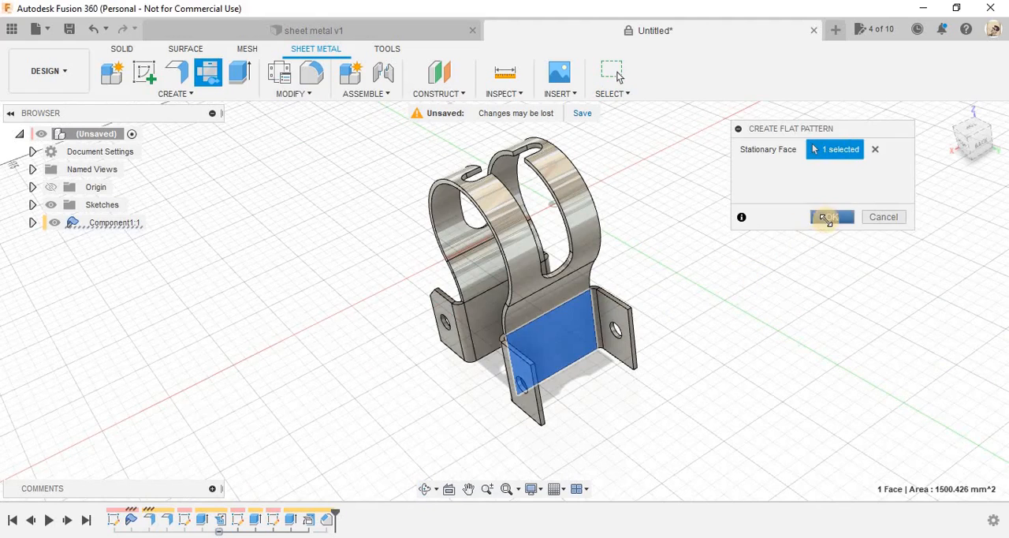
Confirm the flat pattern, delete its extra Extrude1 circle, and return to the folded clamp.
click(831, 218)
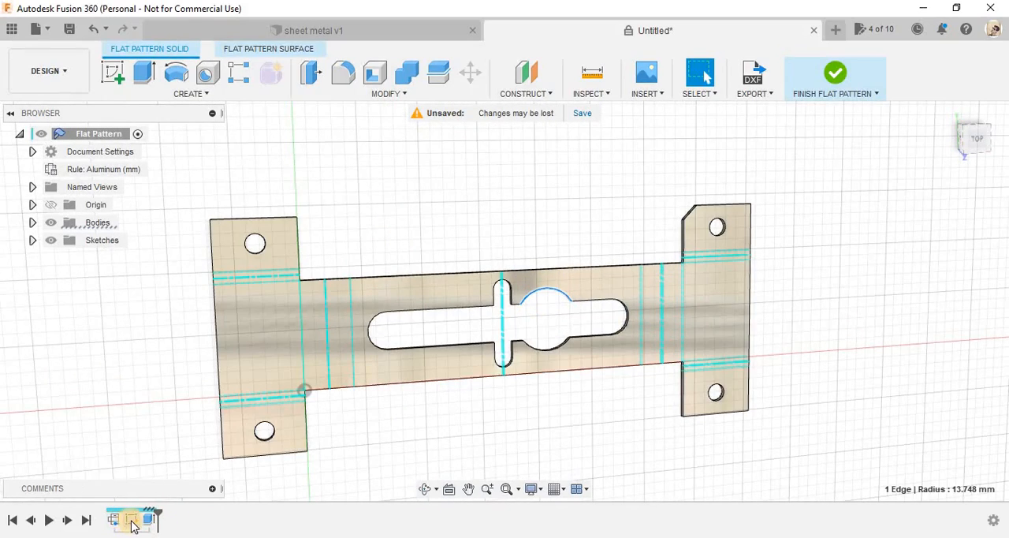
mouse_move(148, 520)
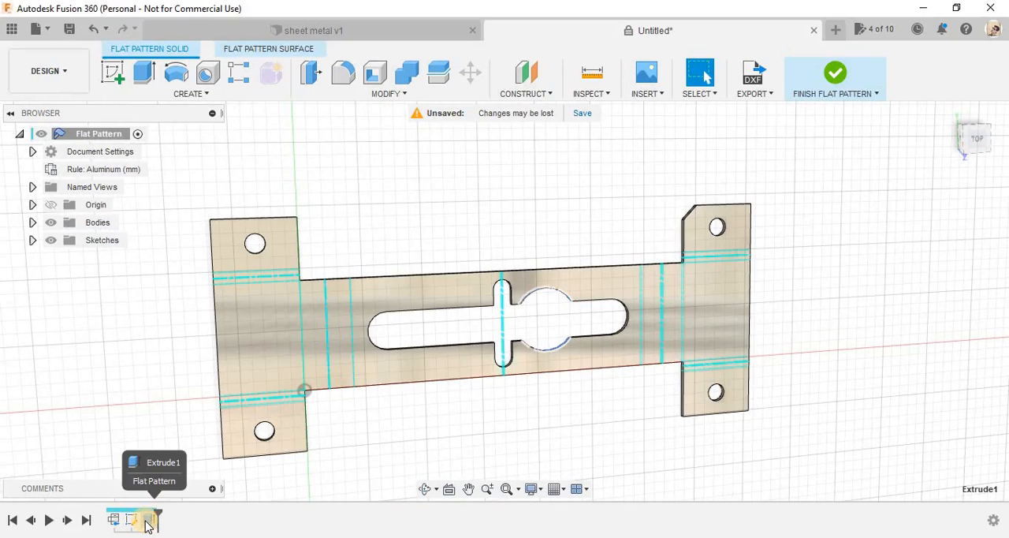
right_click(135, 520)
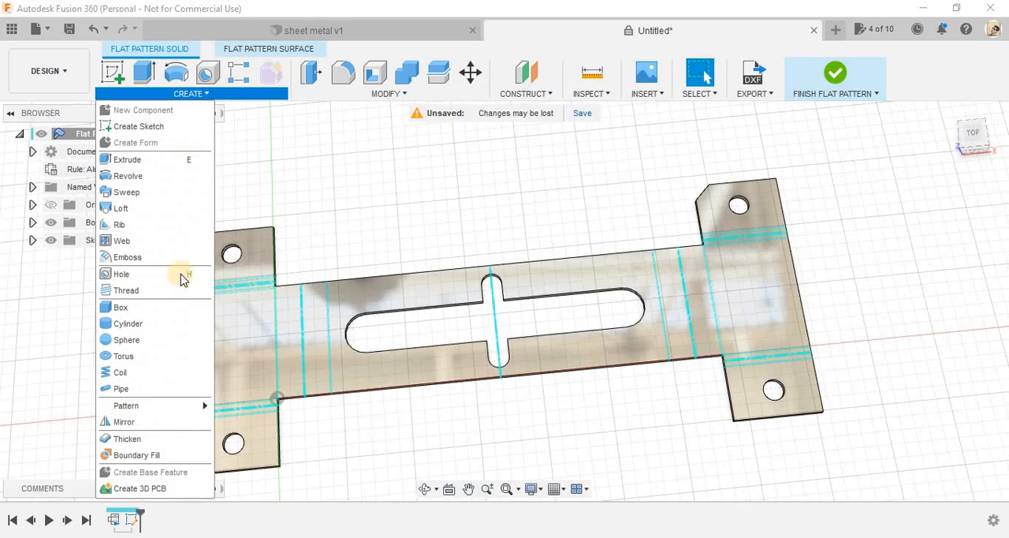
click(268, 48)
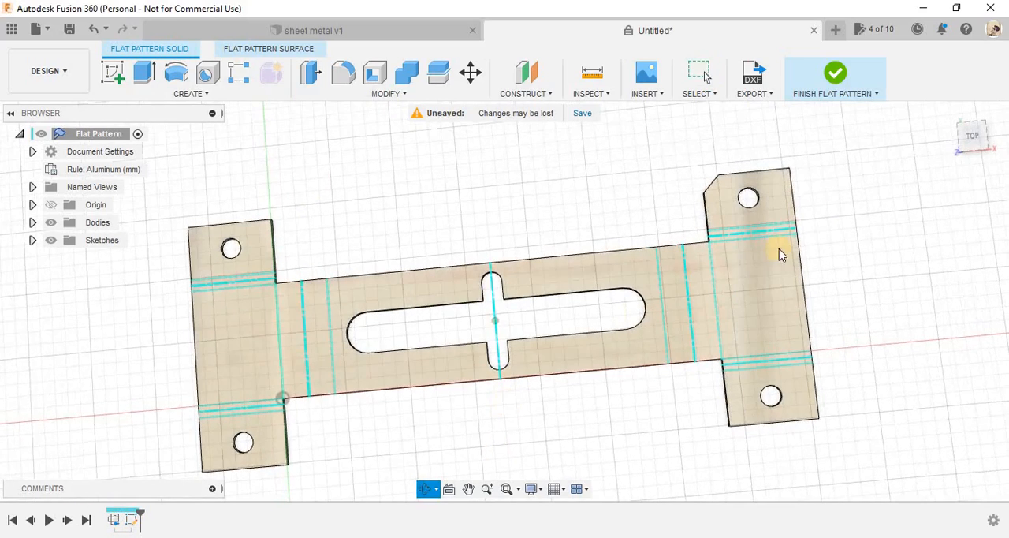
mouse_move(753, 74)
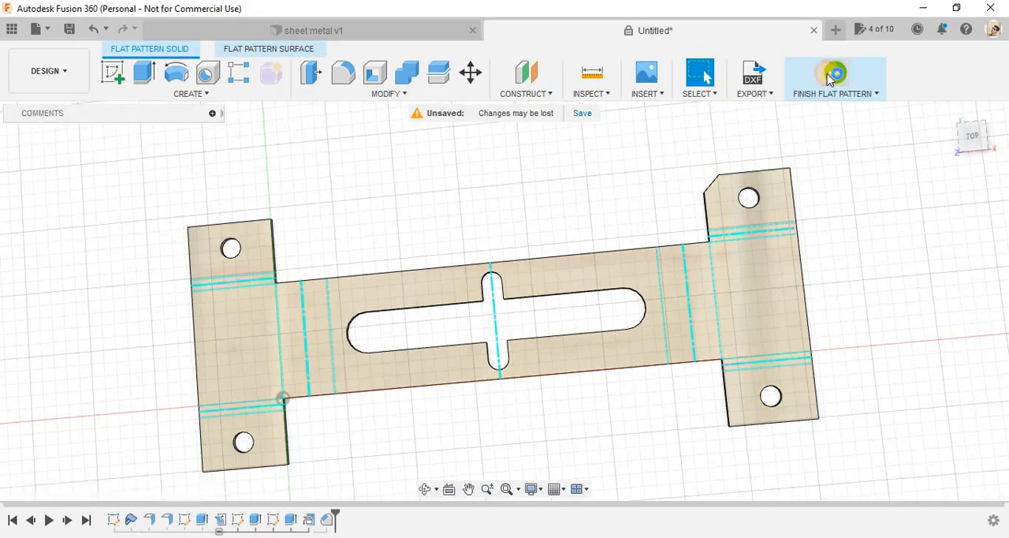
click(836, 78)
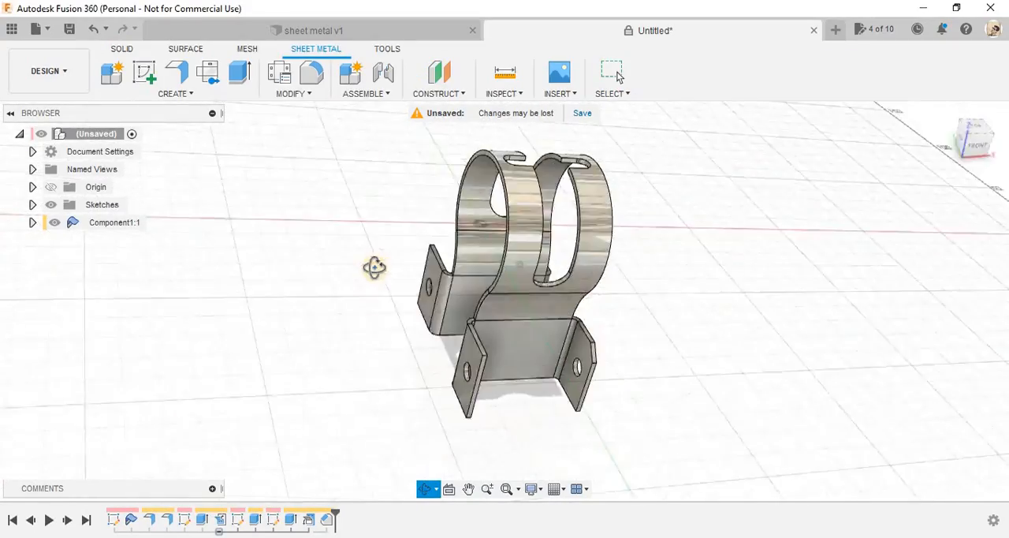